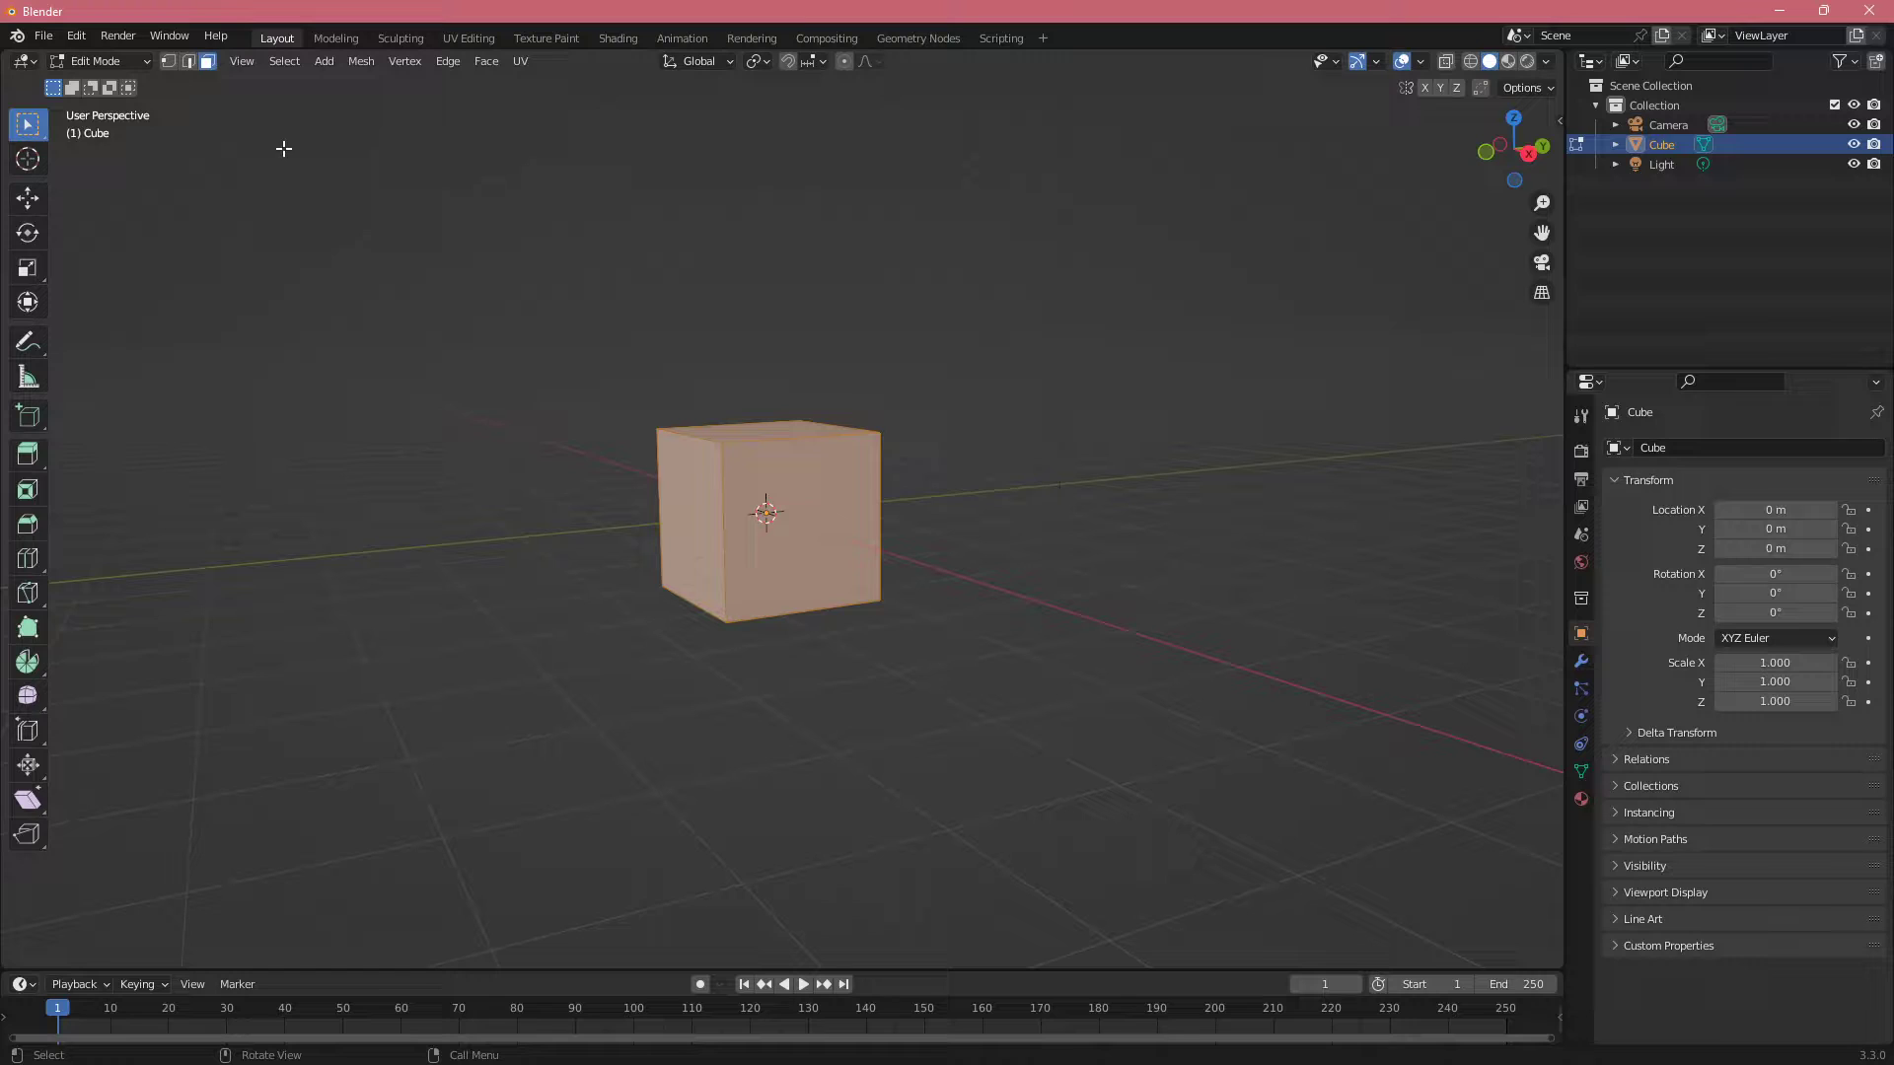
# Place the Shift+D duplicate Cube.001 beside the original cube along X
pyautogui.click(188, 60)
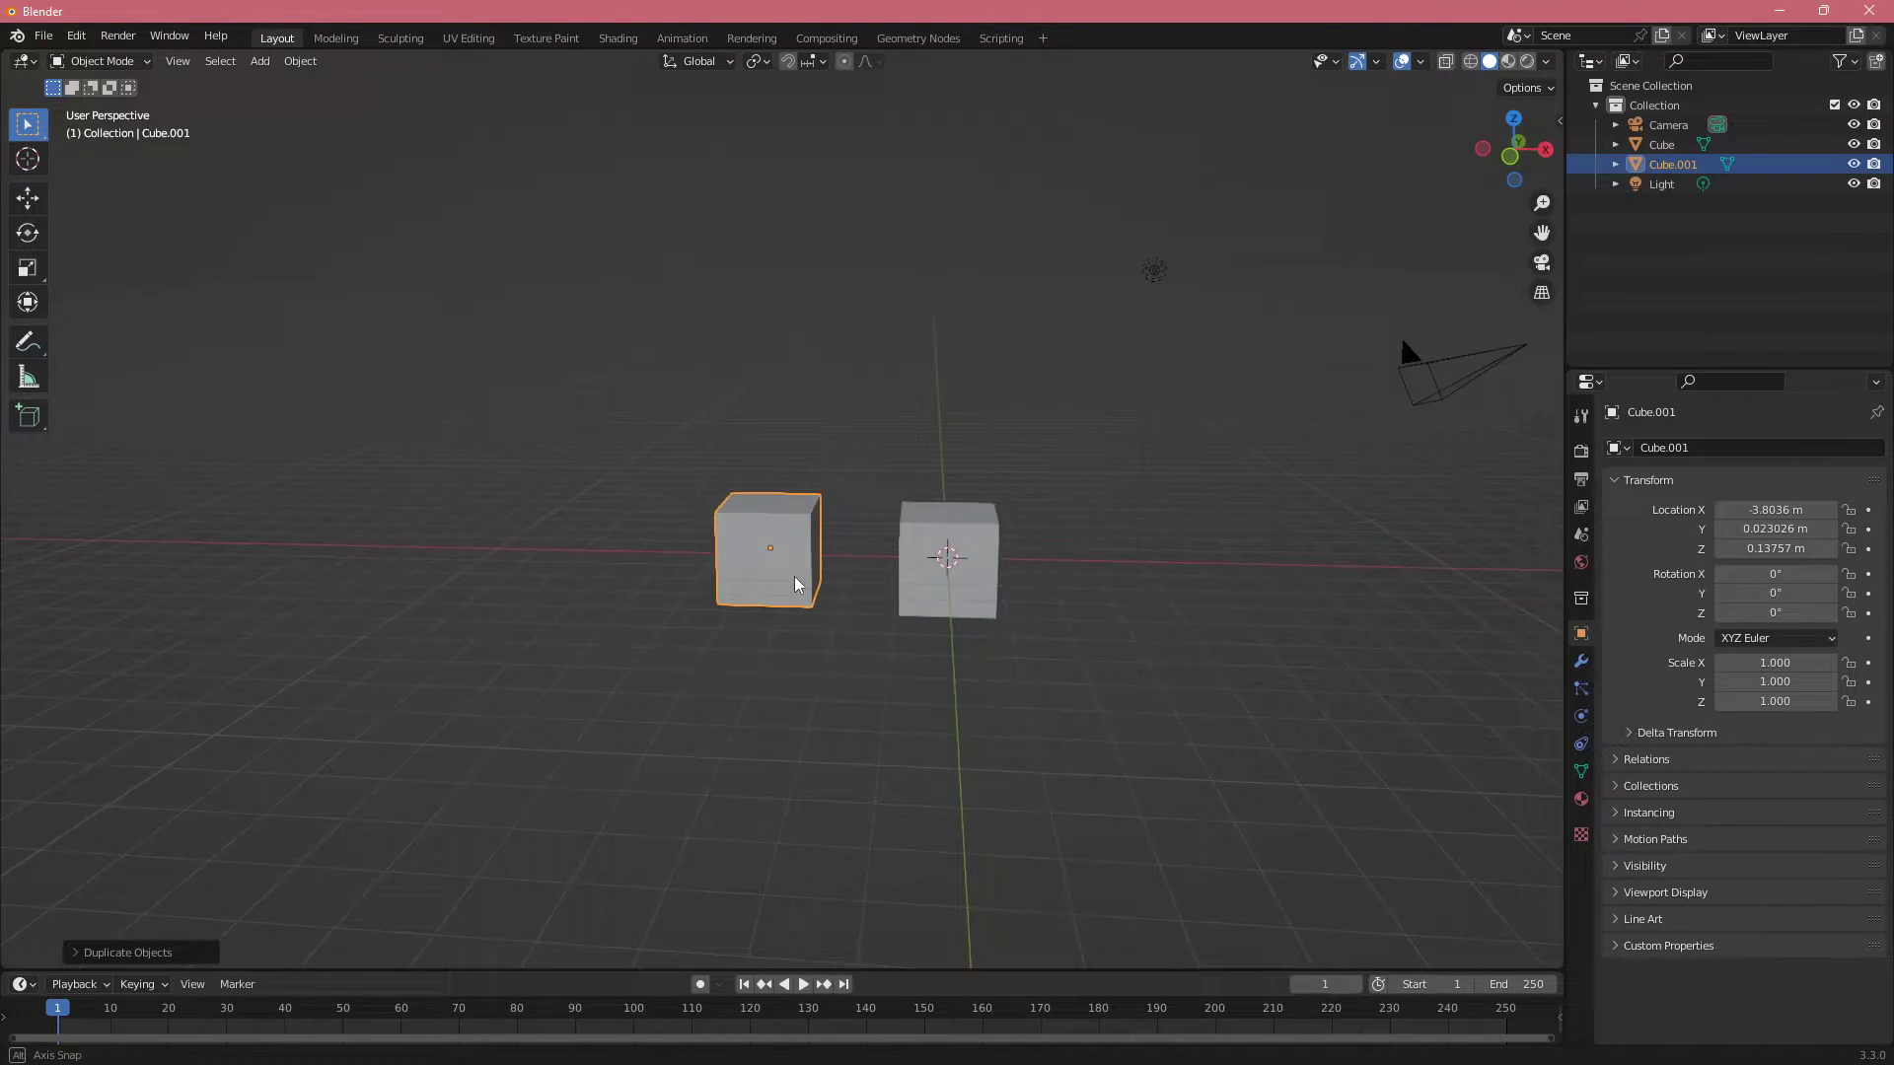
# Open the F3 operator search over the two-cube scene
pyautogui.click(948, 561)
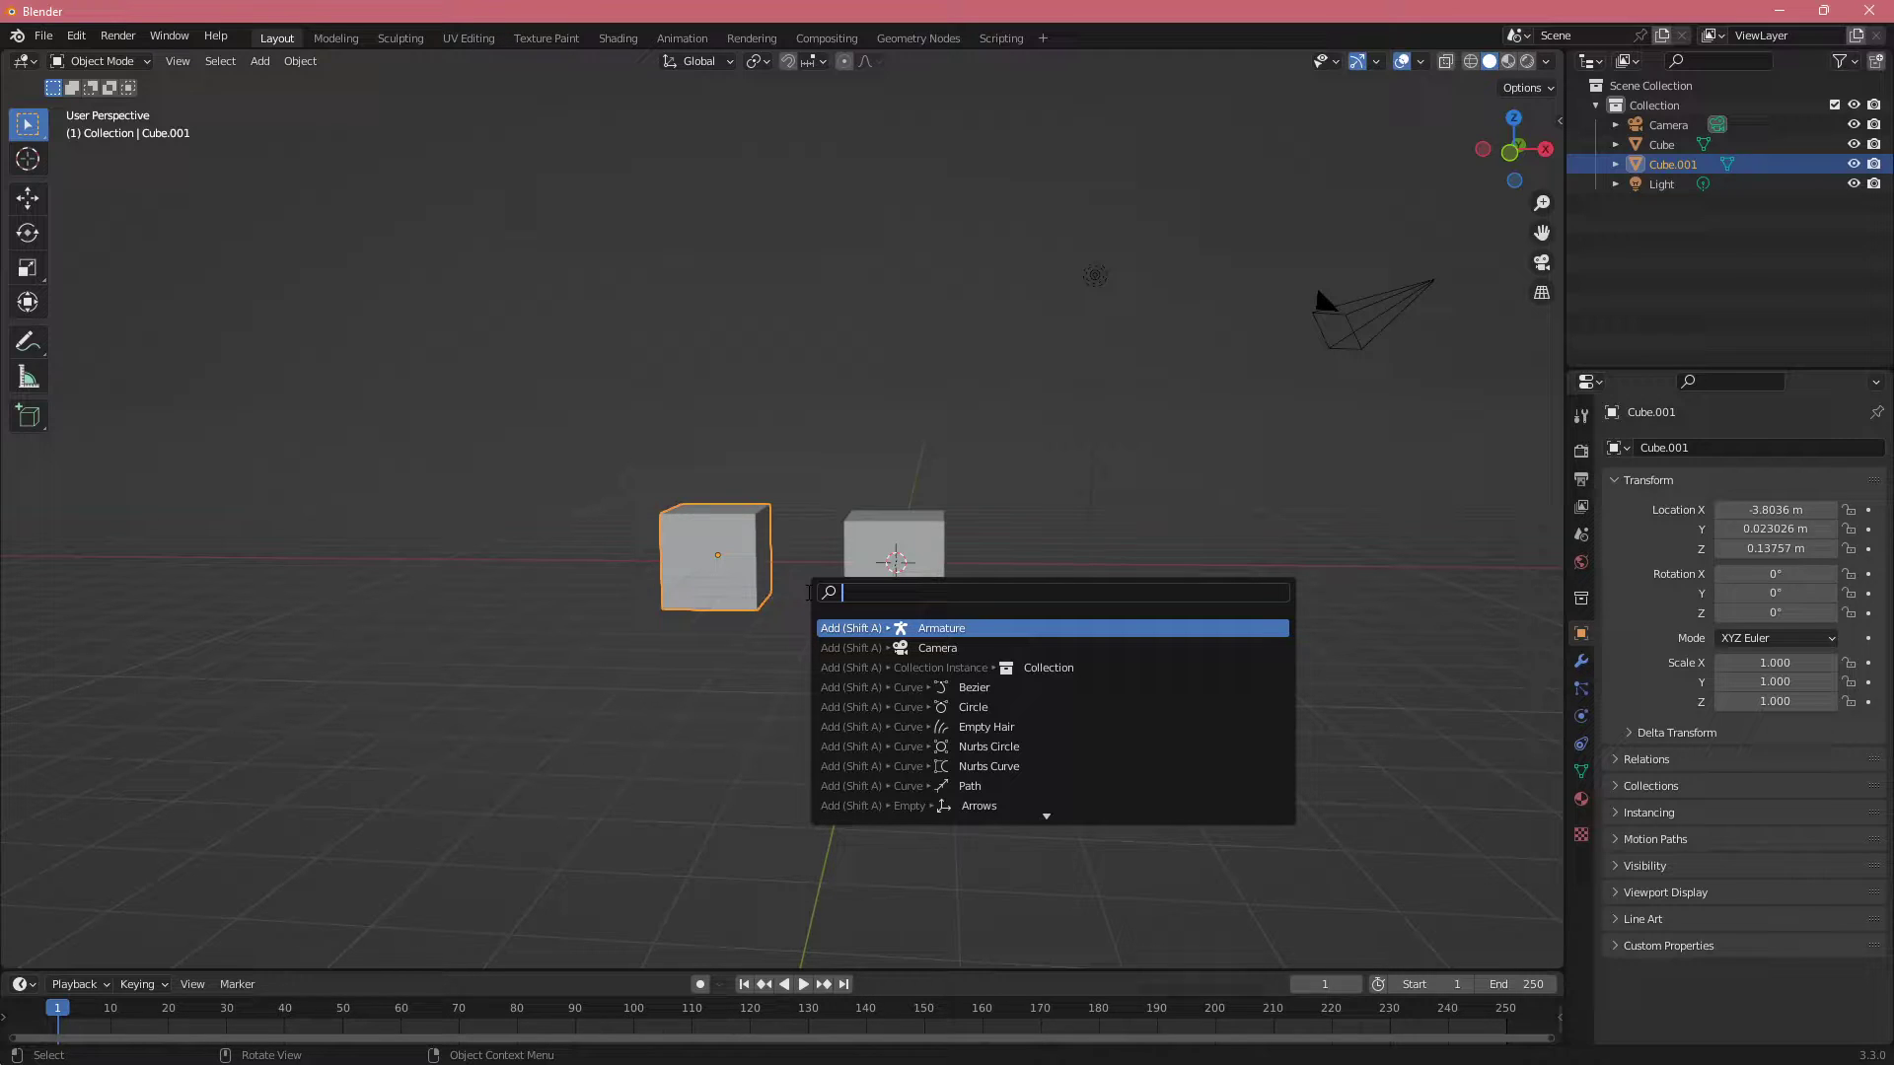
# Search 'origin to' and apply Origin to 3D Cursor to Cube.001
pyautogui.write('o')
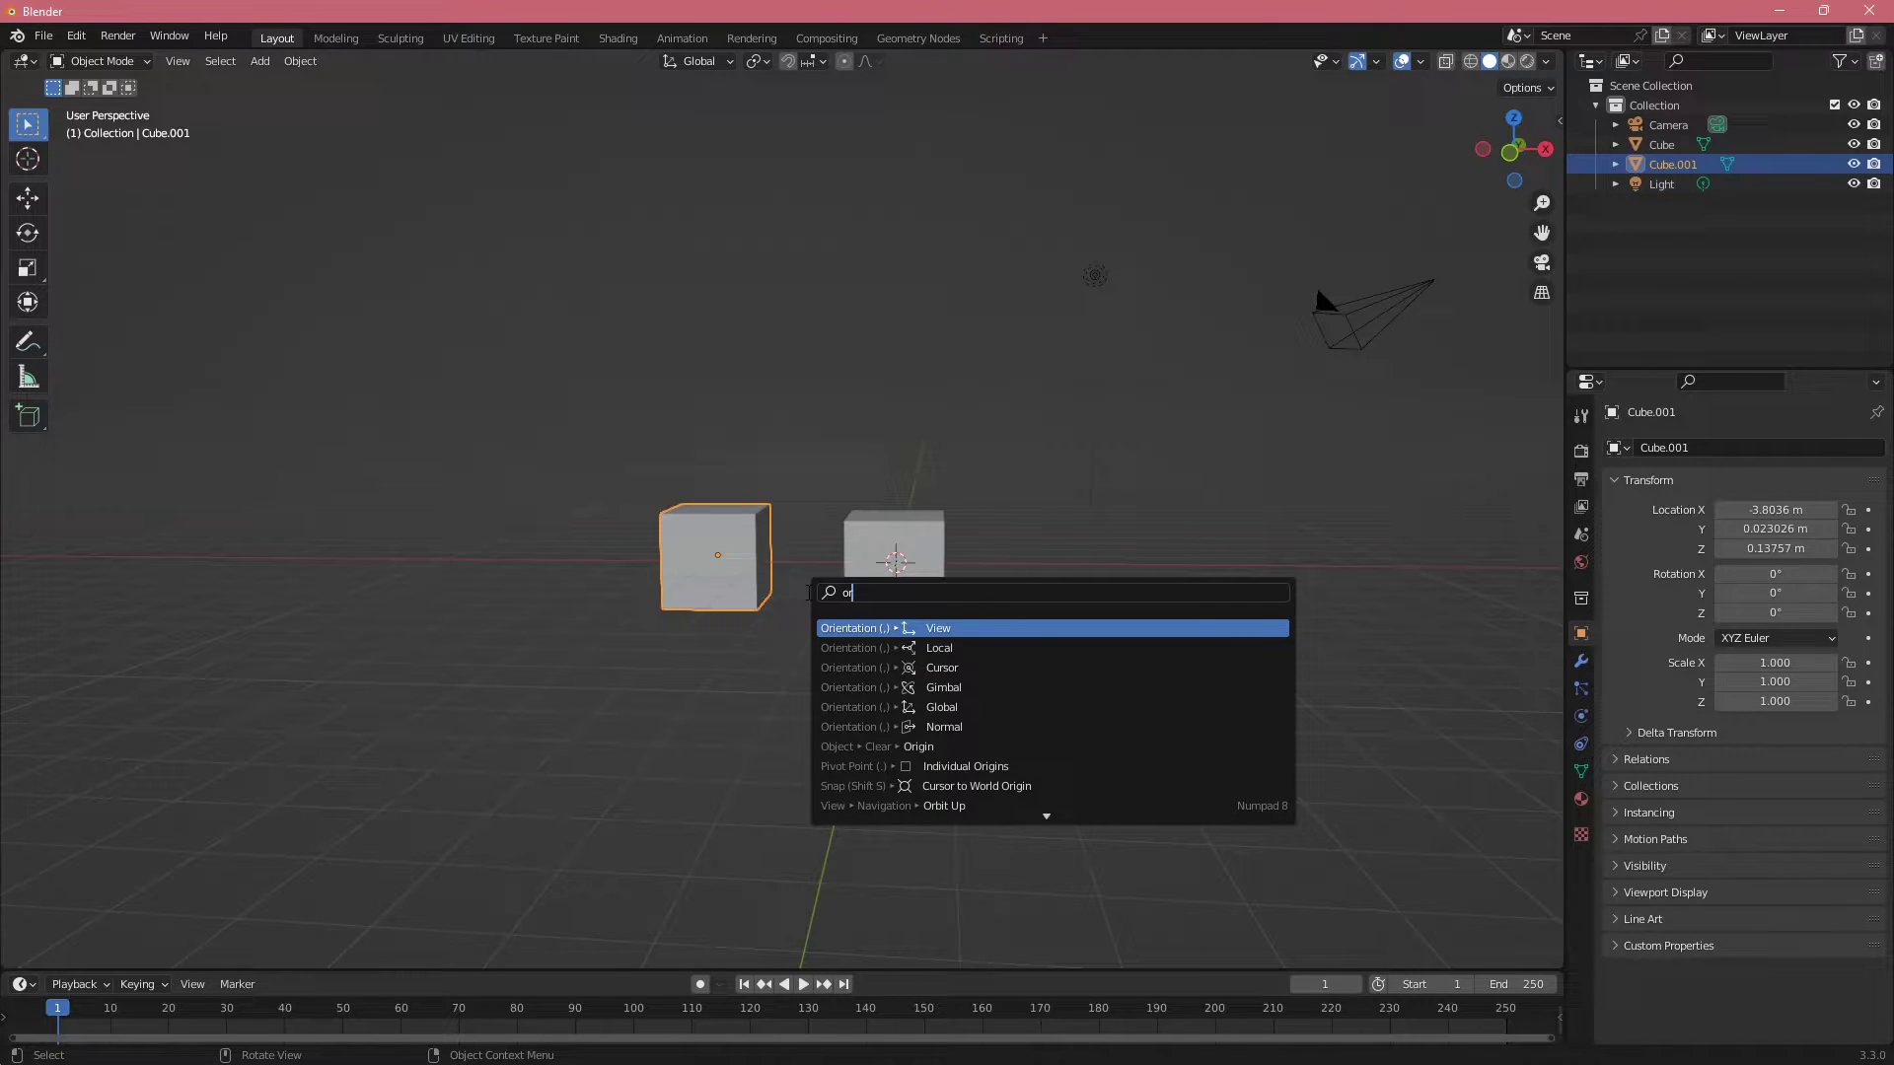
pyautogui.write('rigin')
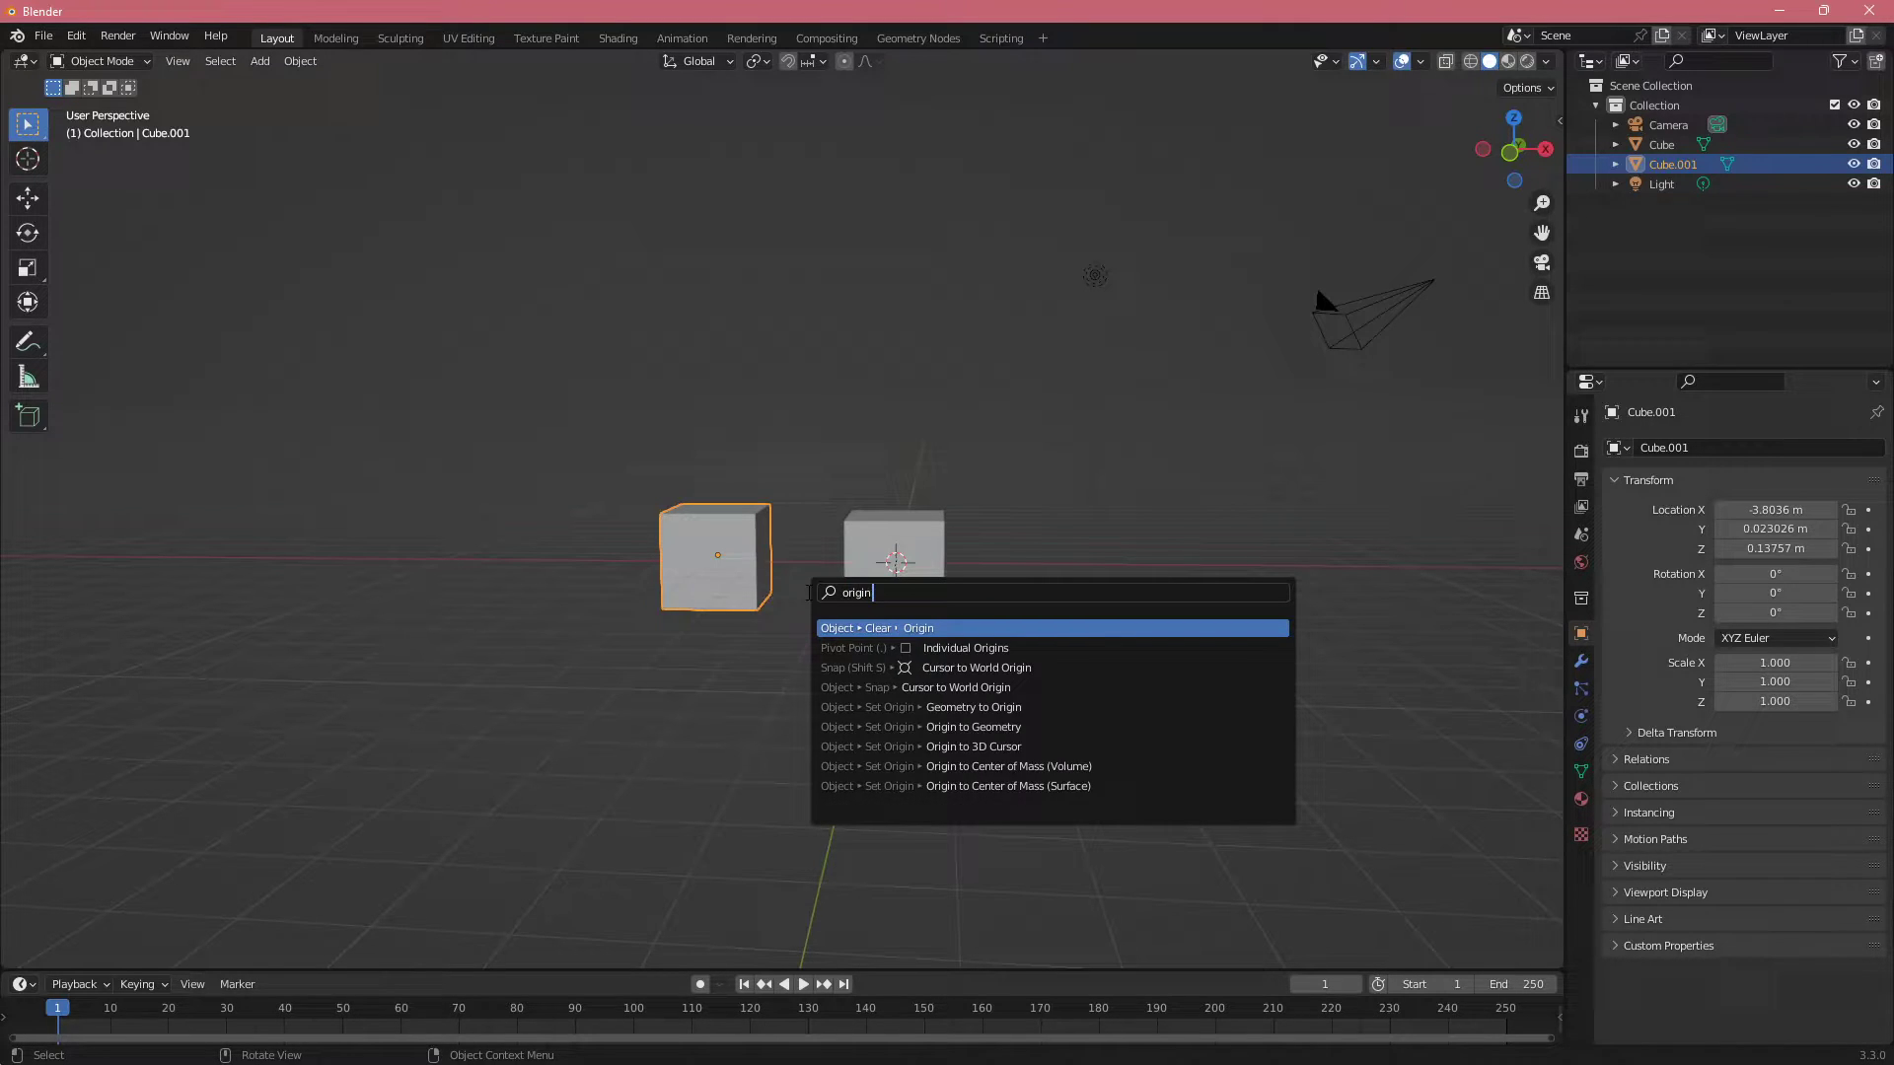
pyautogui.write('to')
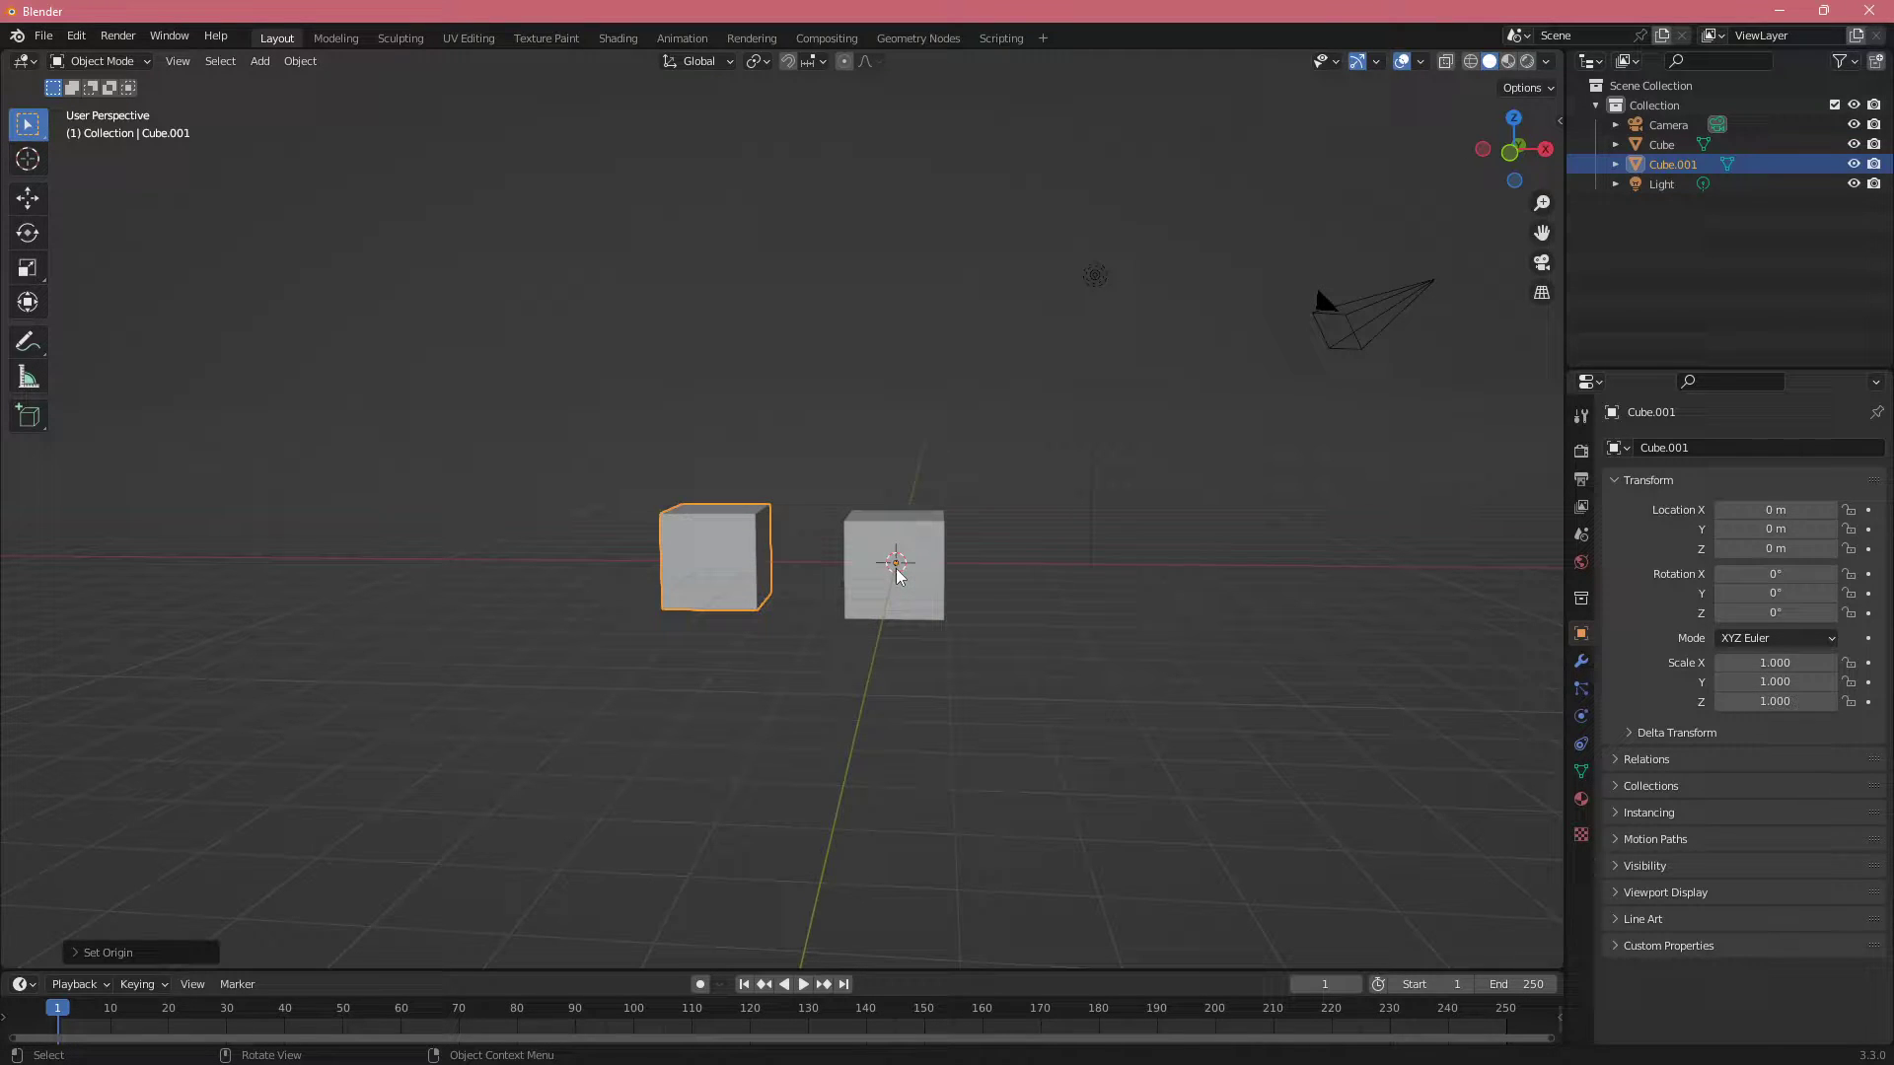
pyautogui.press('r')
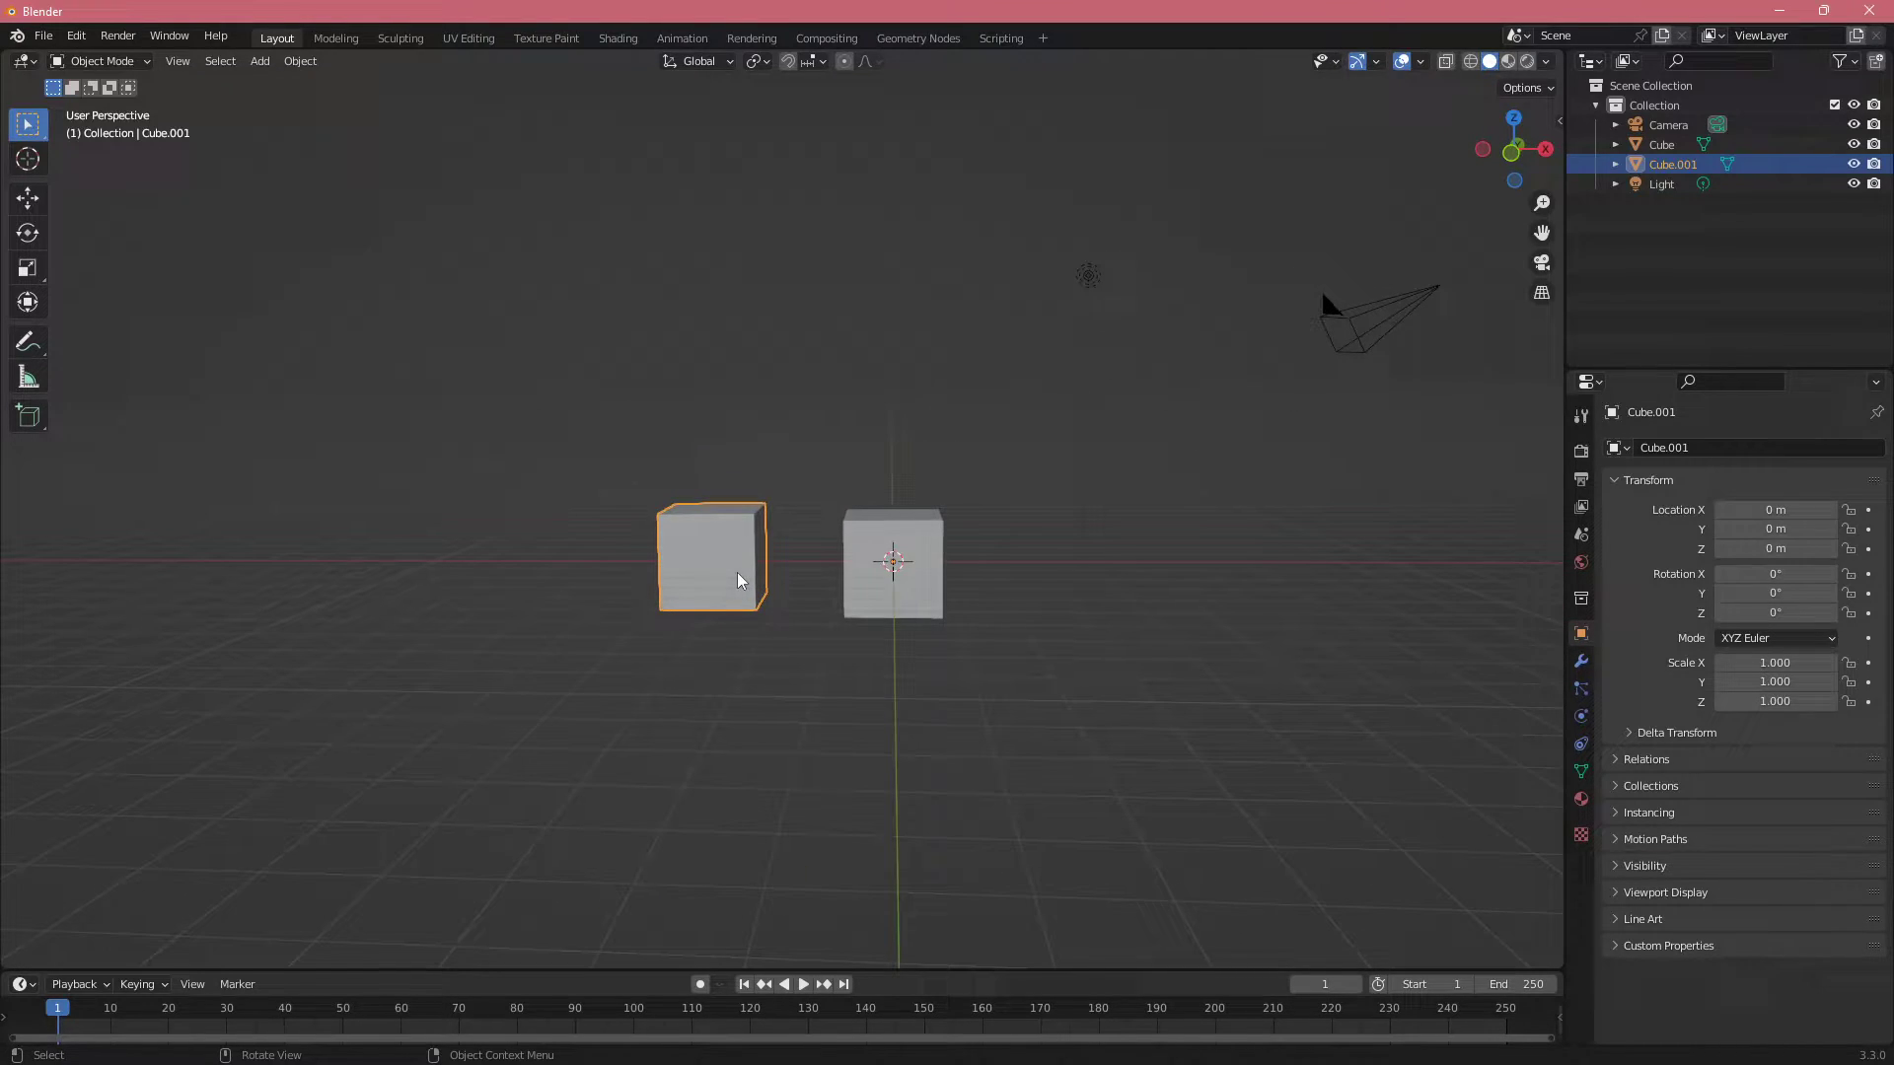
# Select the original Cube, repeat Set Origin on it, and orbit around both cubes
pyautogui.click(725, 559)
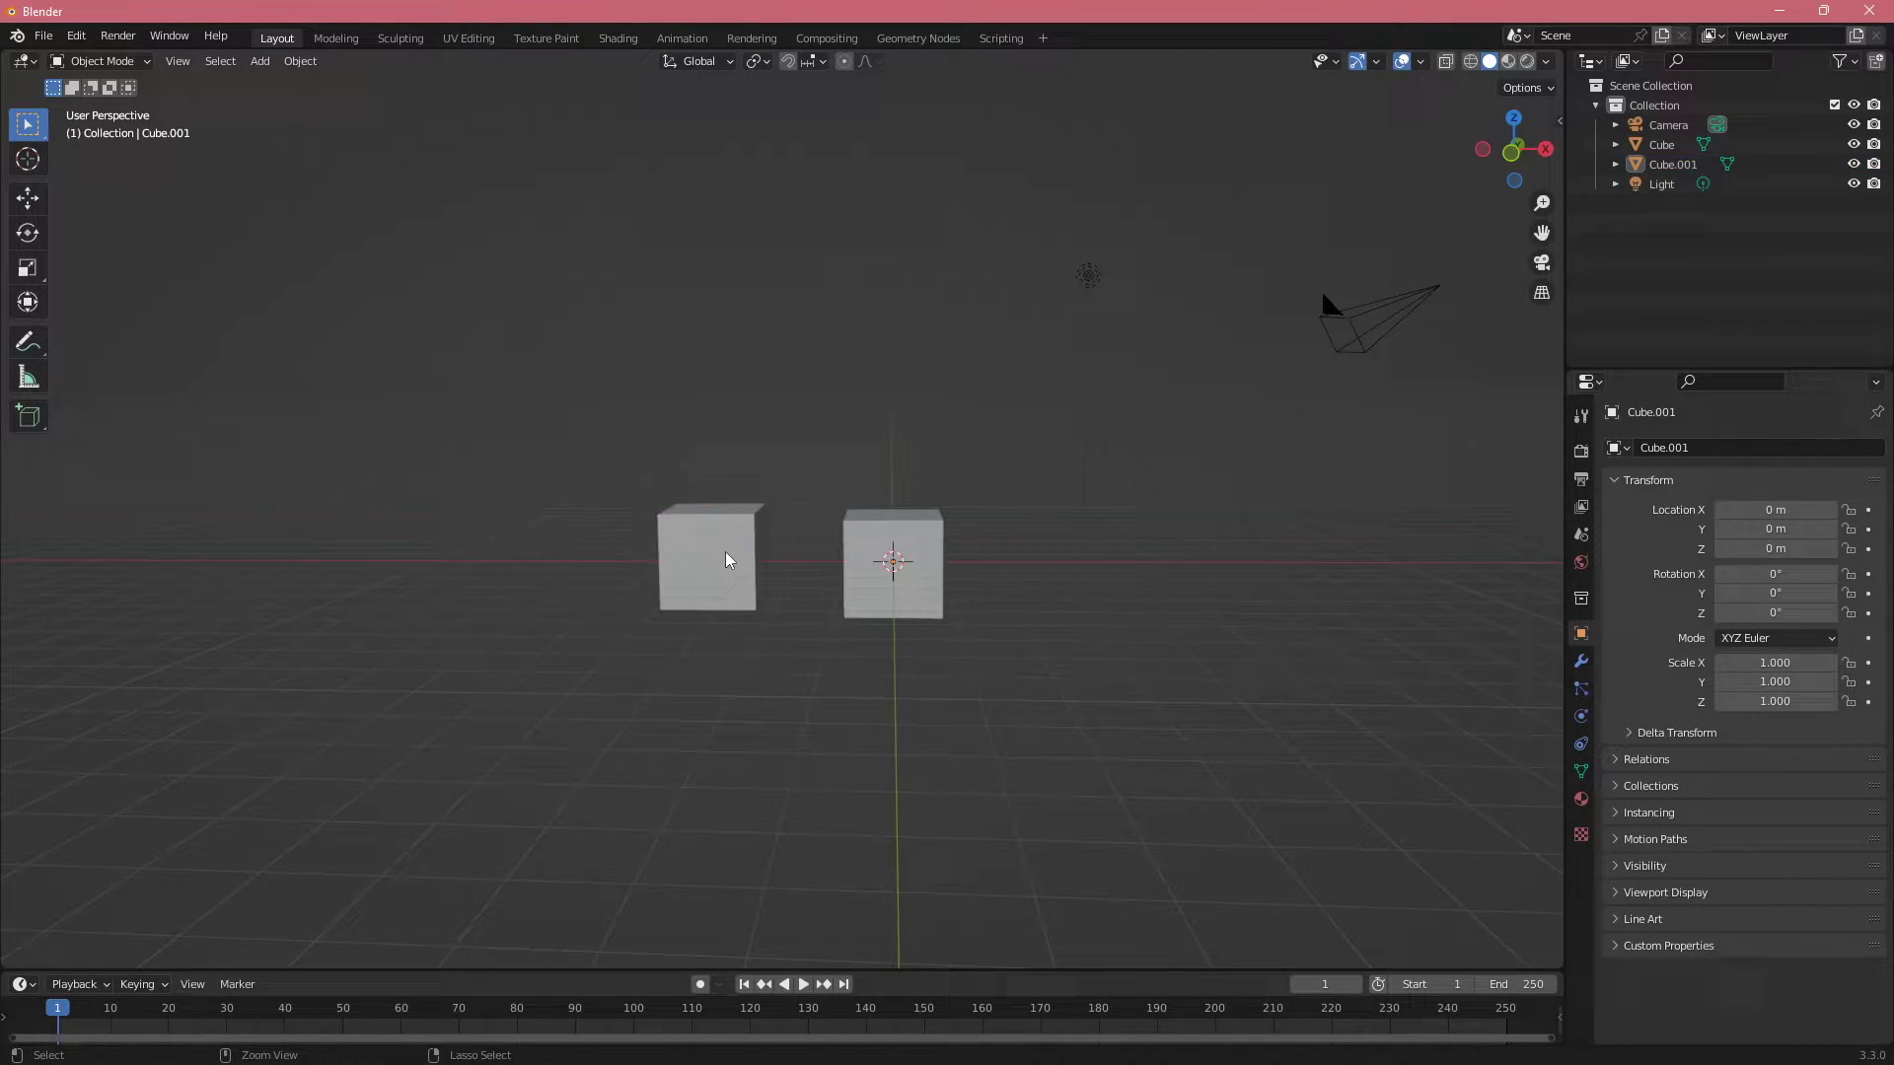
pyautogui.click(710, 558)
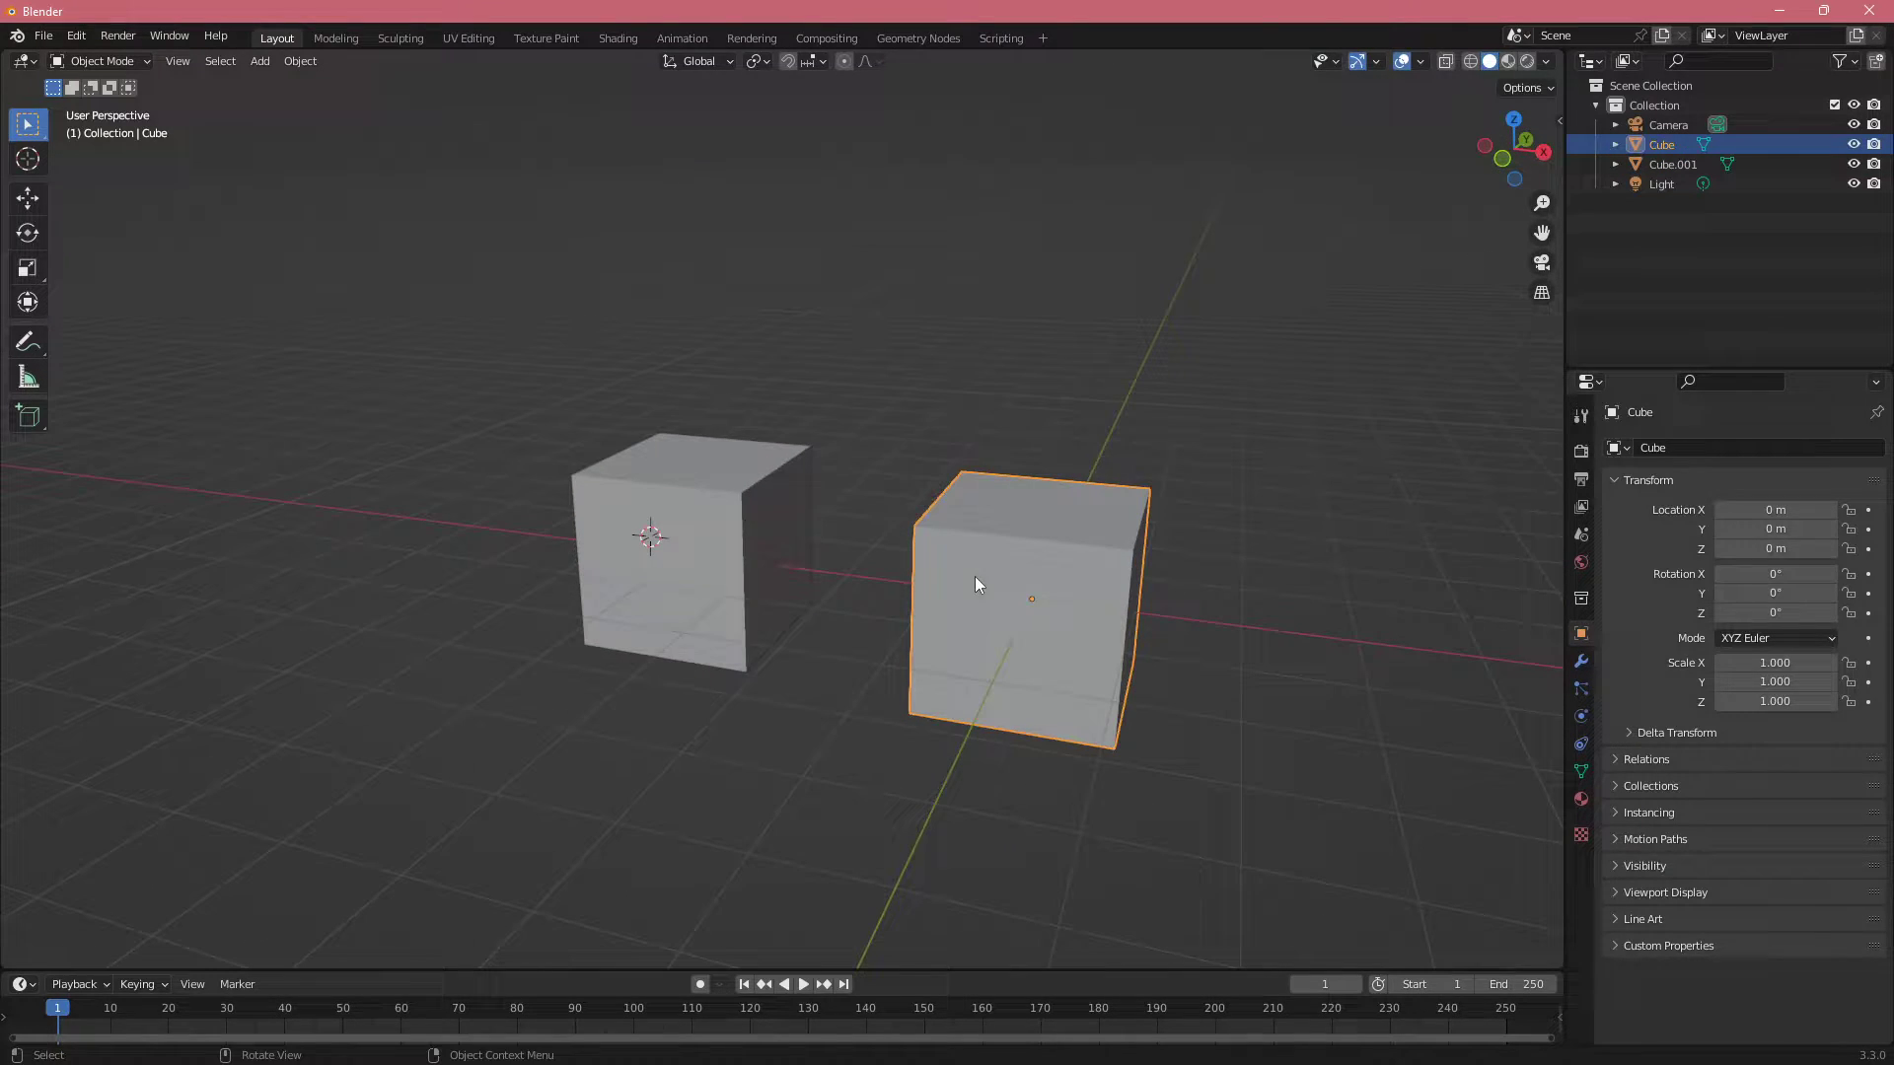
pyautogui.press('f3')
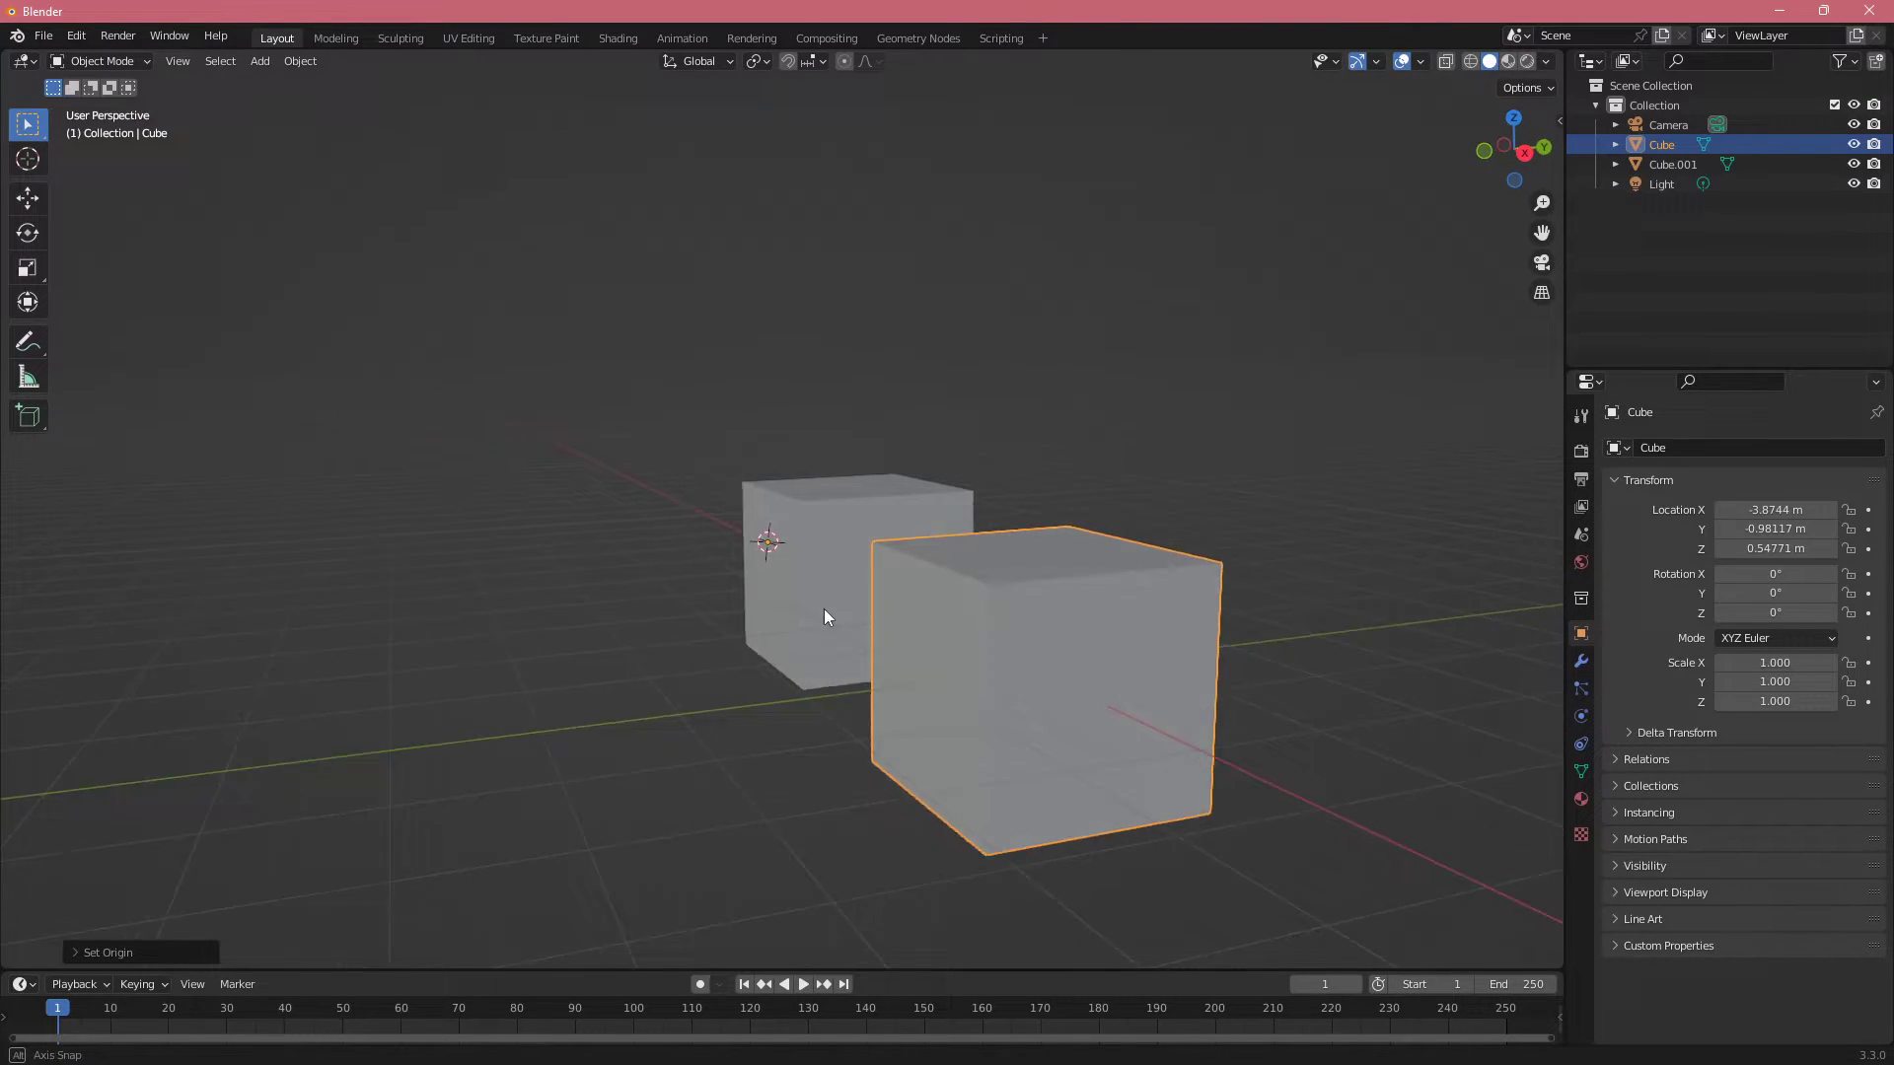
pyautogui.moveTo(845, 604); pyautogui.dragTo(1027, 580)
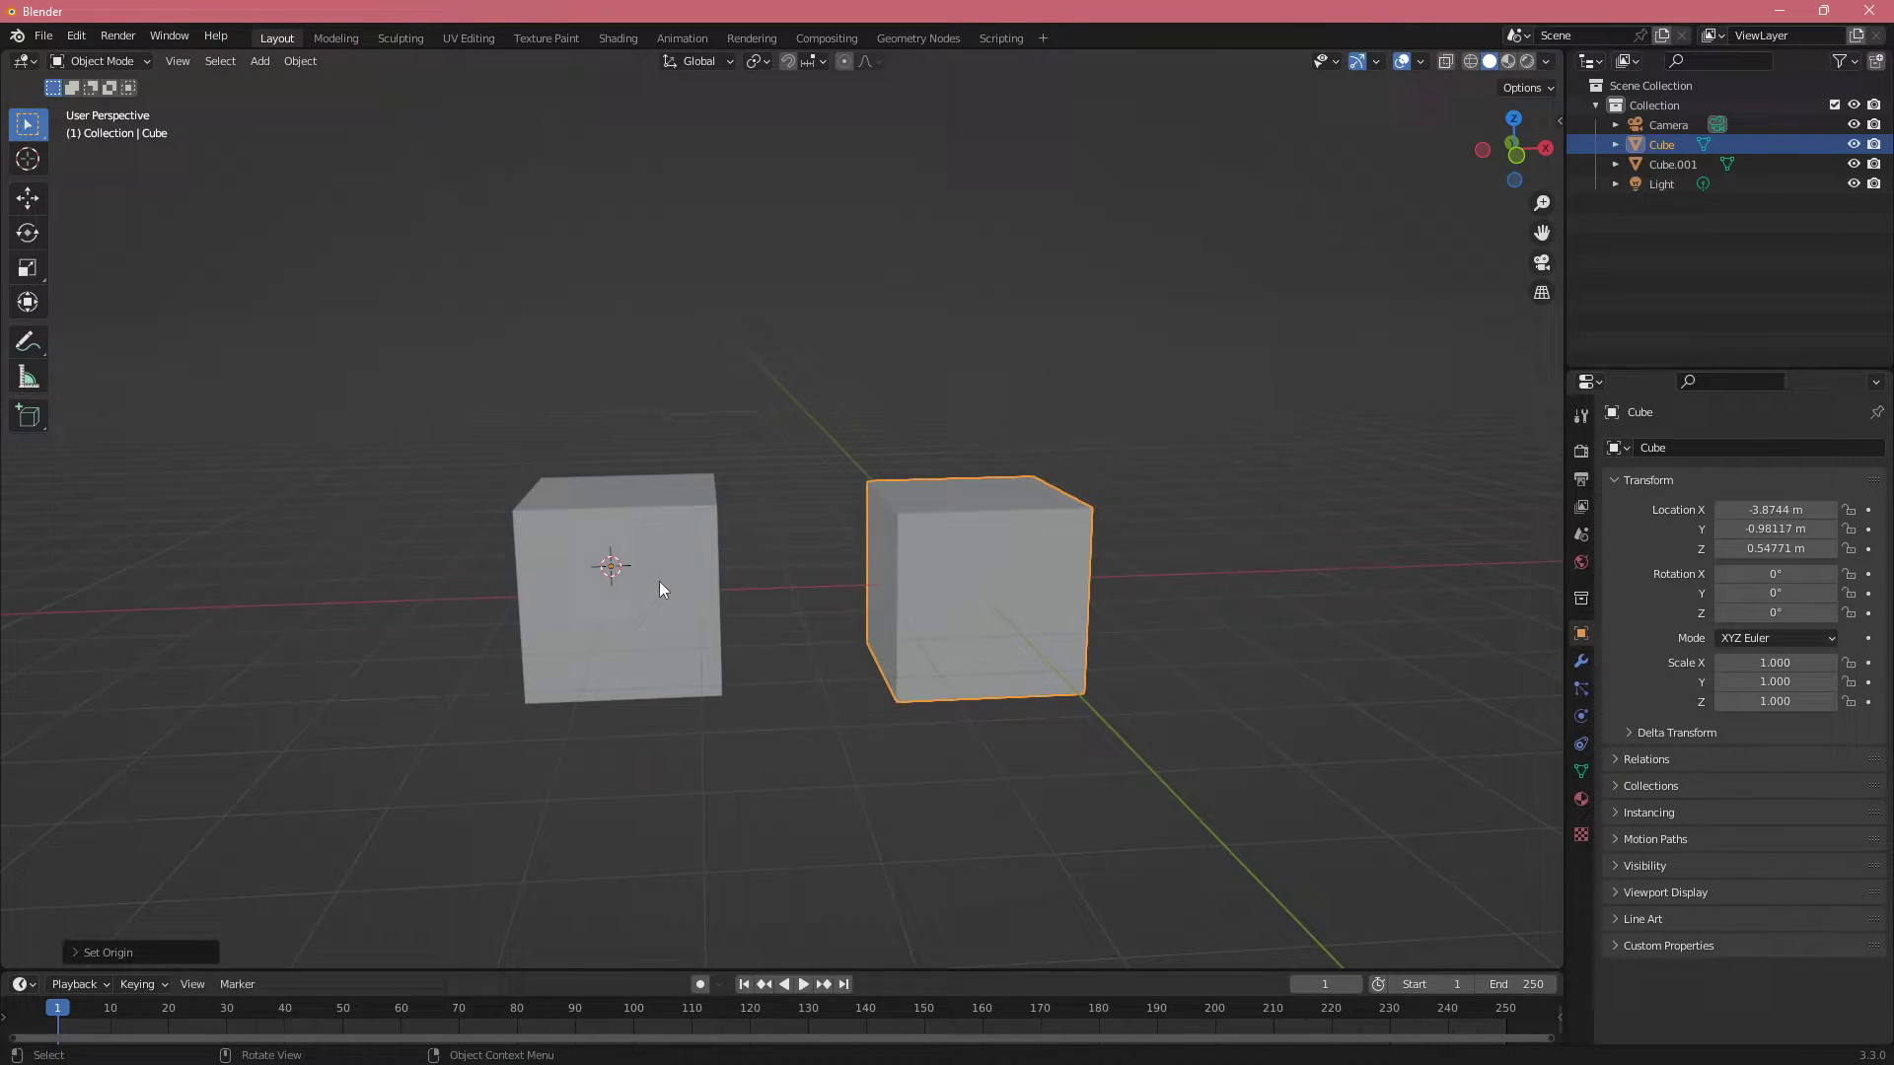
pyautogui.click(652, 602)
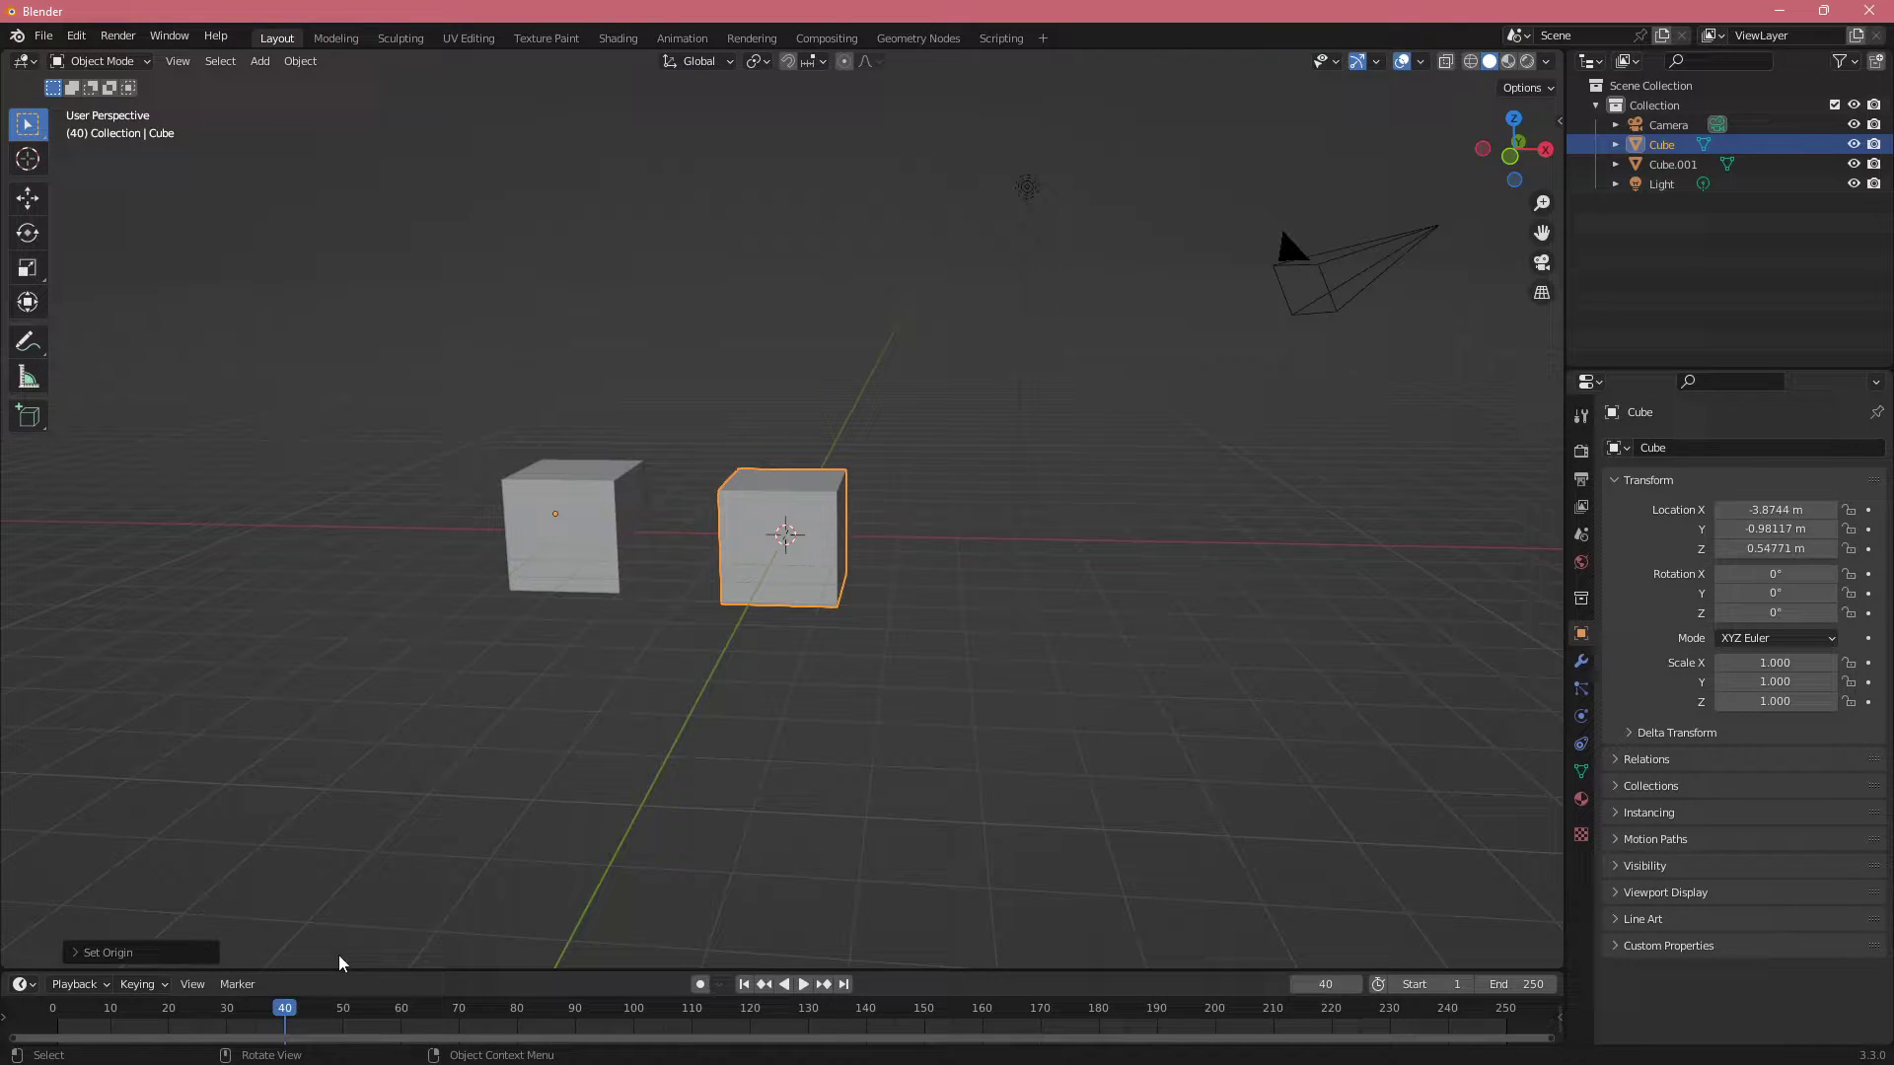
# Jump the timeline to frame 0, then play and stop the animation
pyautogui.click(743, 984)
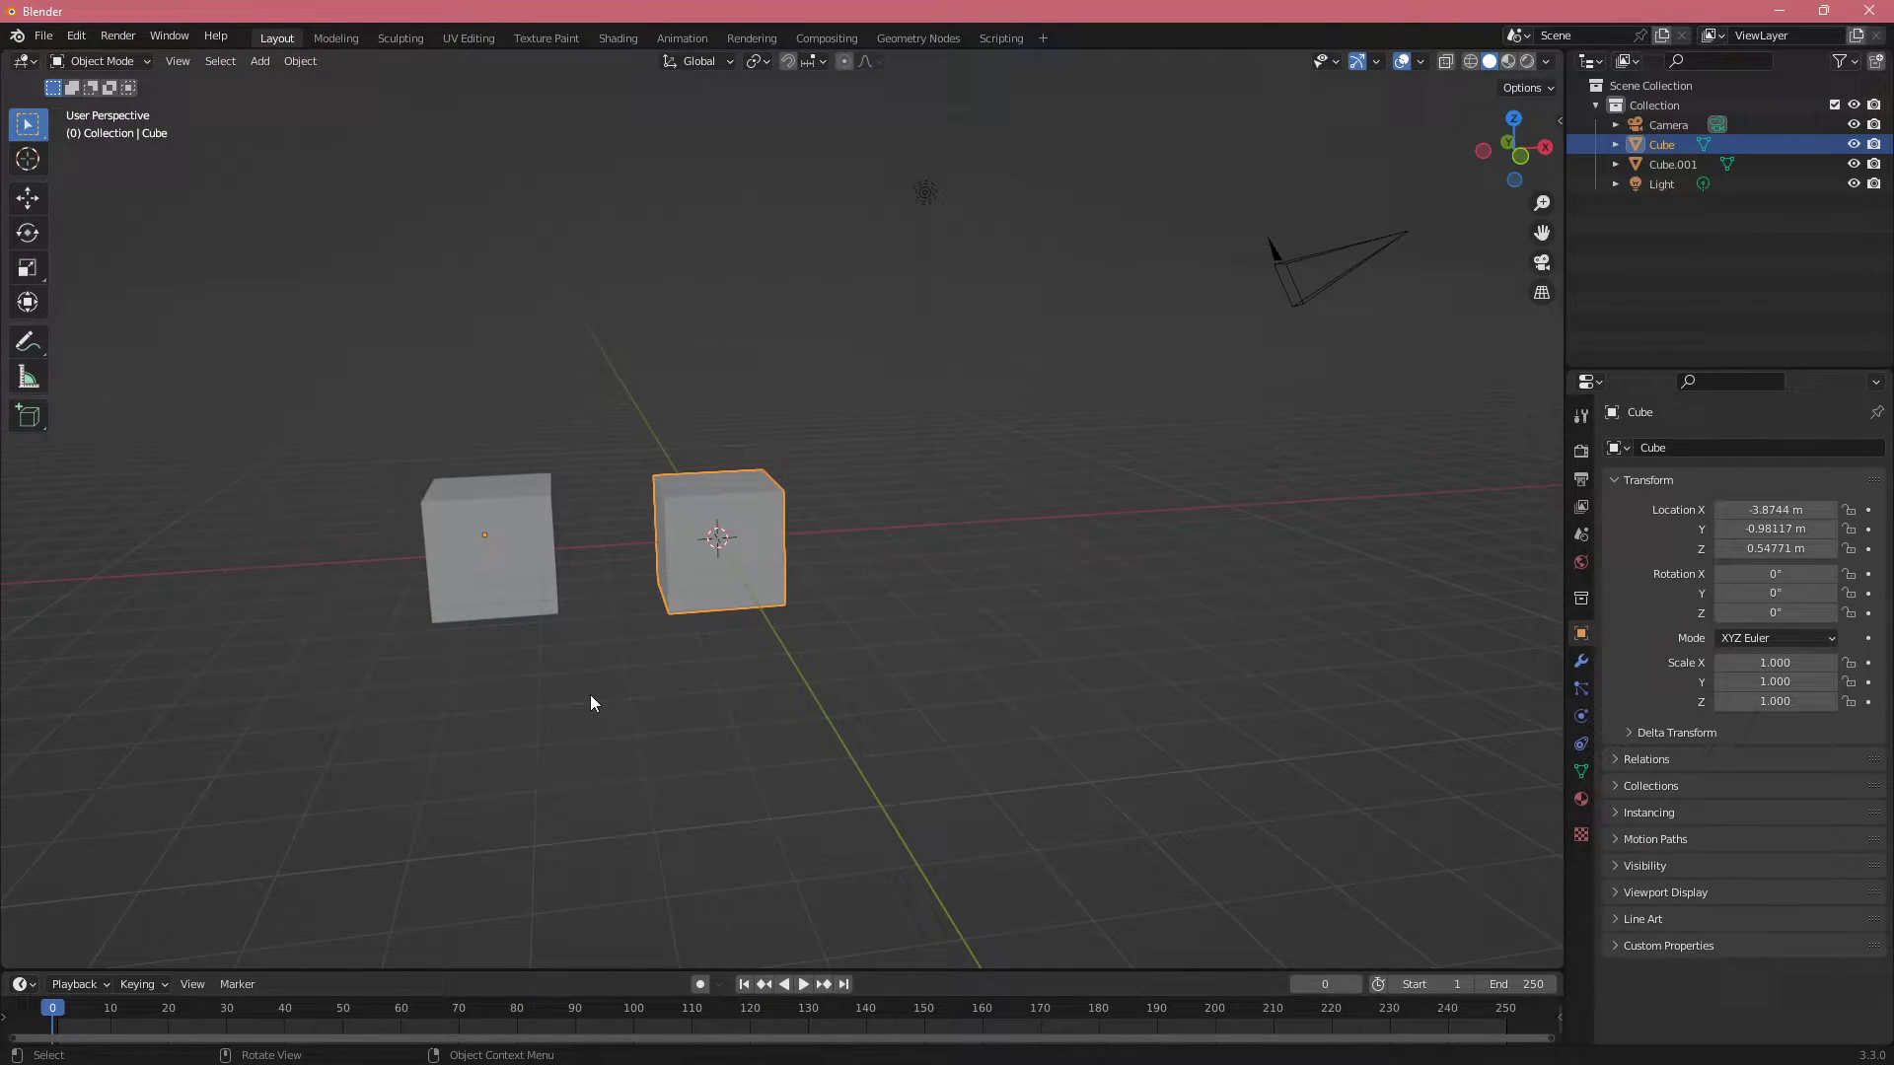
pyautogui.click(802, 983)
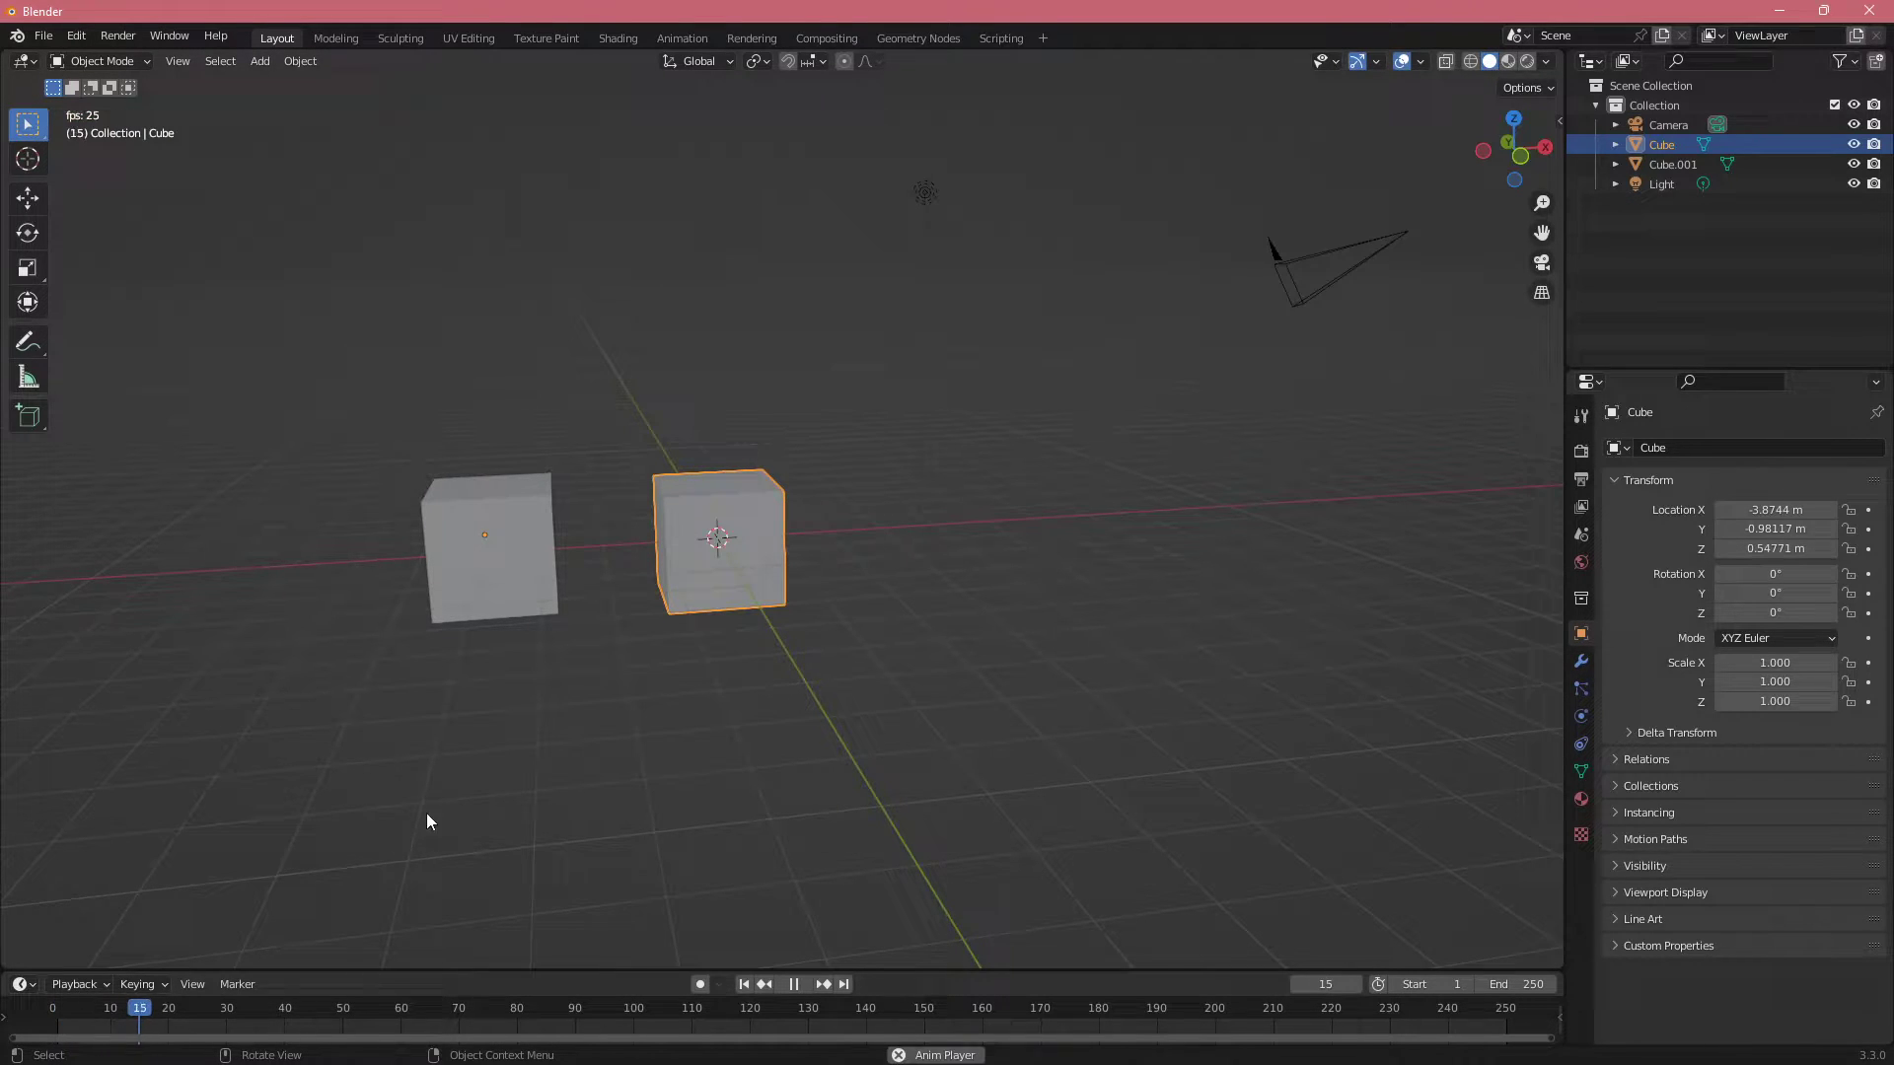
pyautogui.click(793, 984)
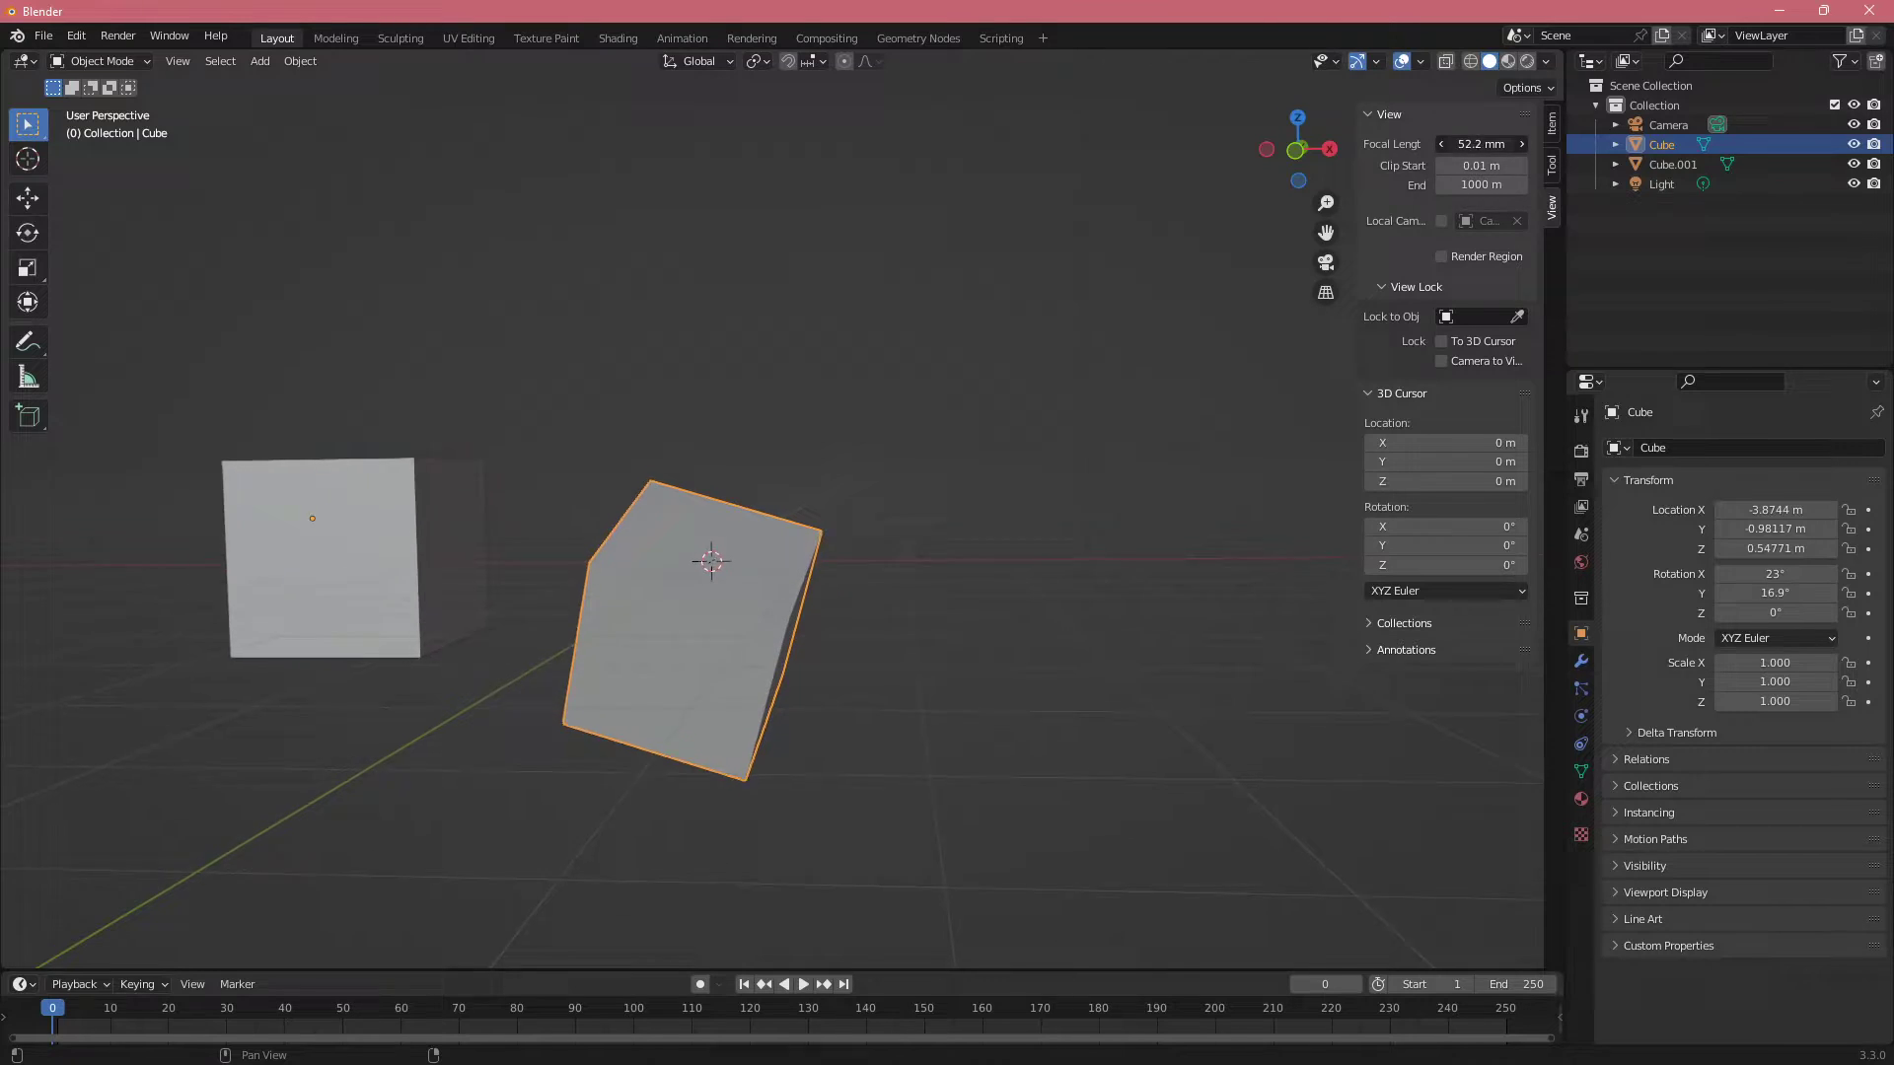
# Adjust the sidebar View focal length while the cube holds 23° X, 16.9° Y
pyautogui.scroll(-3)
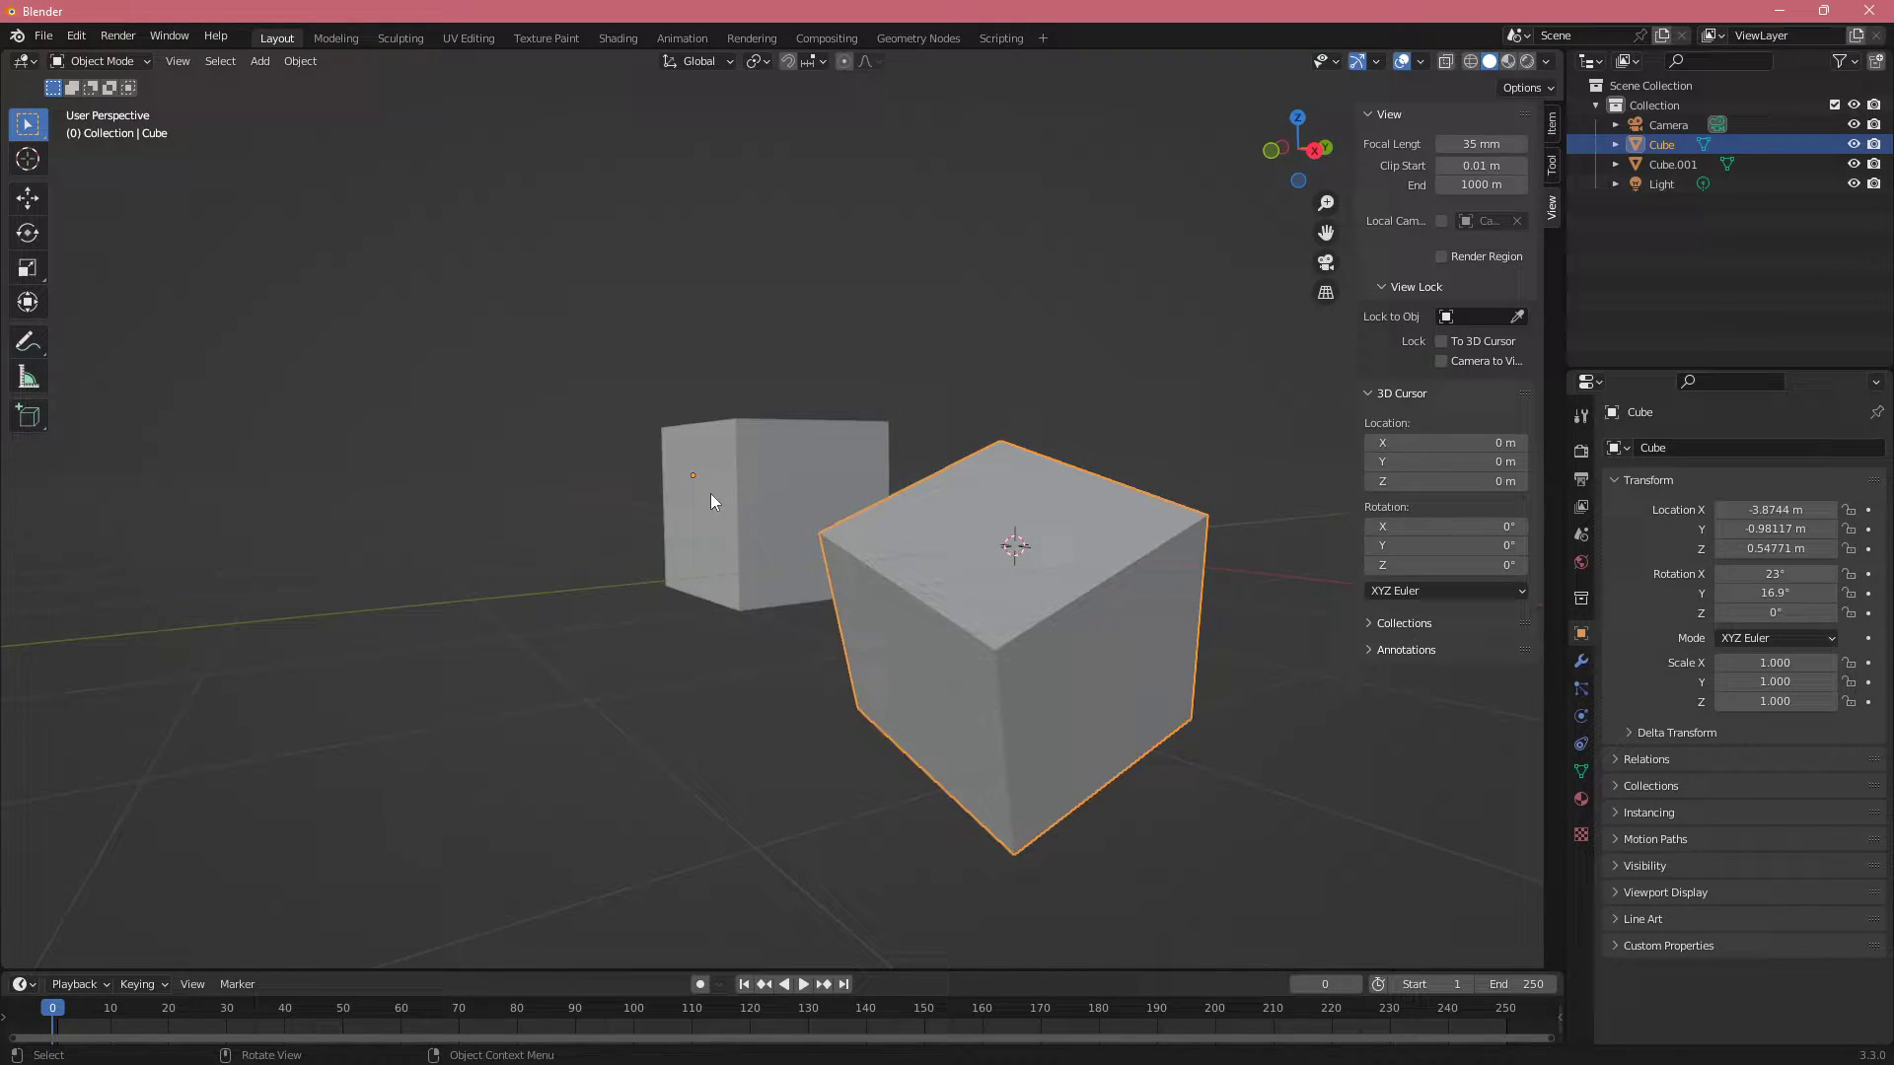
pyautogui.scroll(-3)
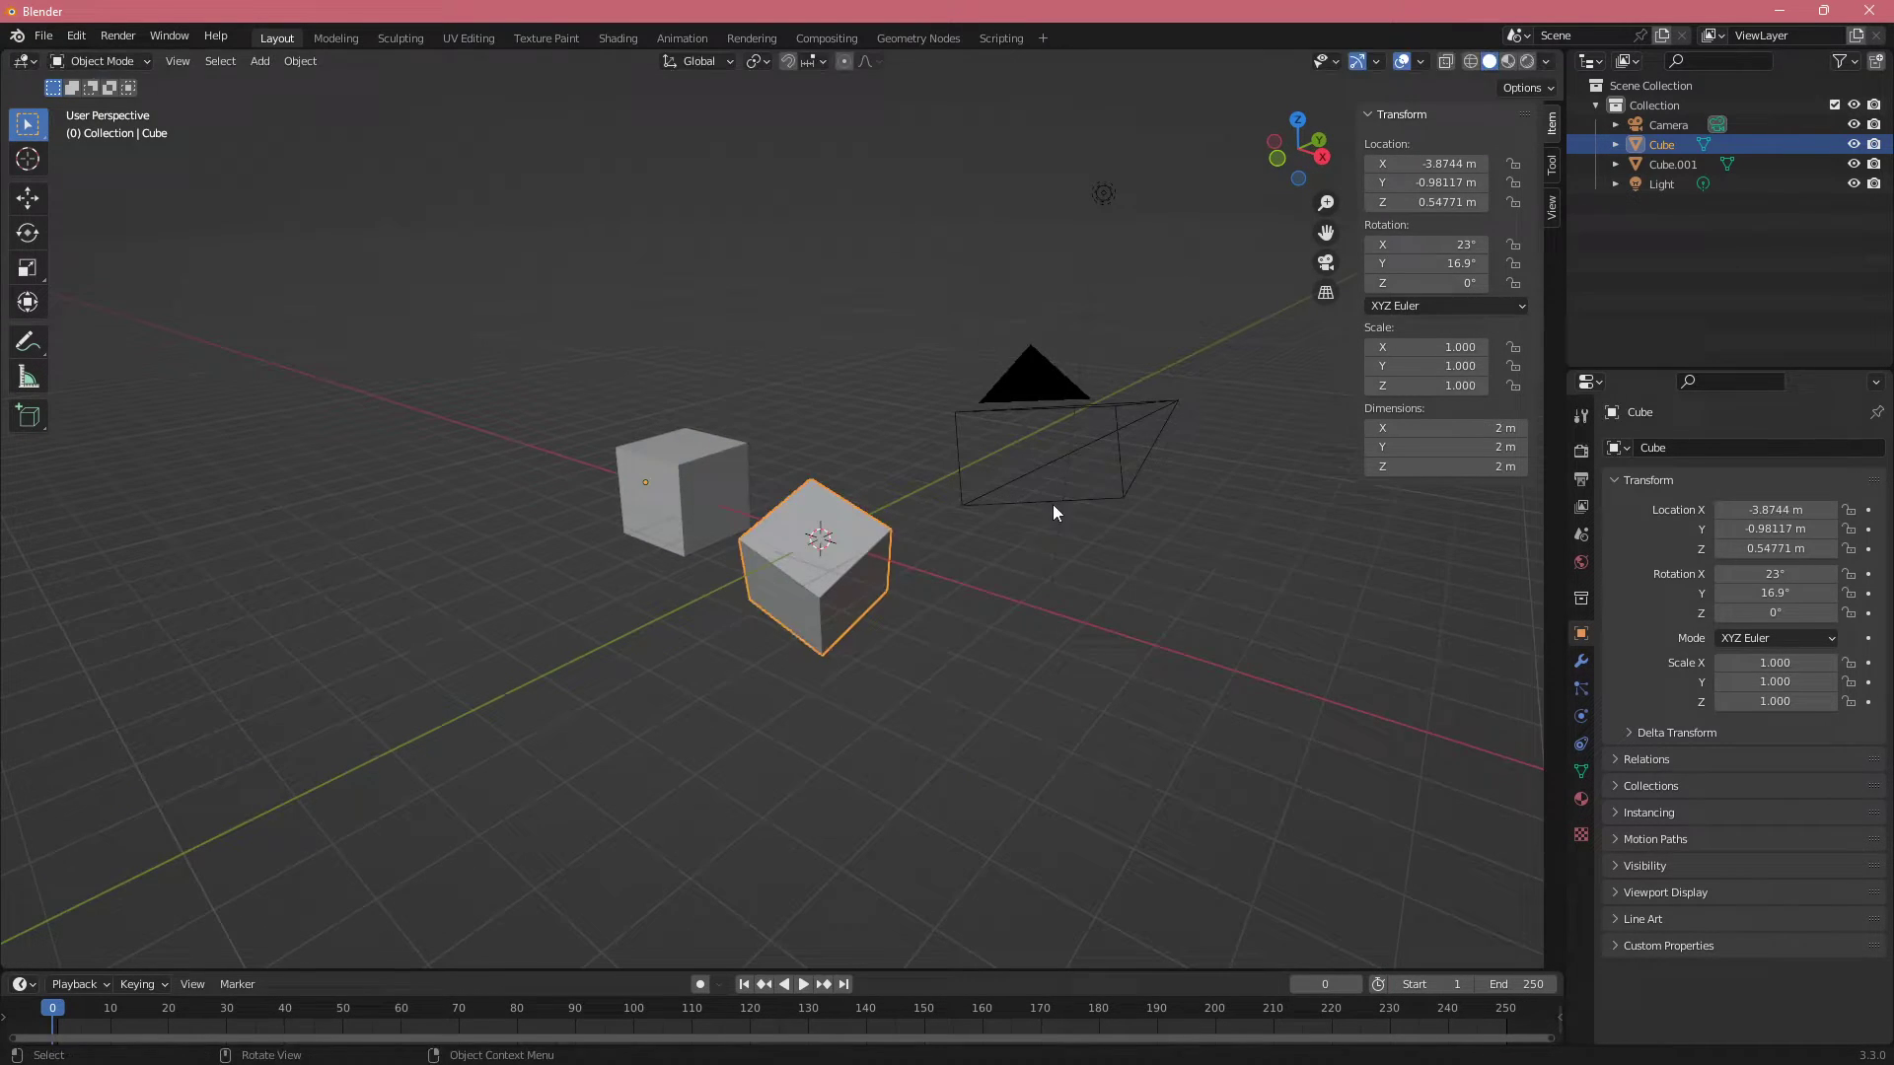
# Hide the transform sidebar and start rotating the original cube around global Z
pyautogui.press('r')
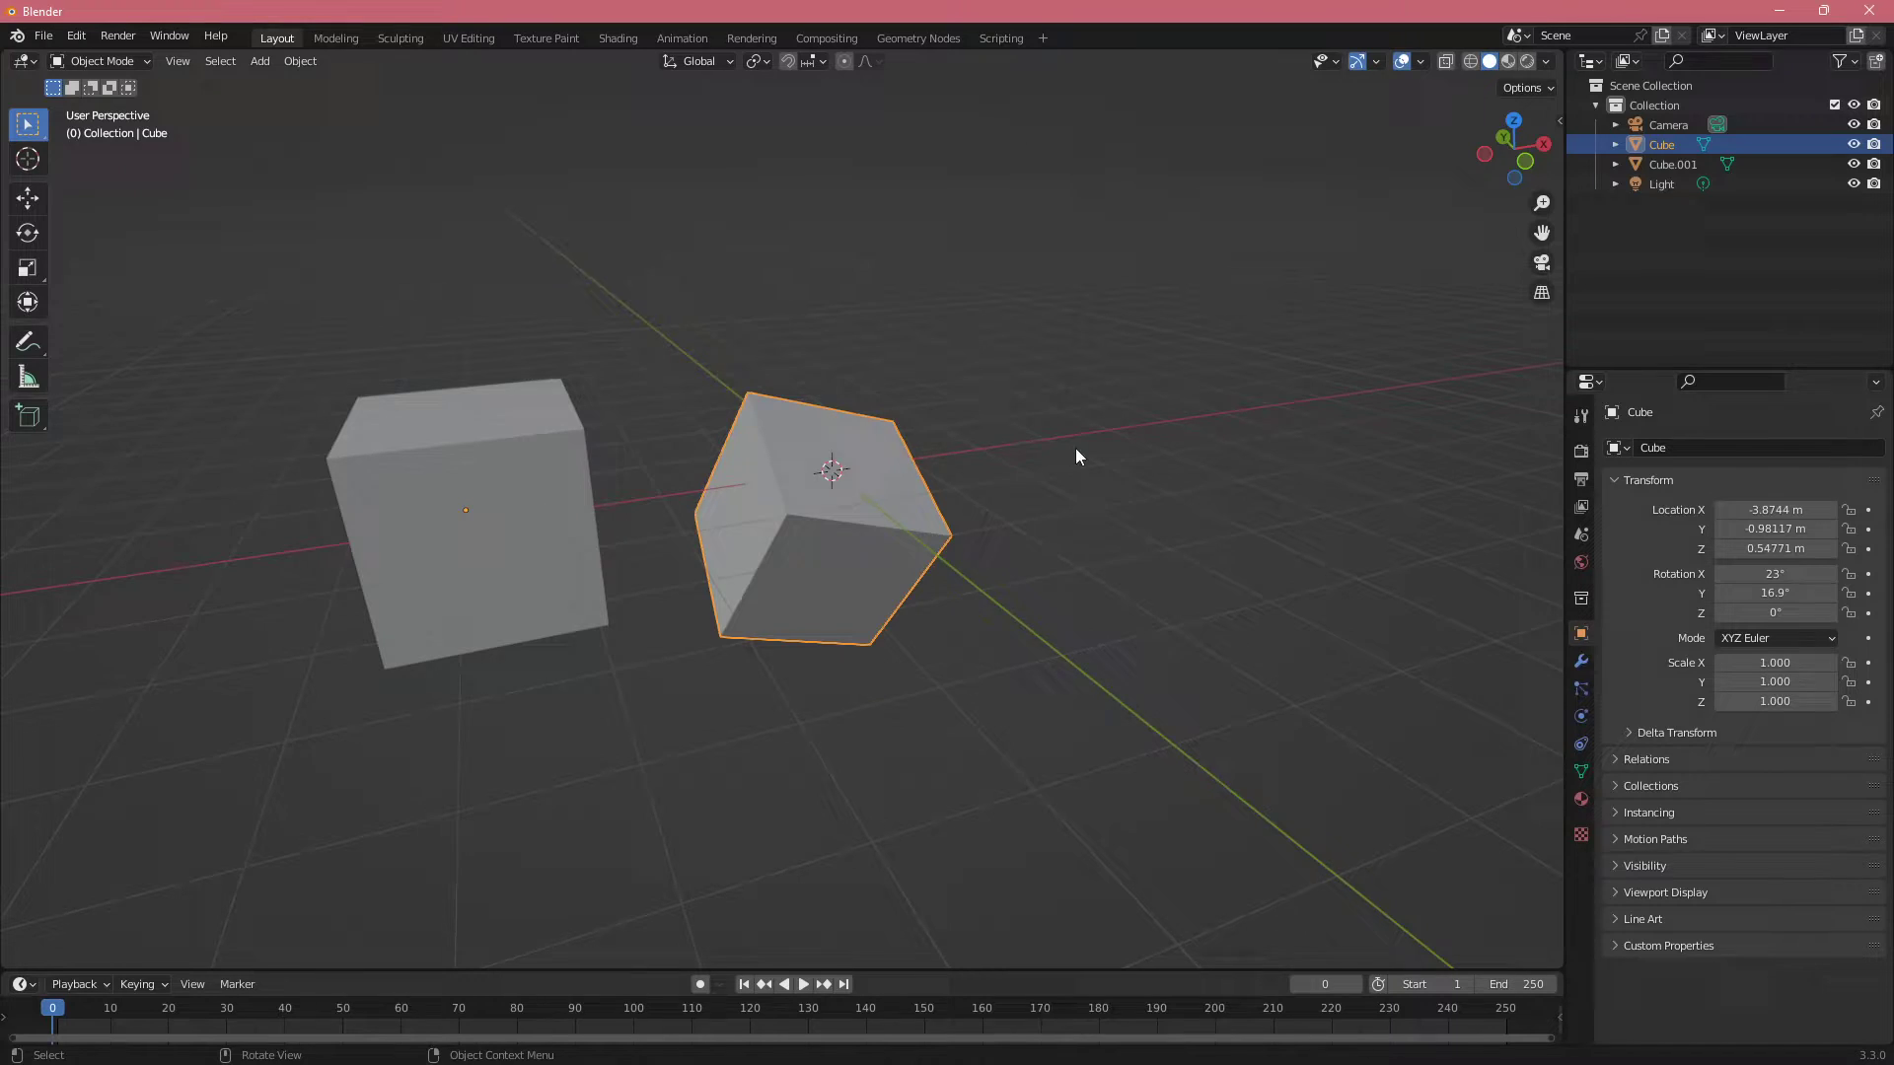
pyautogui.press('r')
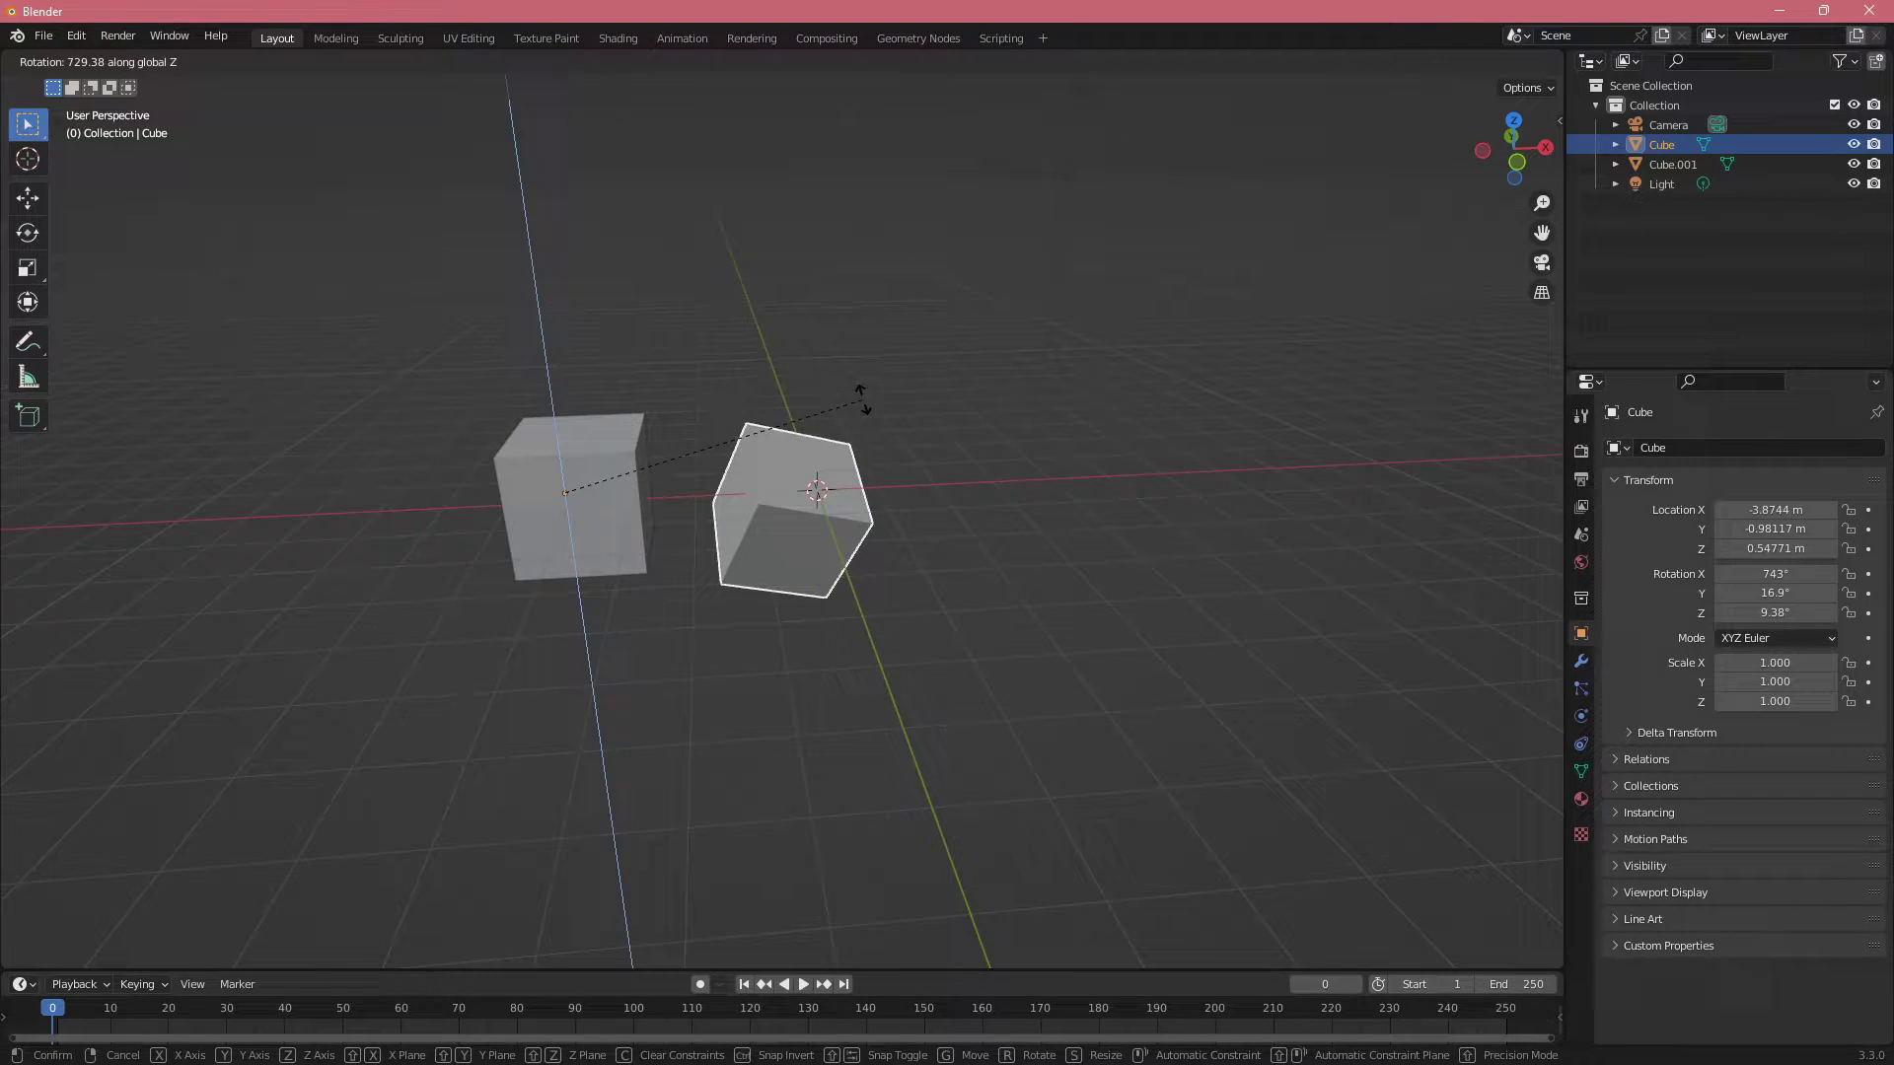
pyautogui.moveTo(797, 356)
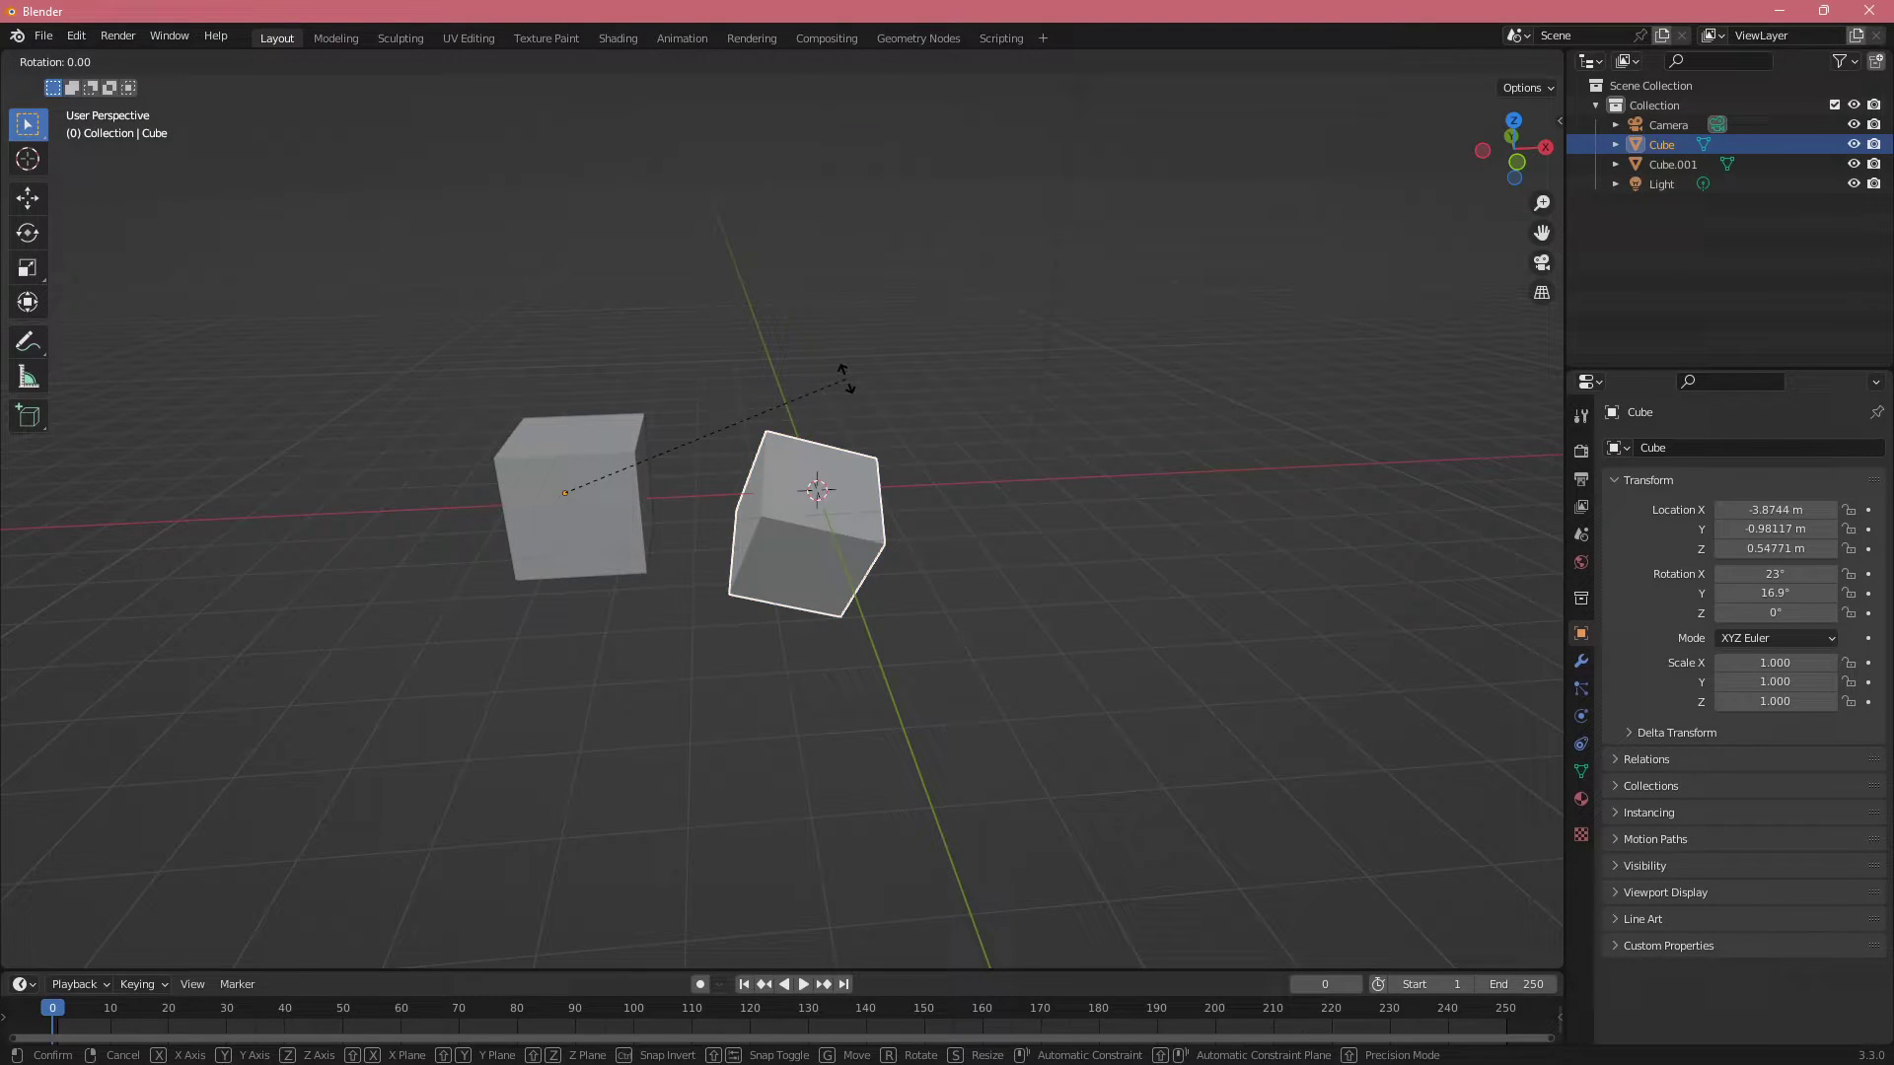
# Switch the rotation constraint from Z to X, then lock global Z
pyautogui.press('x')
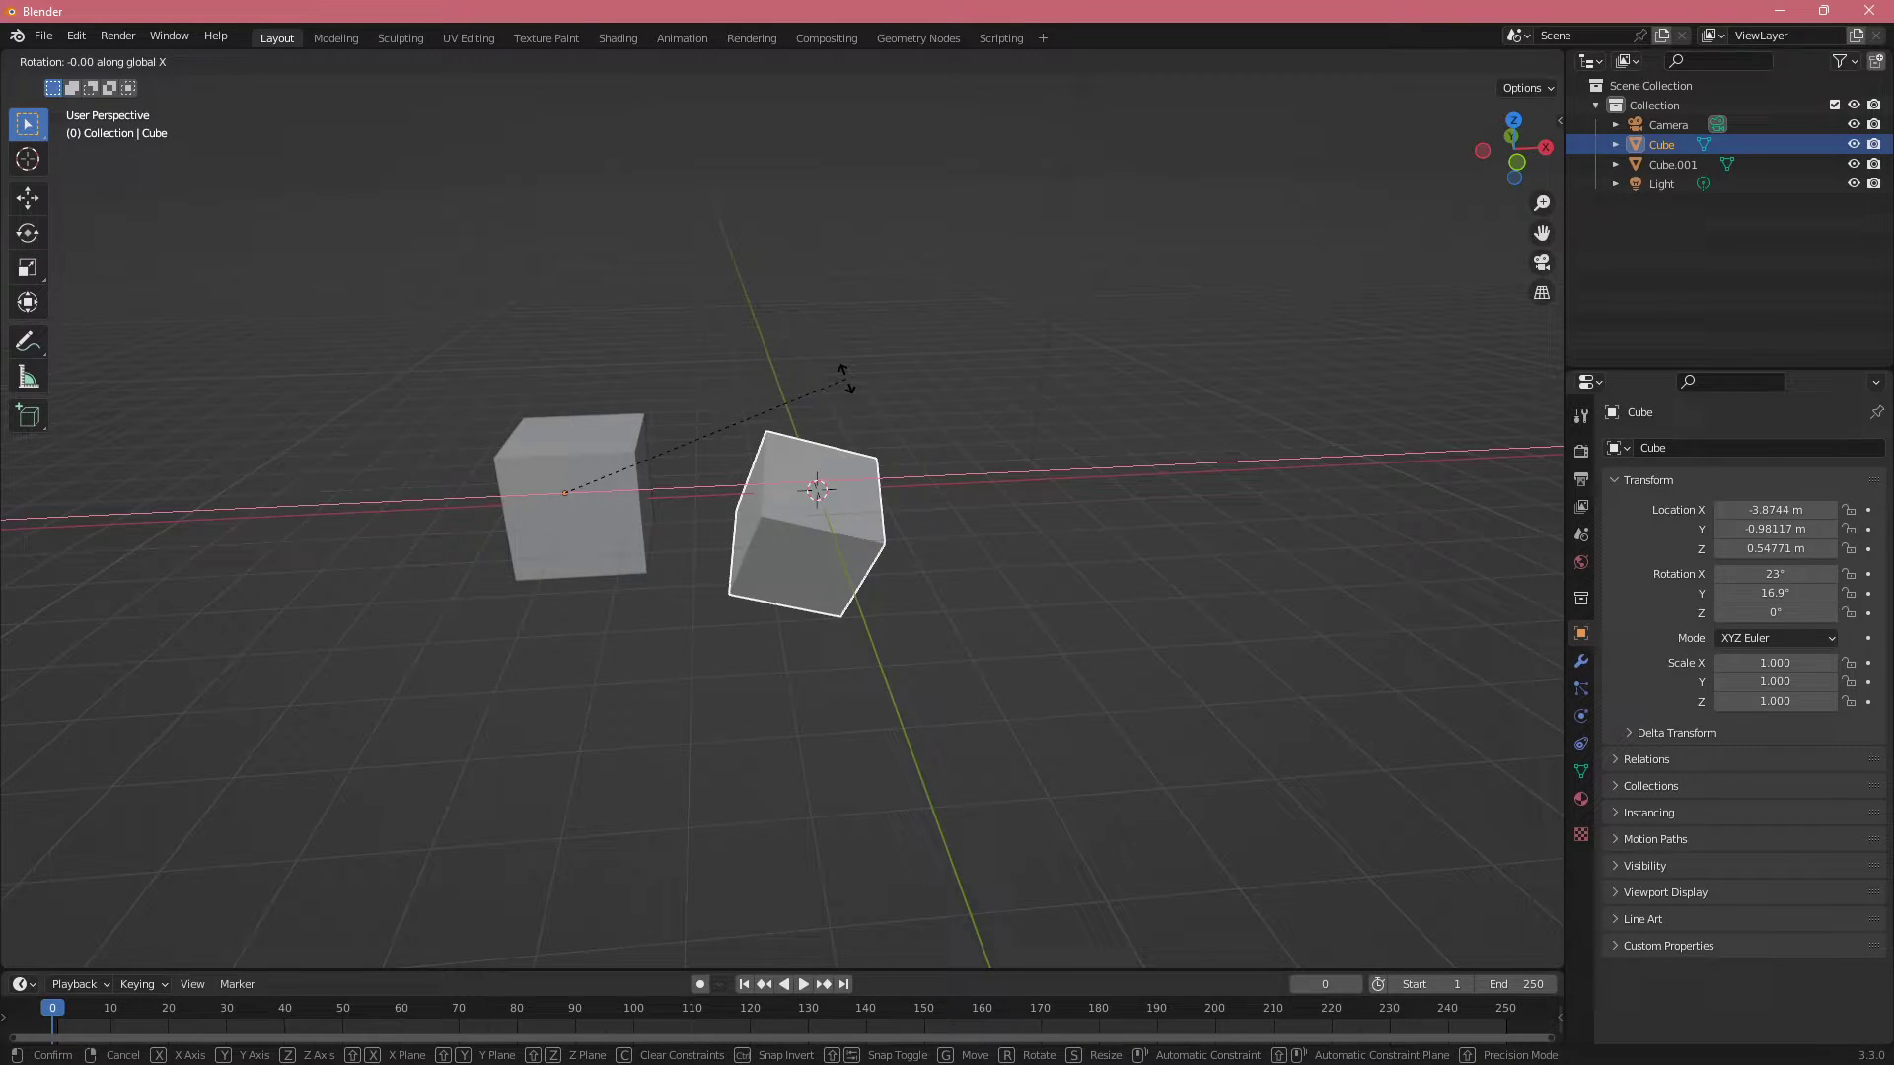
pyautogui.press('z')
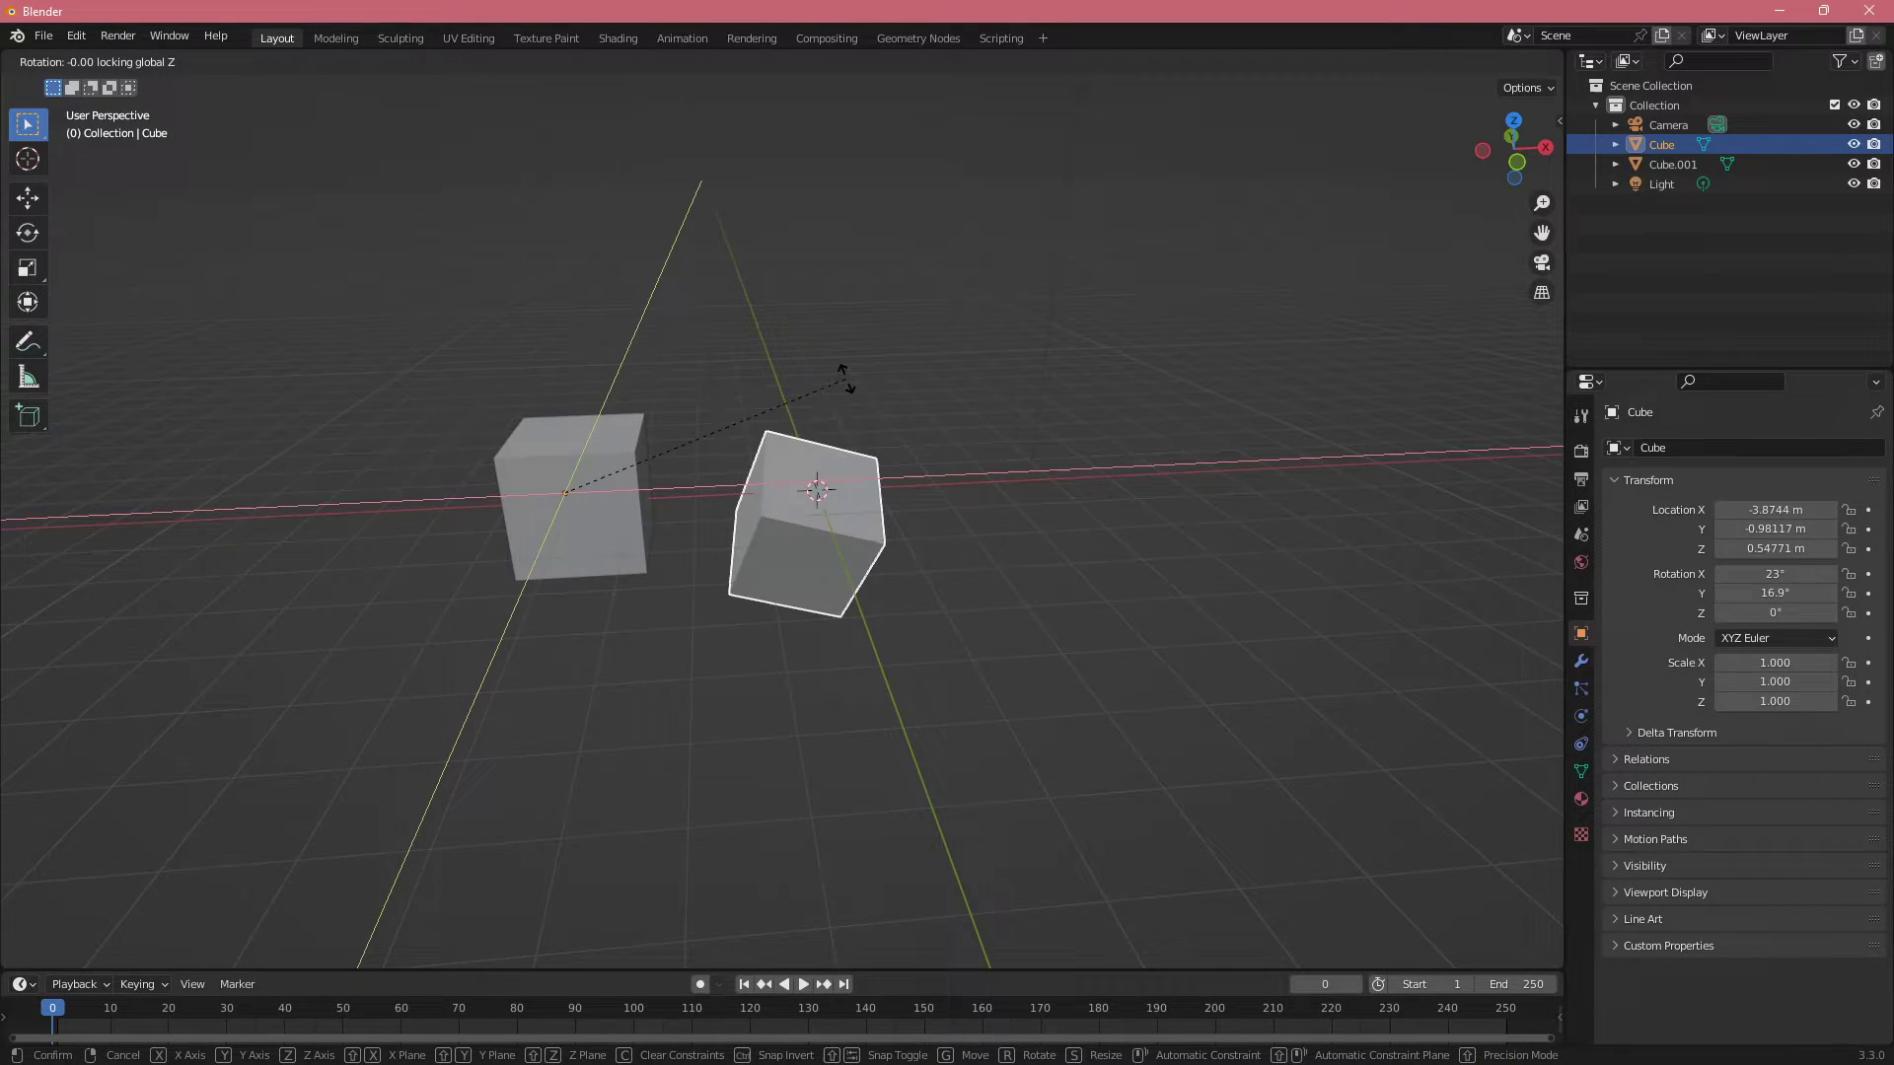
pyautogui.moveTo(768, 586)
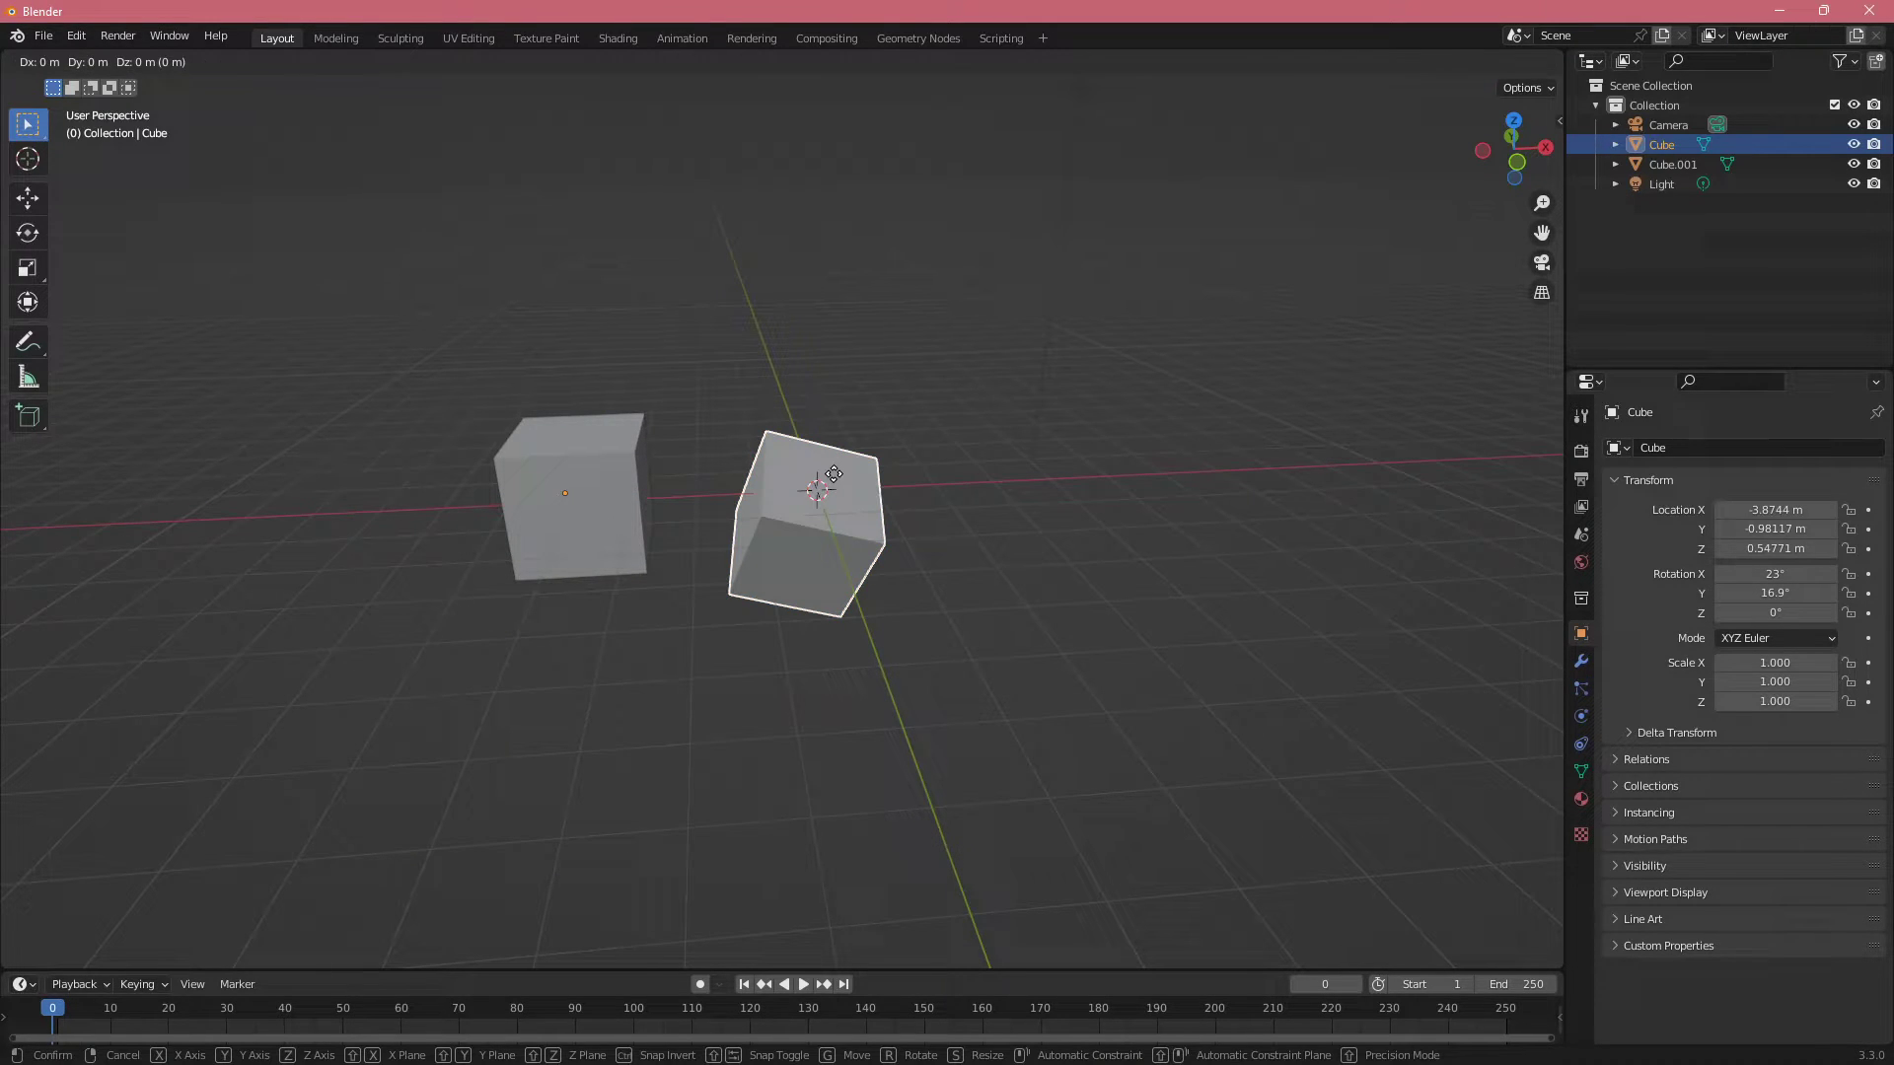
# Move the cube with Y locked, confirming near -3.46, -0.98, 0.82
pyautogui.press('x')
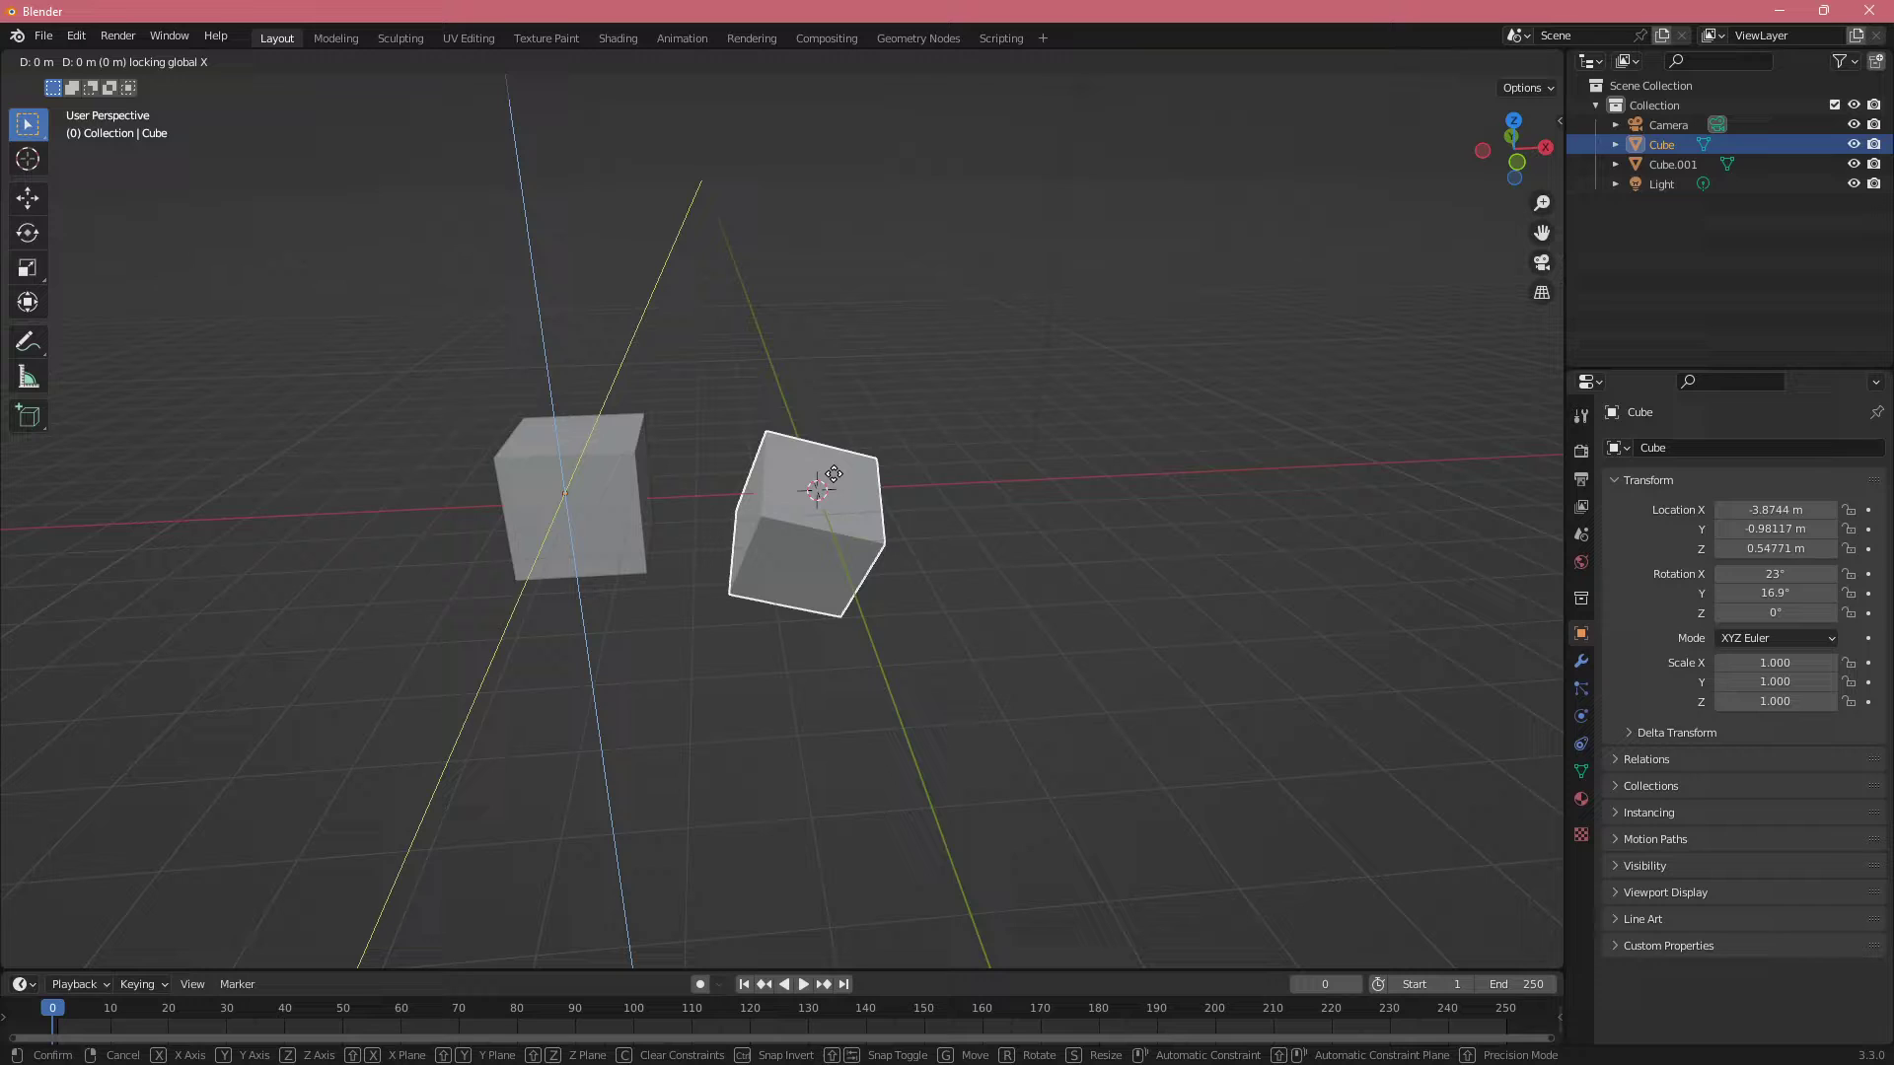
pyautogui.press('y')
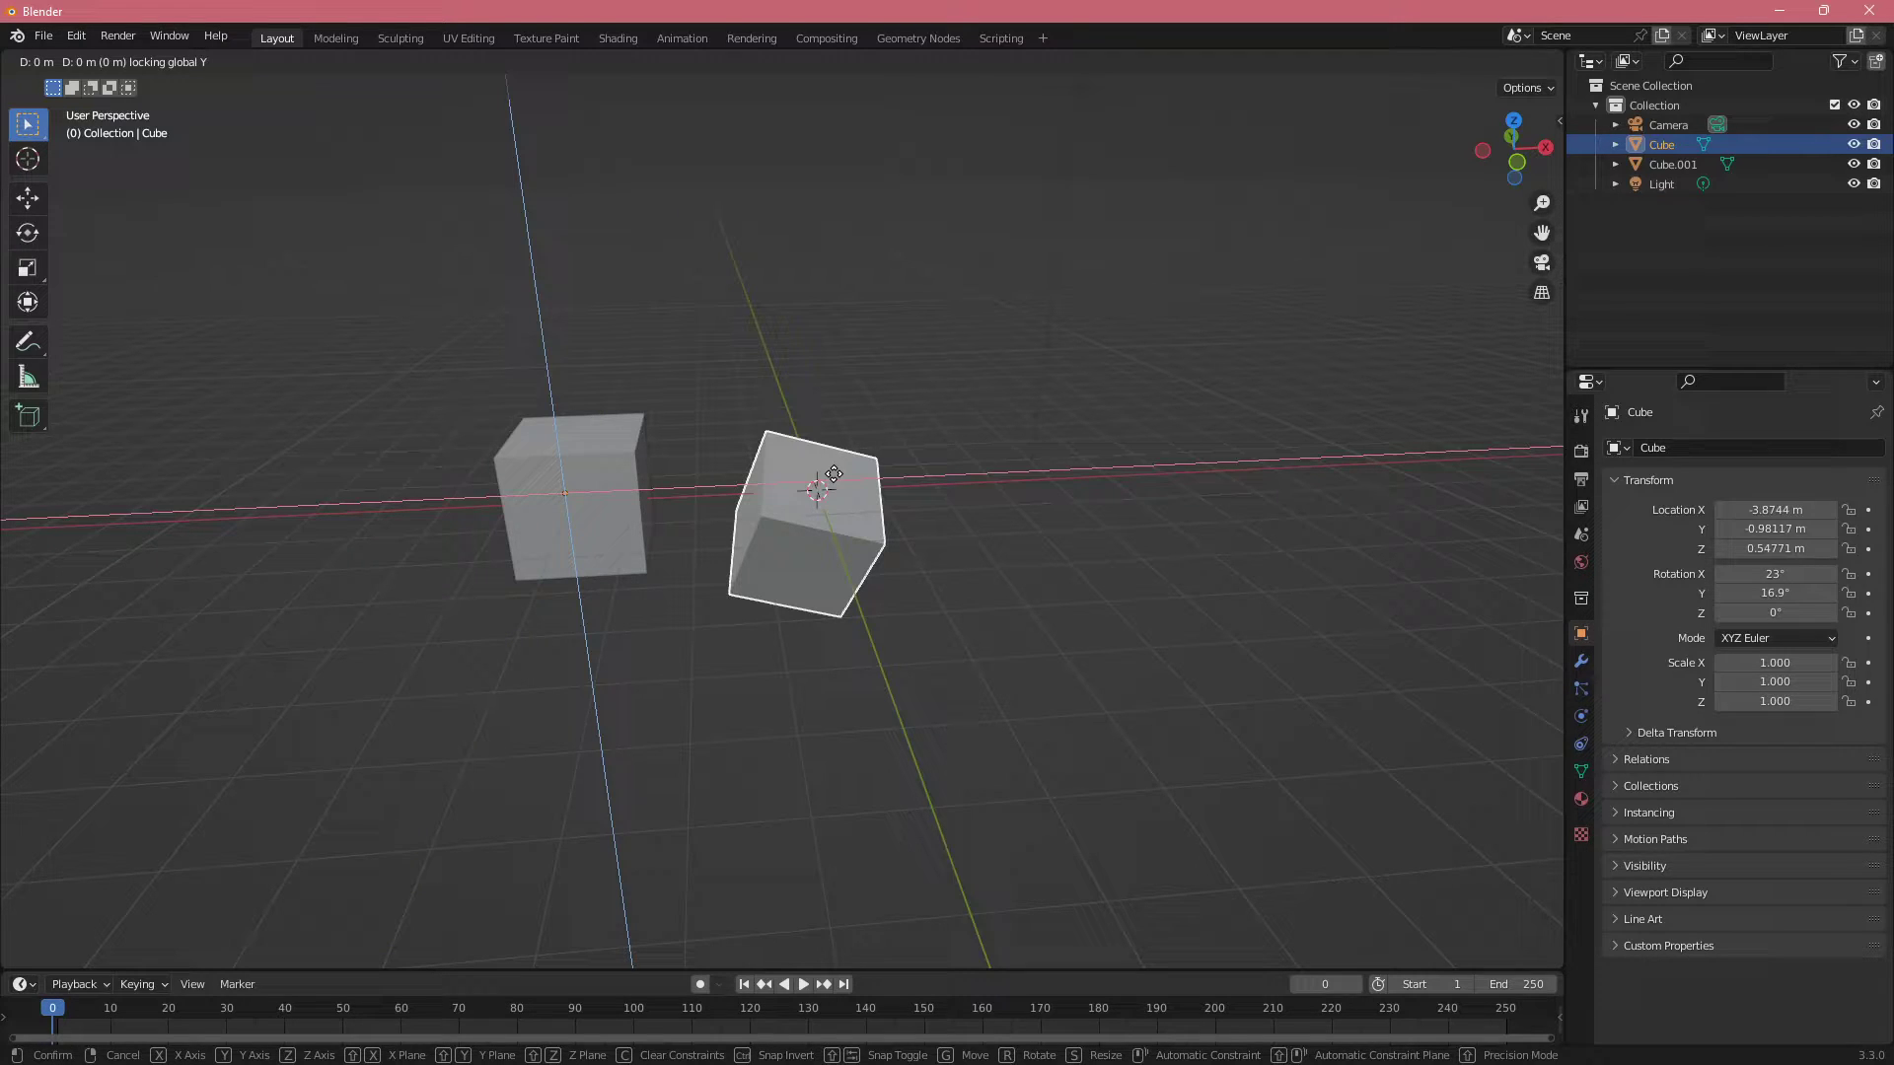
pyautogui.moveTo(848, 475)
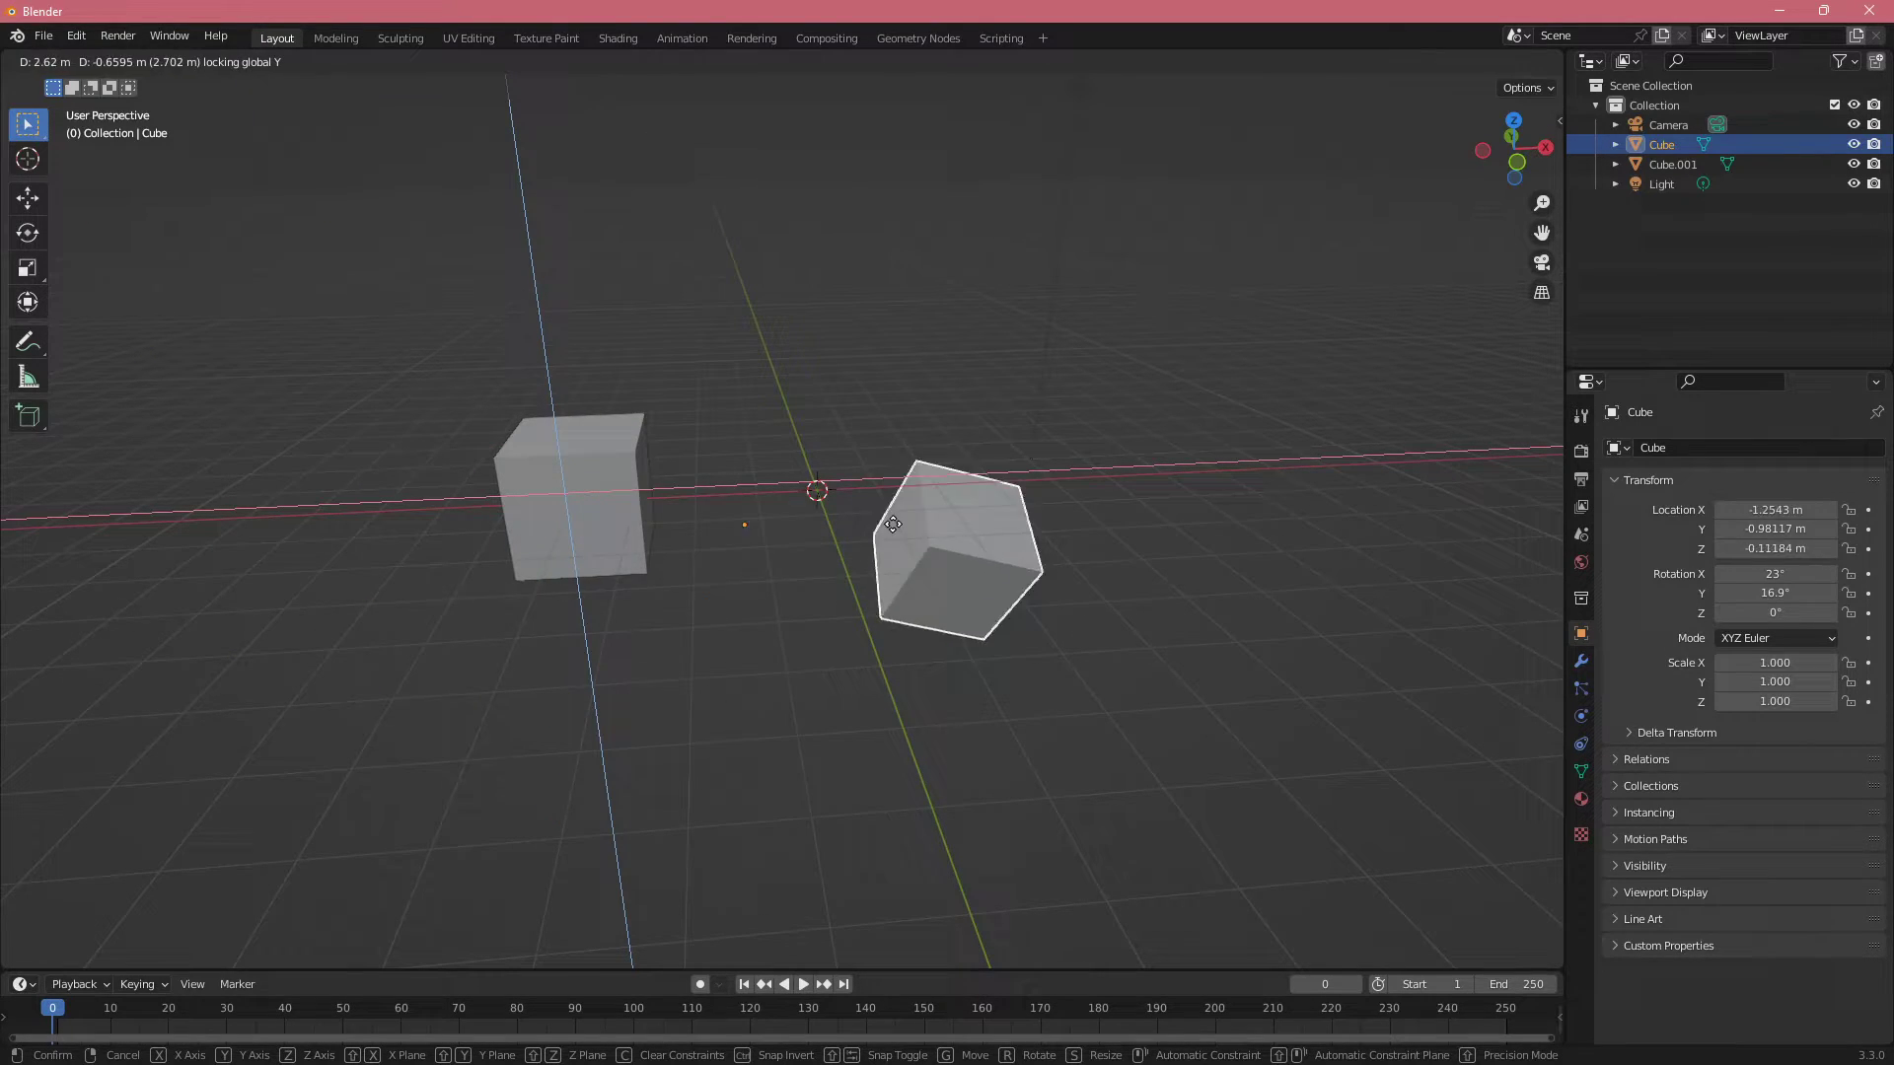
pyautogui.moveTo(857, 461)
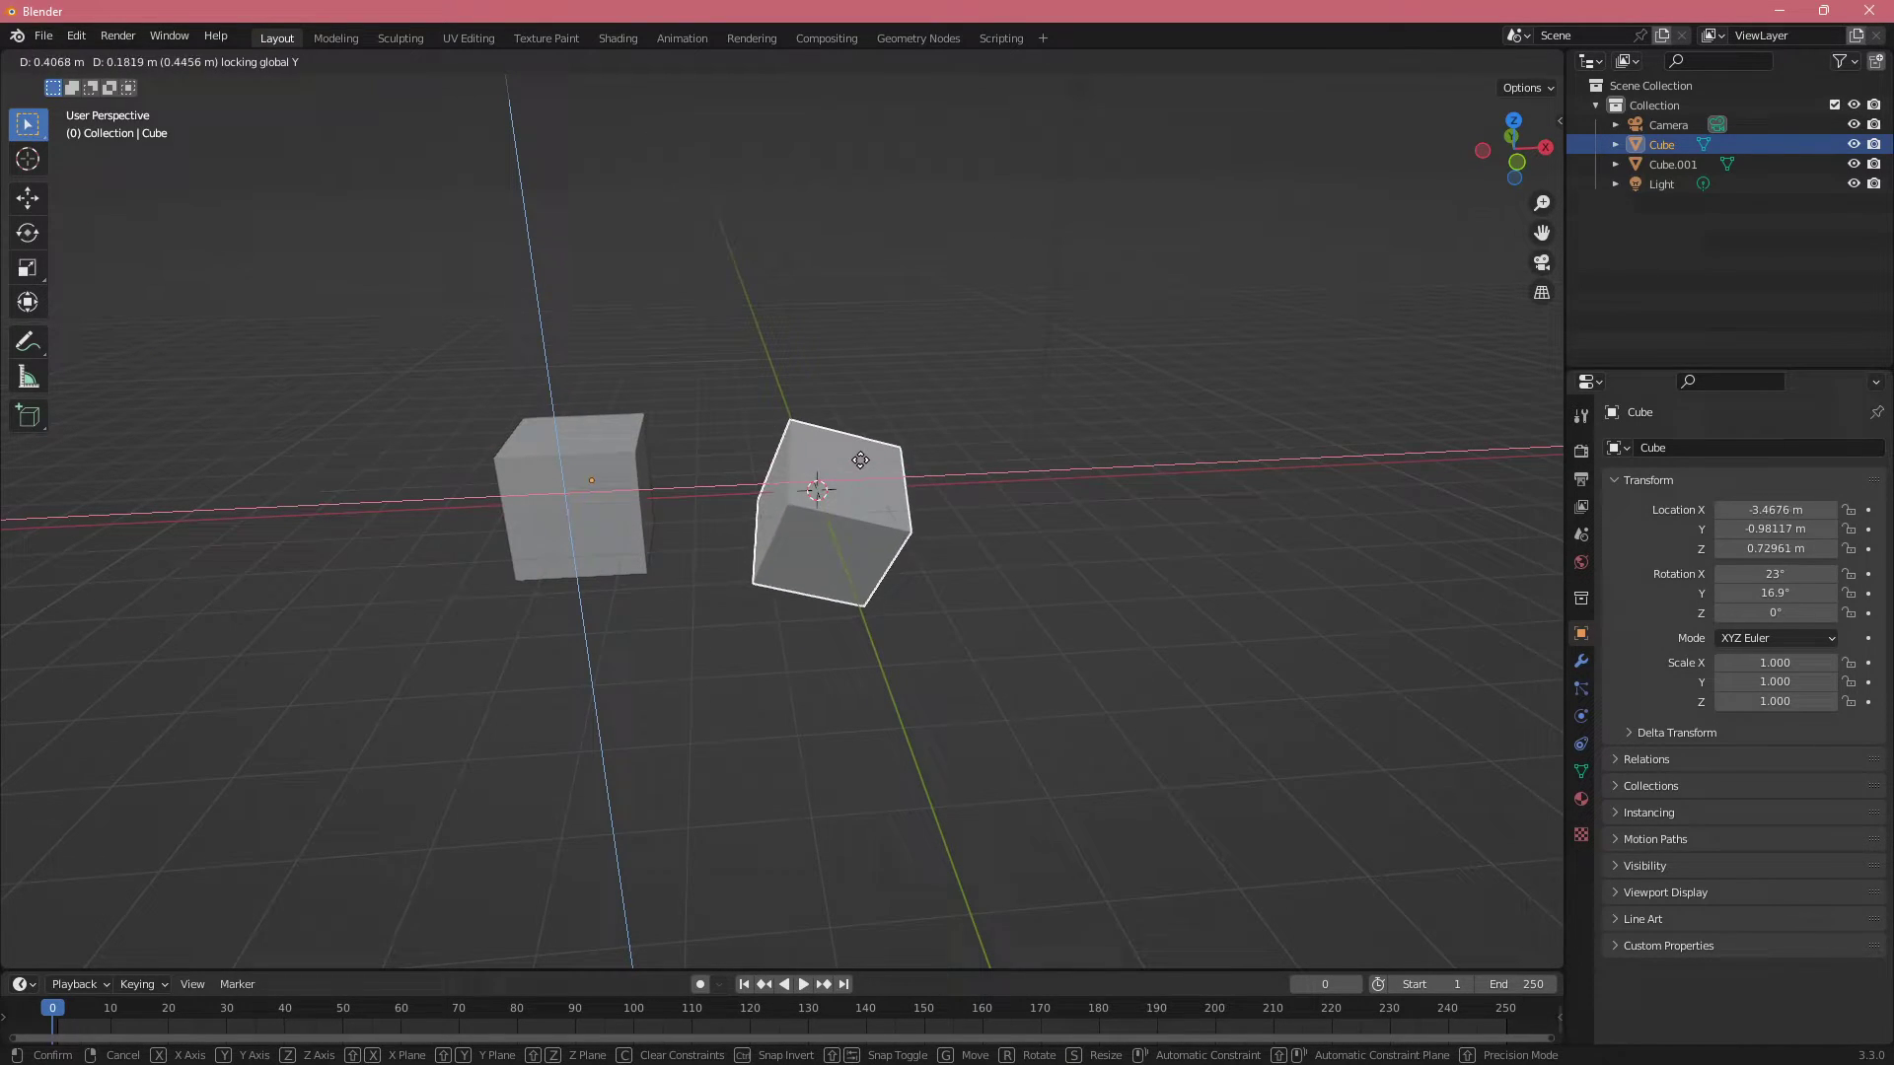
pyautogui.click(942, 477)
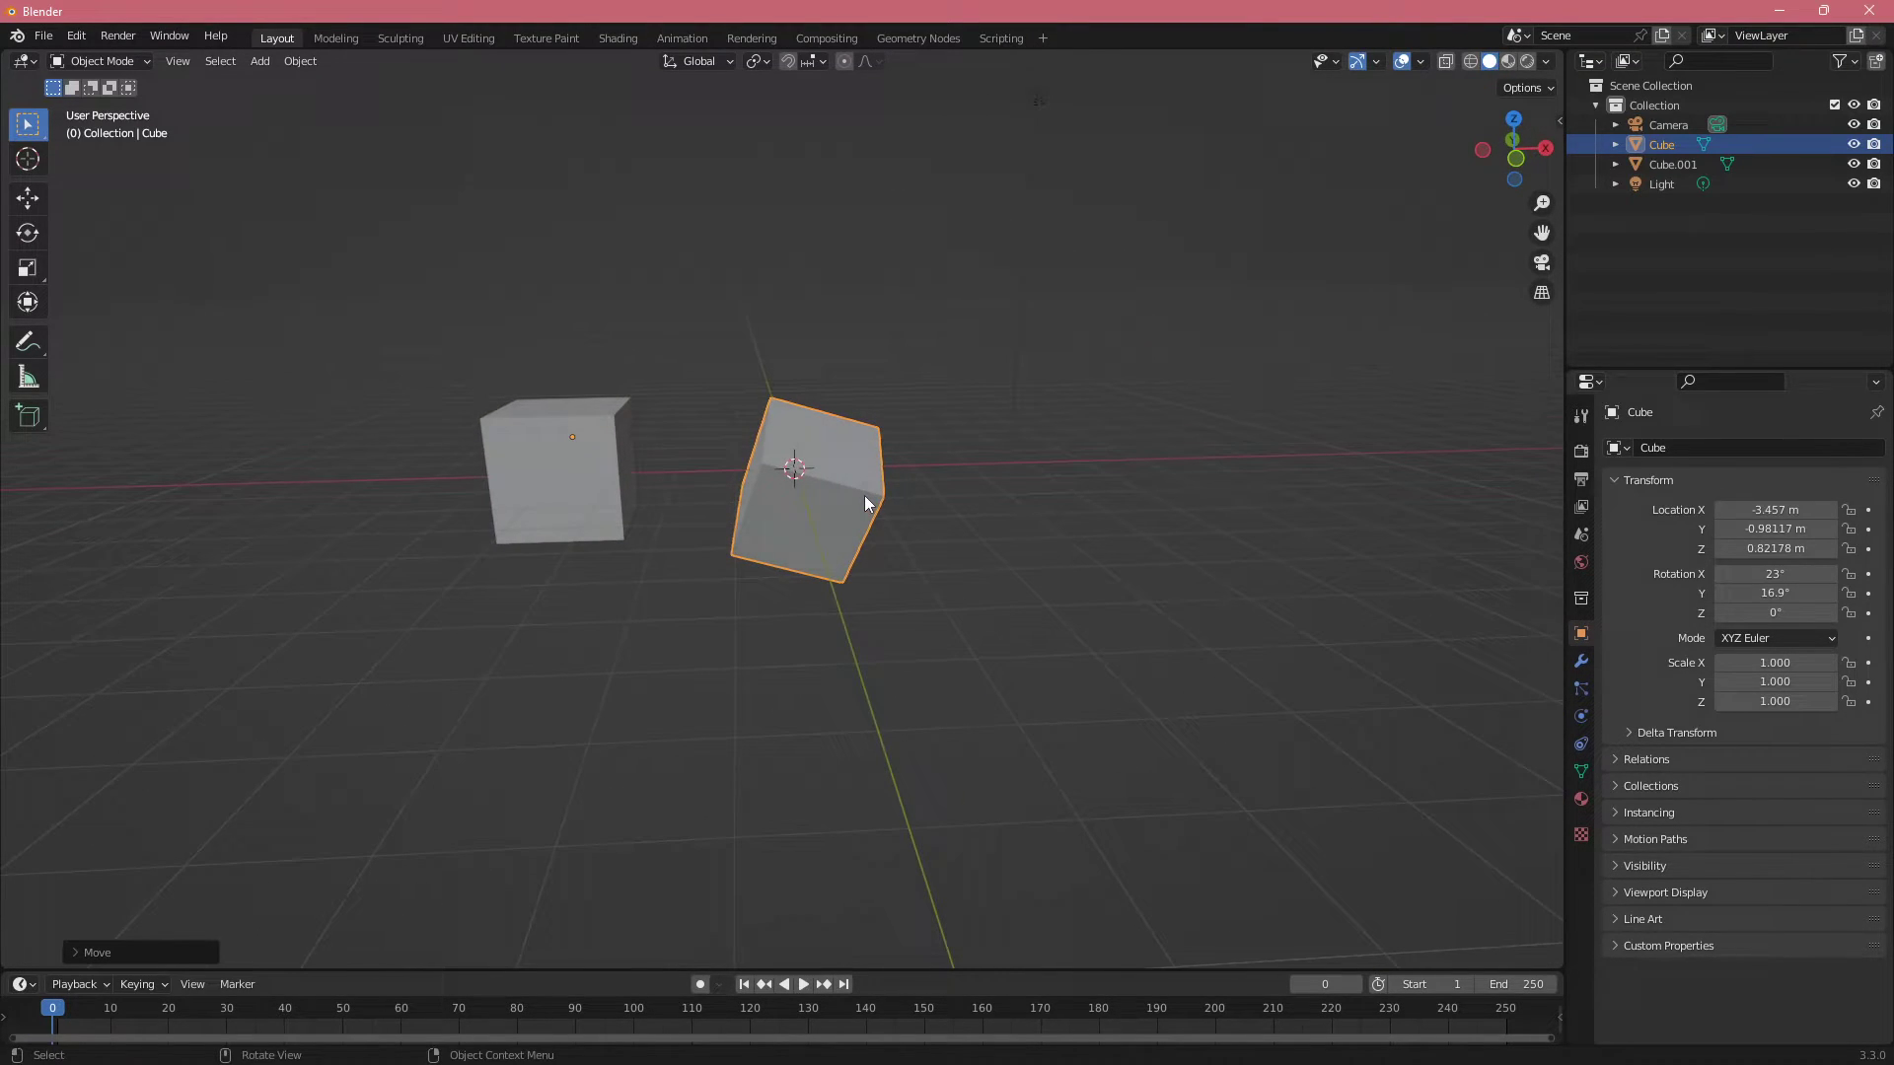
# Shift-select the upright cube after the tilted one to prepare parenting
pyautogui.click(559, 472)
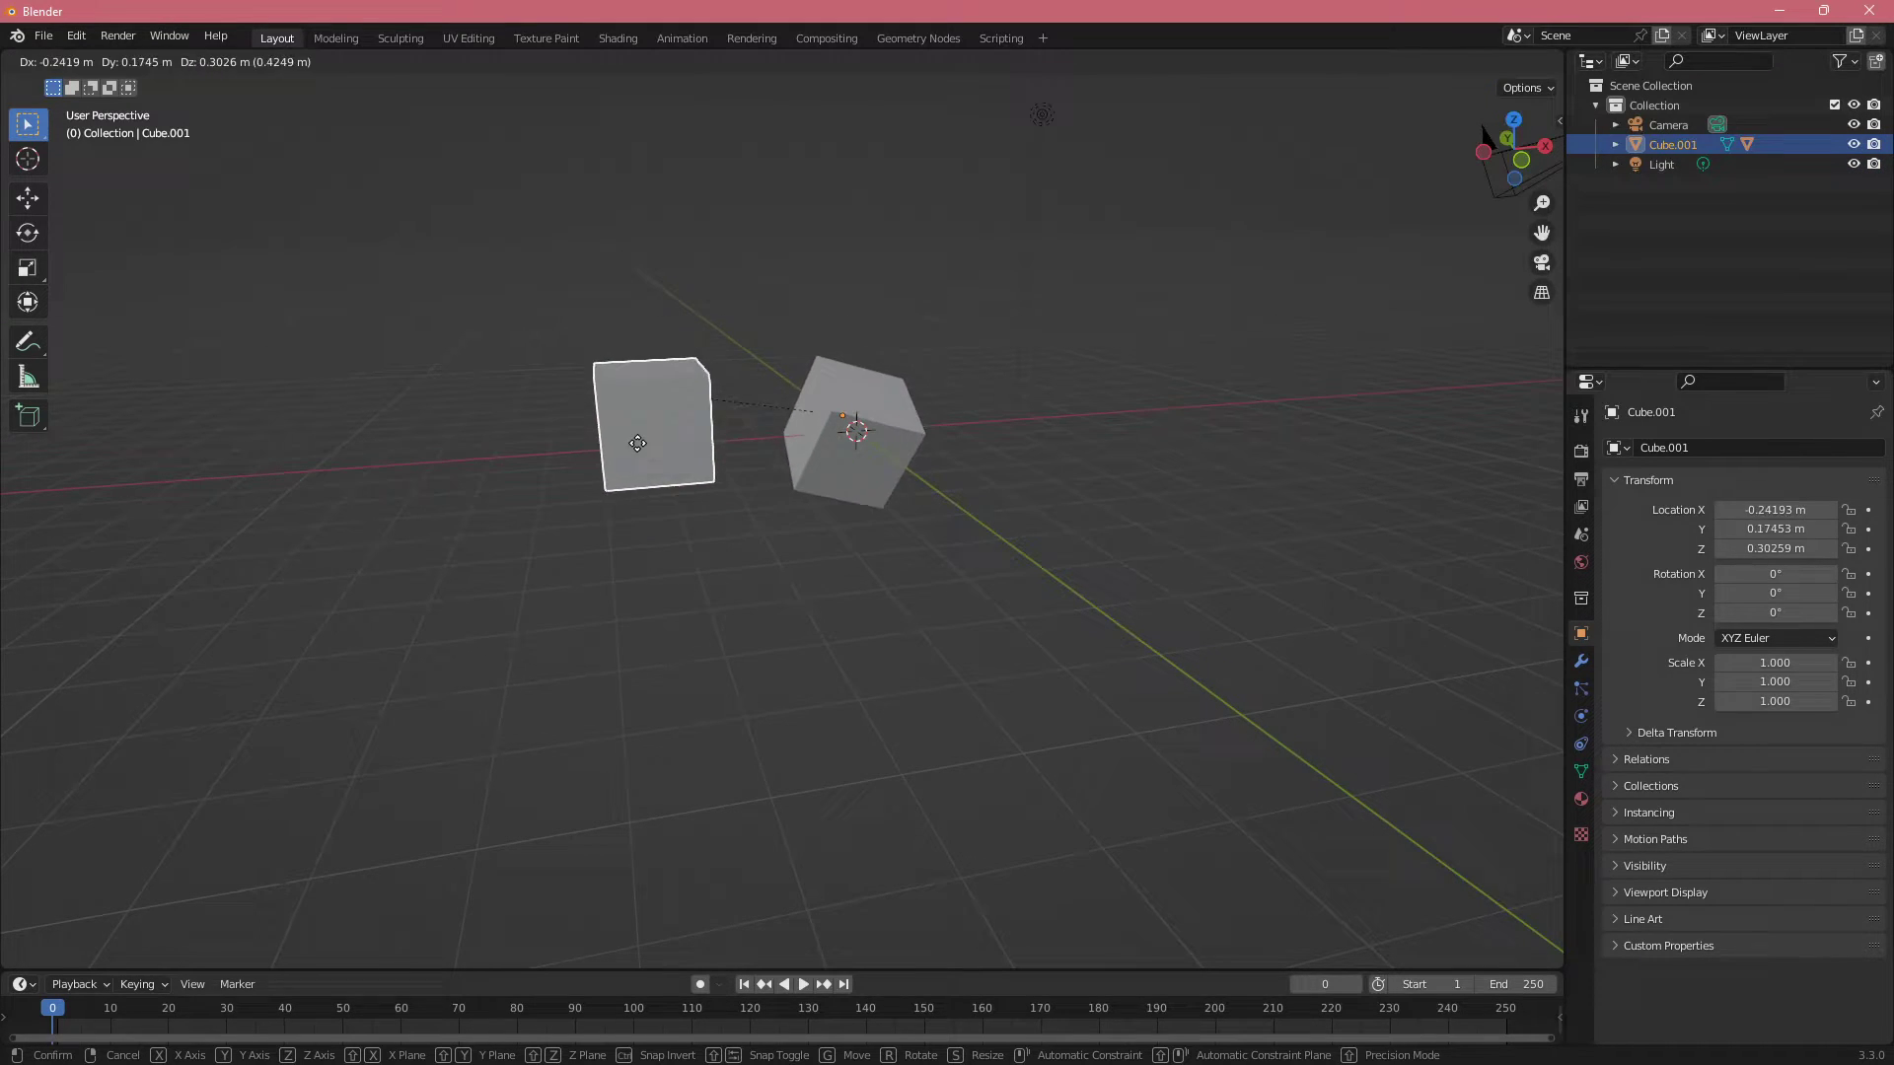
pyautogui.moveTo(904, 311)
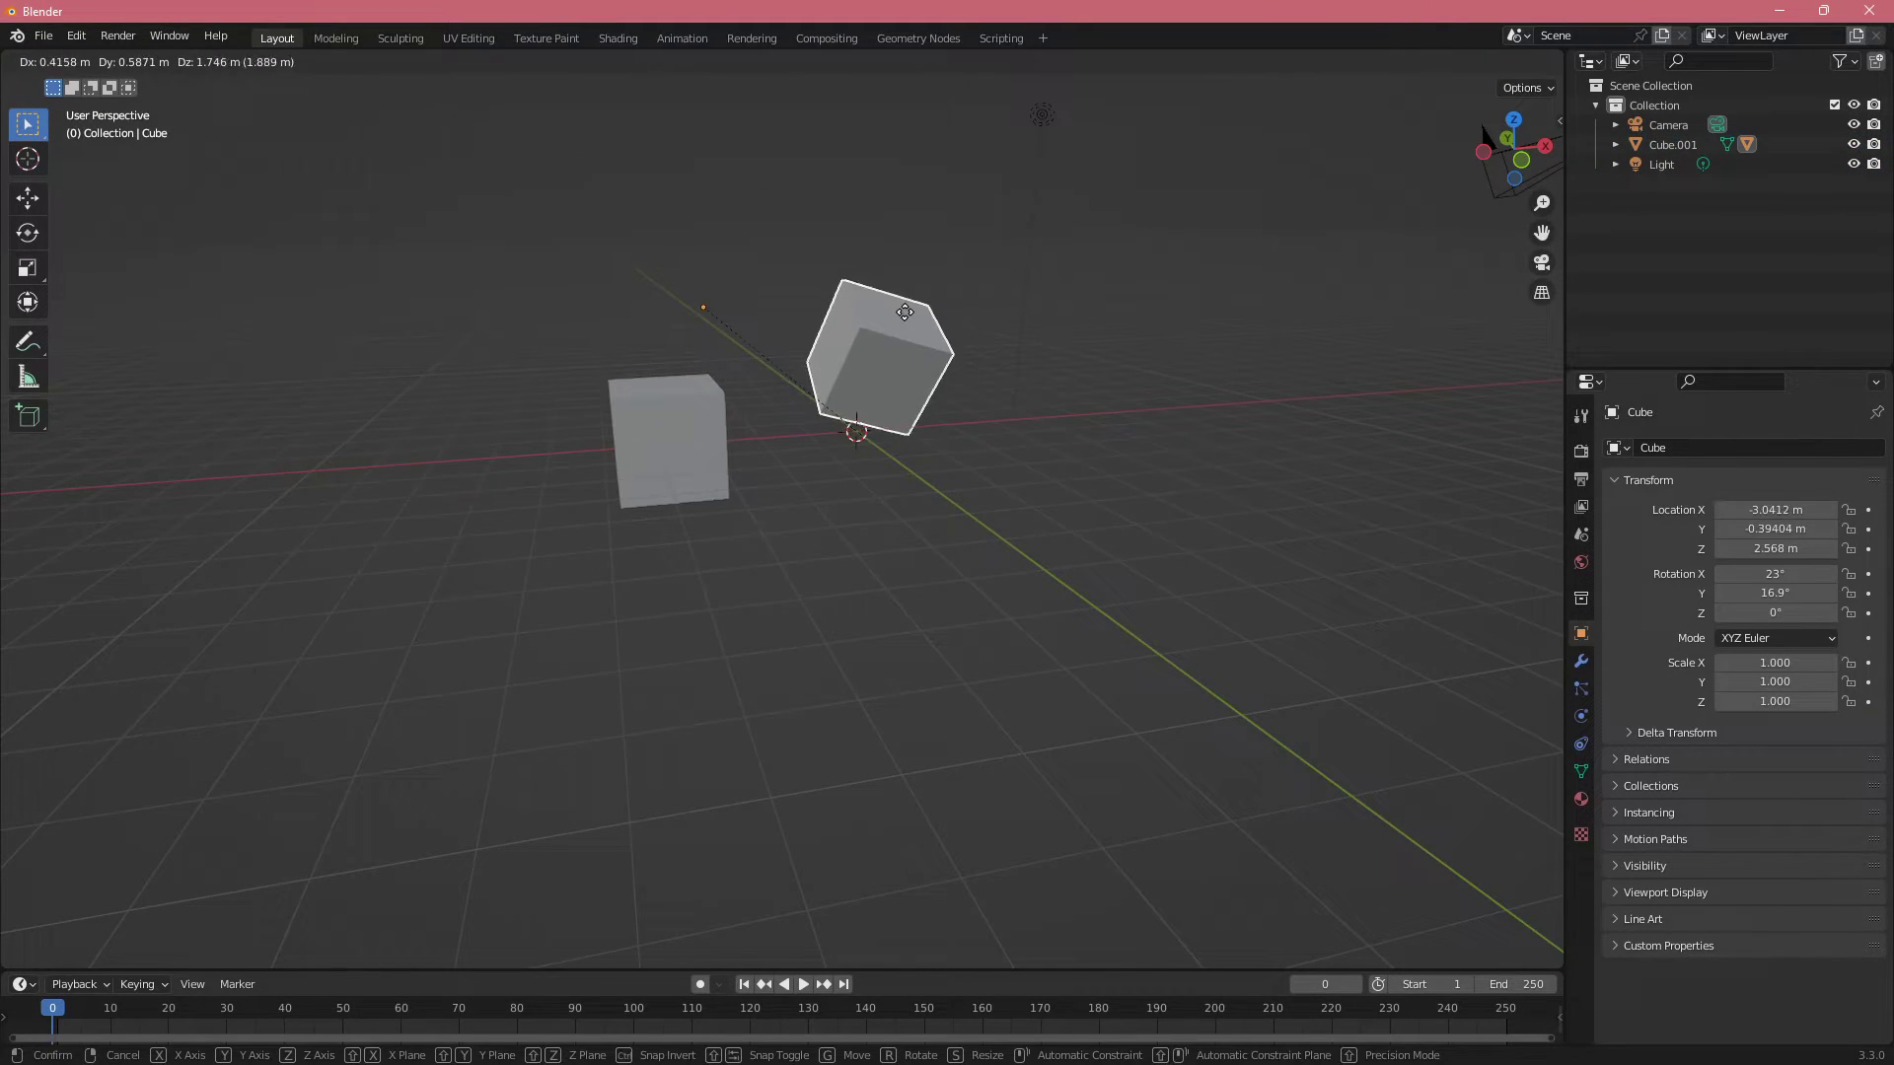
pyautogui.moveTo(954, 343)
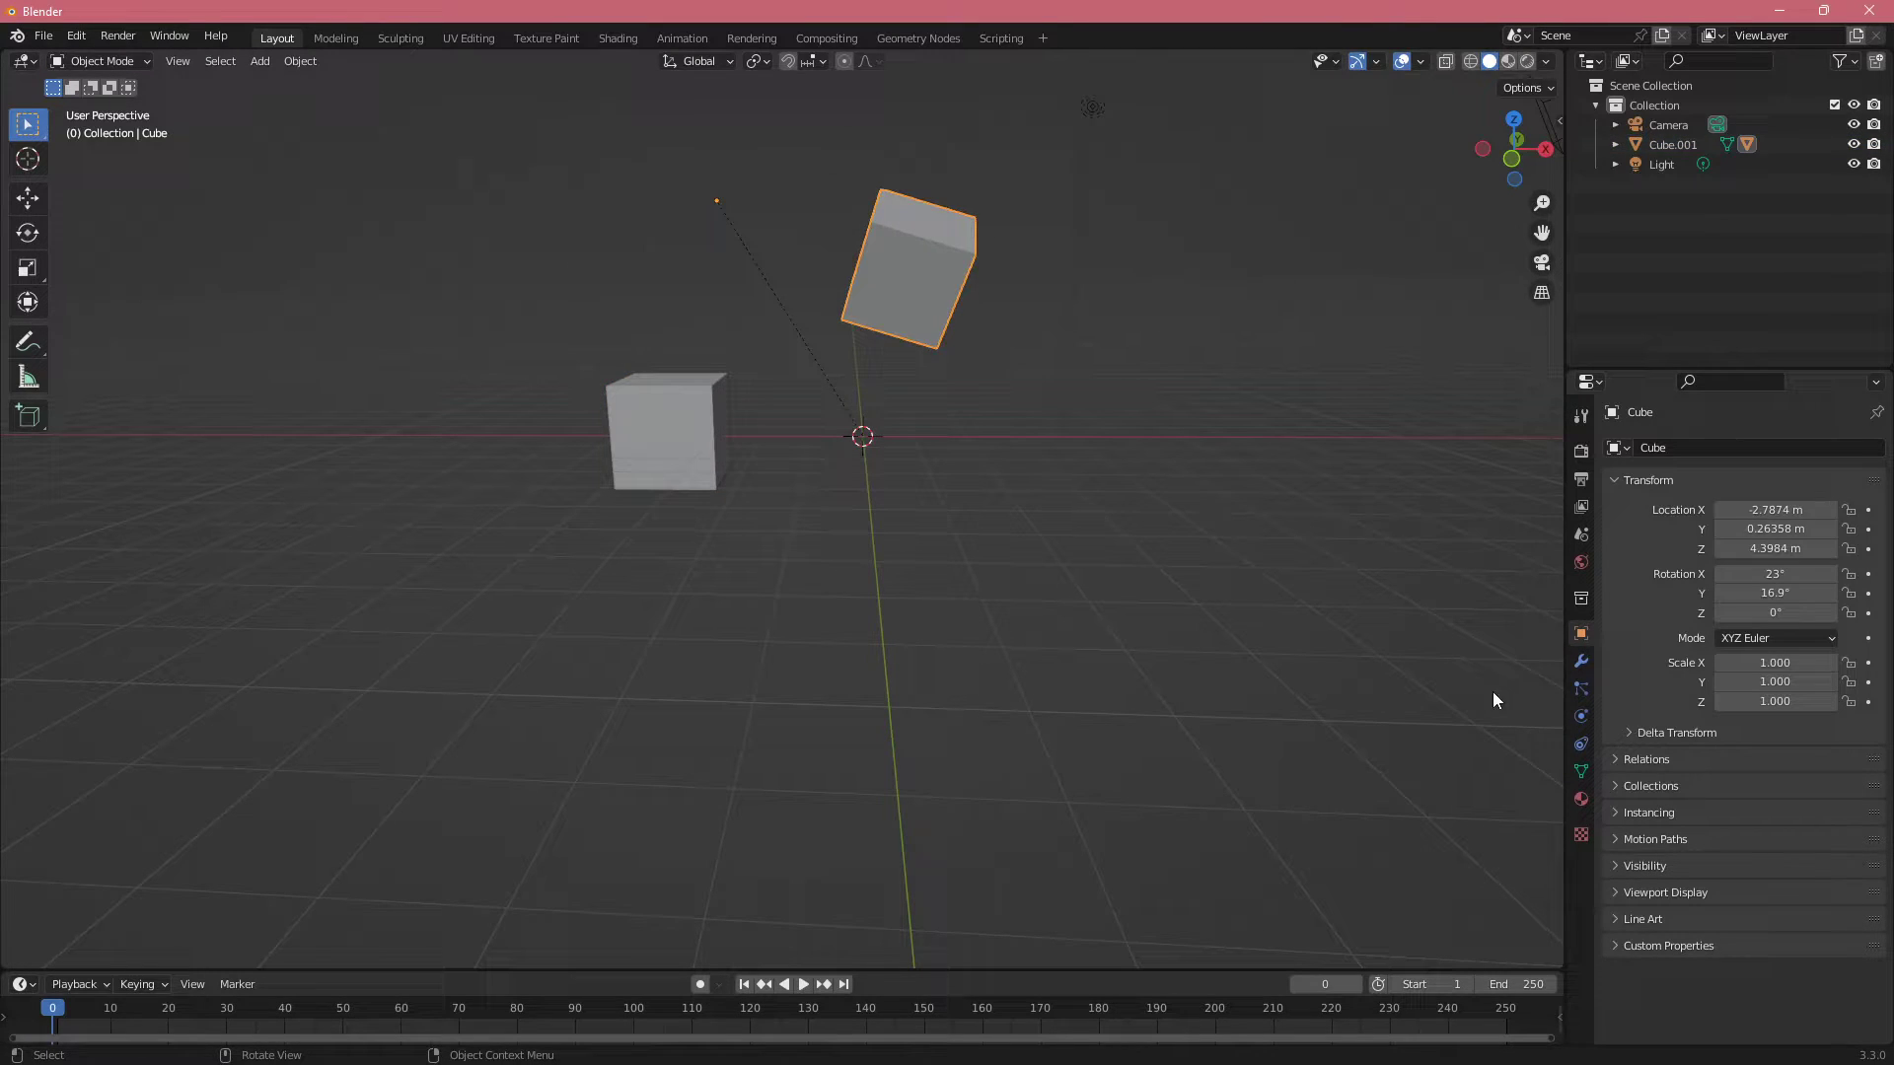
# Clear the tilted cube's Parent field in Relations, then select Cube.001 and cancel its move
pyautogui.click(1645, 759)
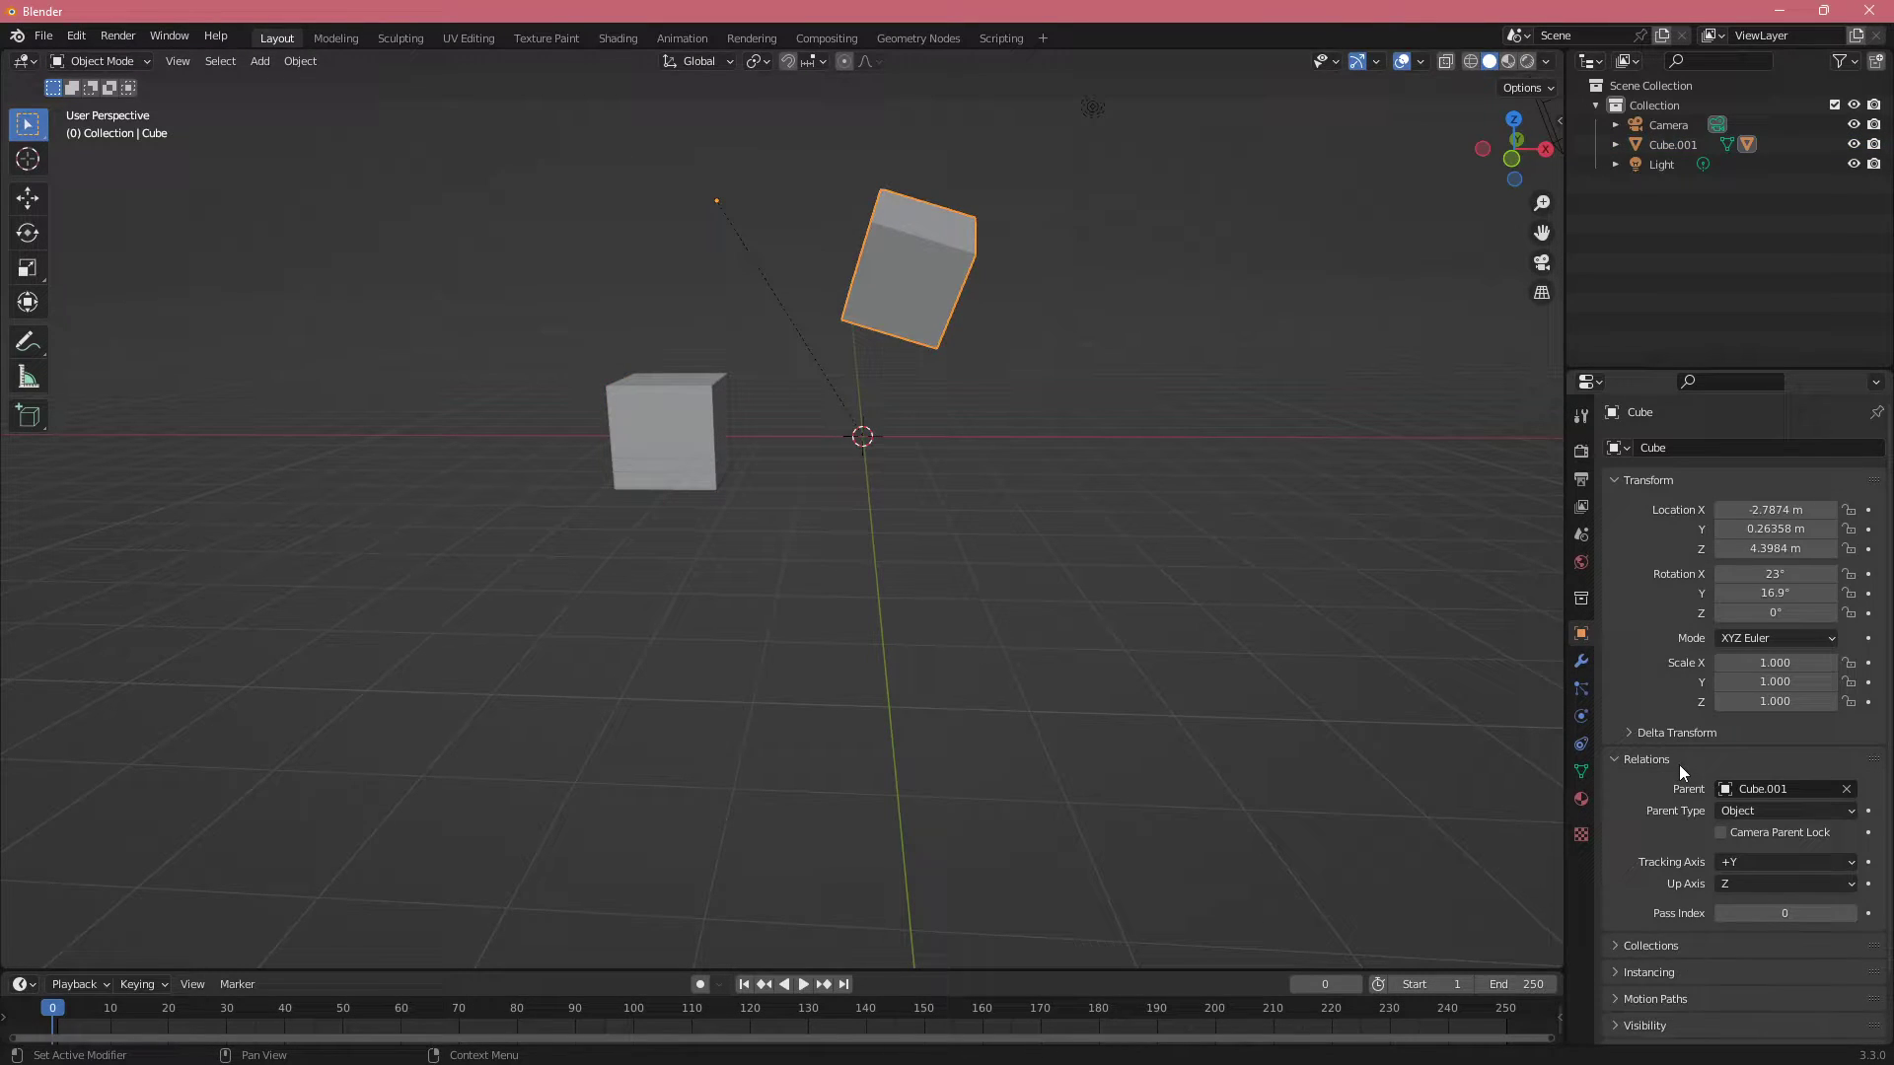
pyautogui.click(1846, 789)
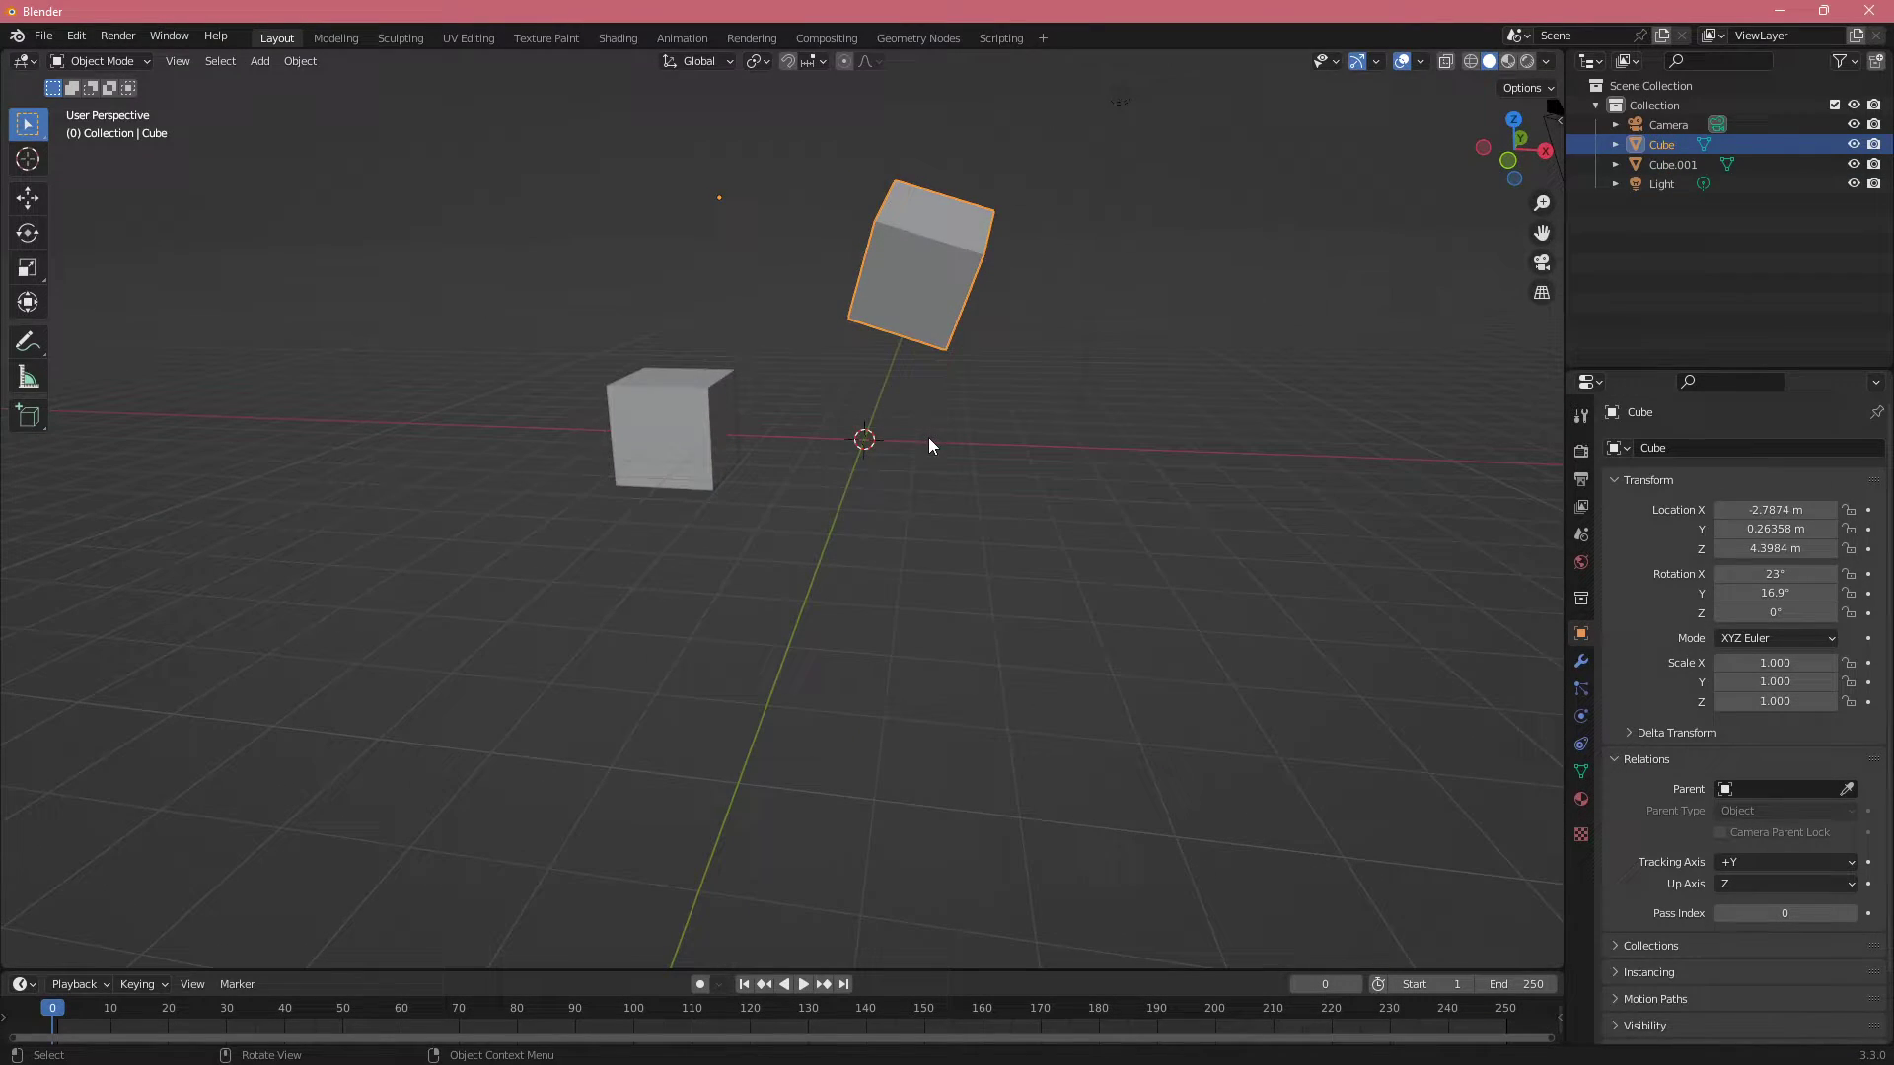
pyautogui.moveTo(1578, 636)
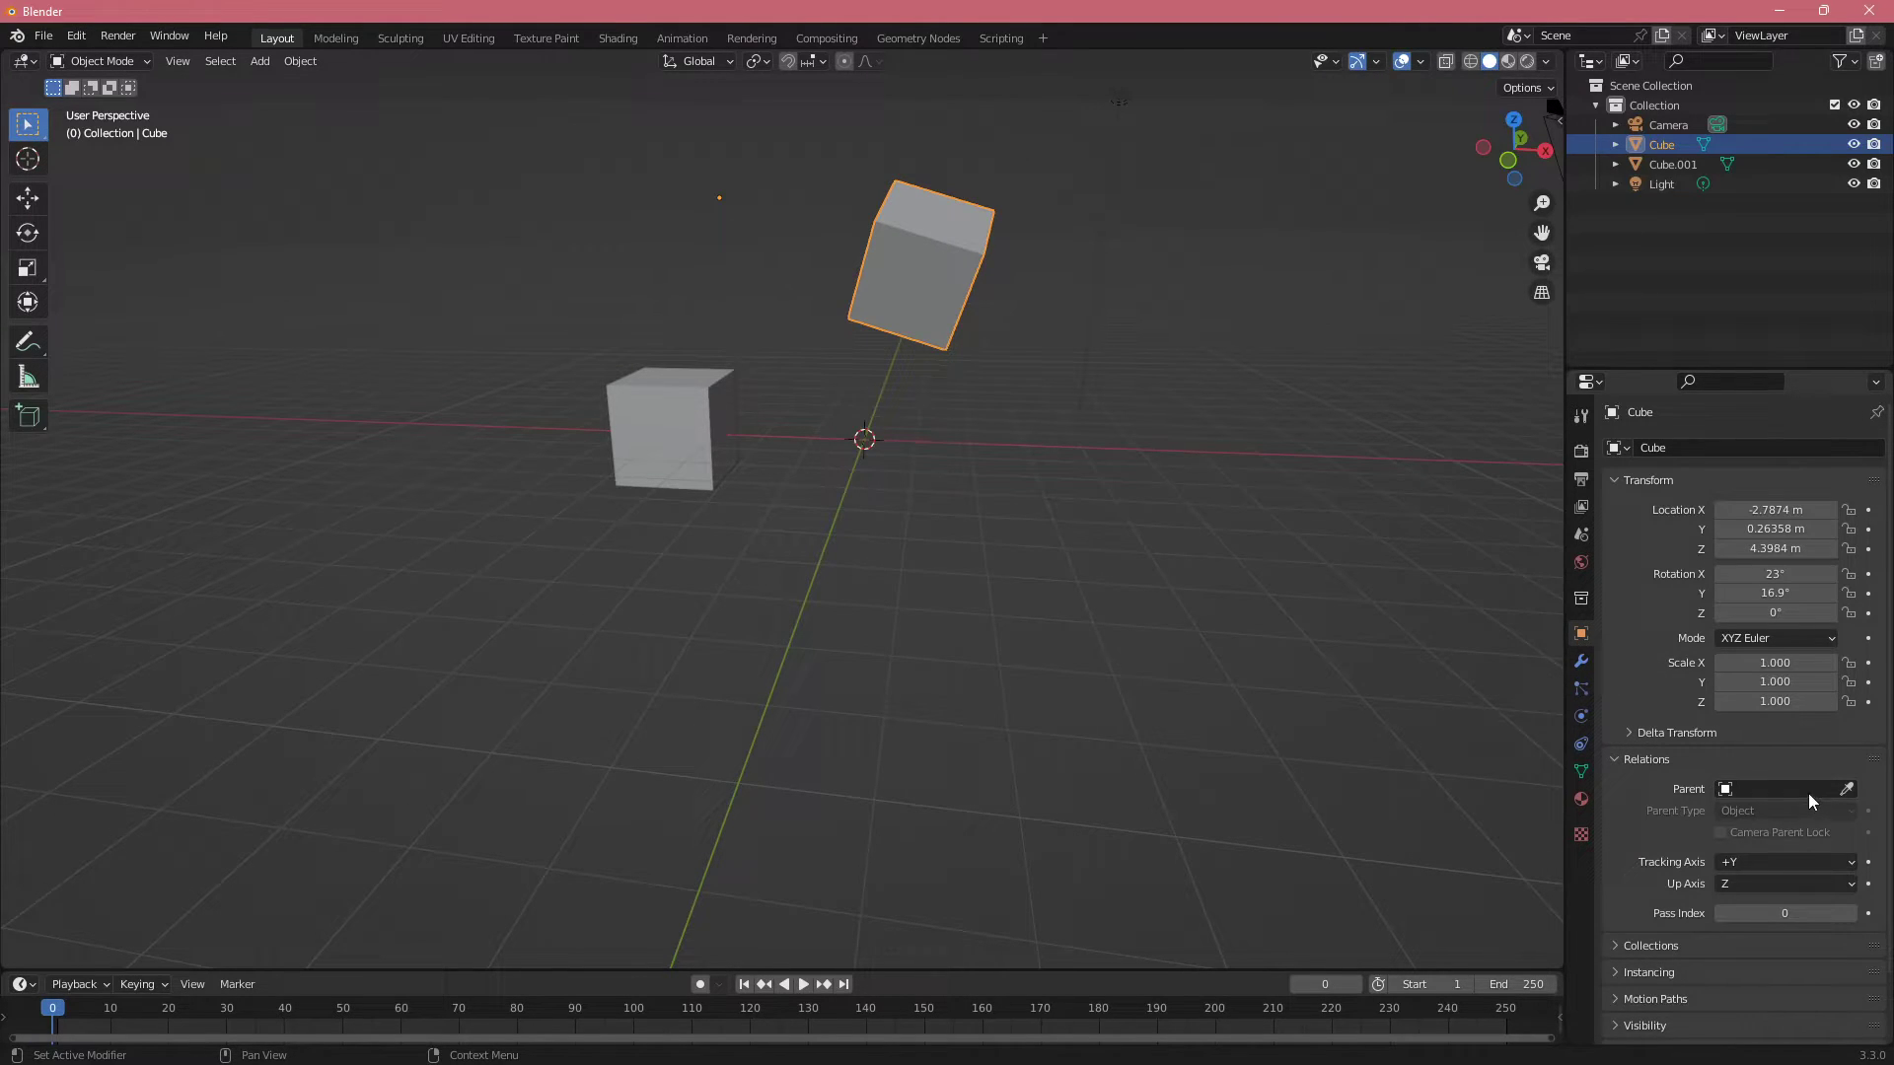
pyautogui.click(668, 435)
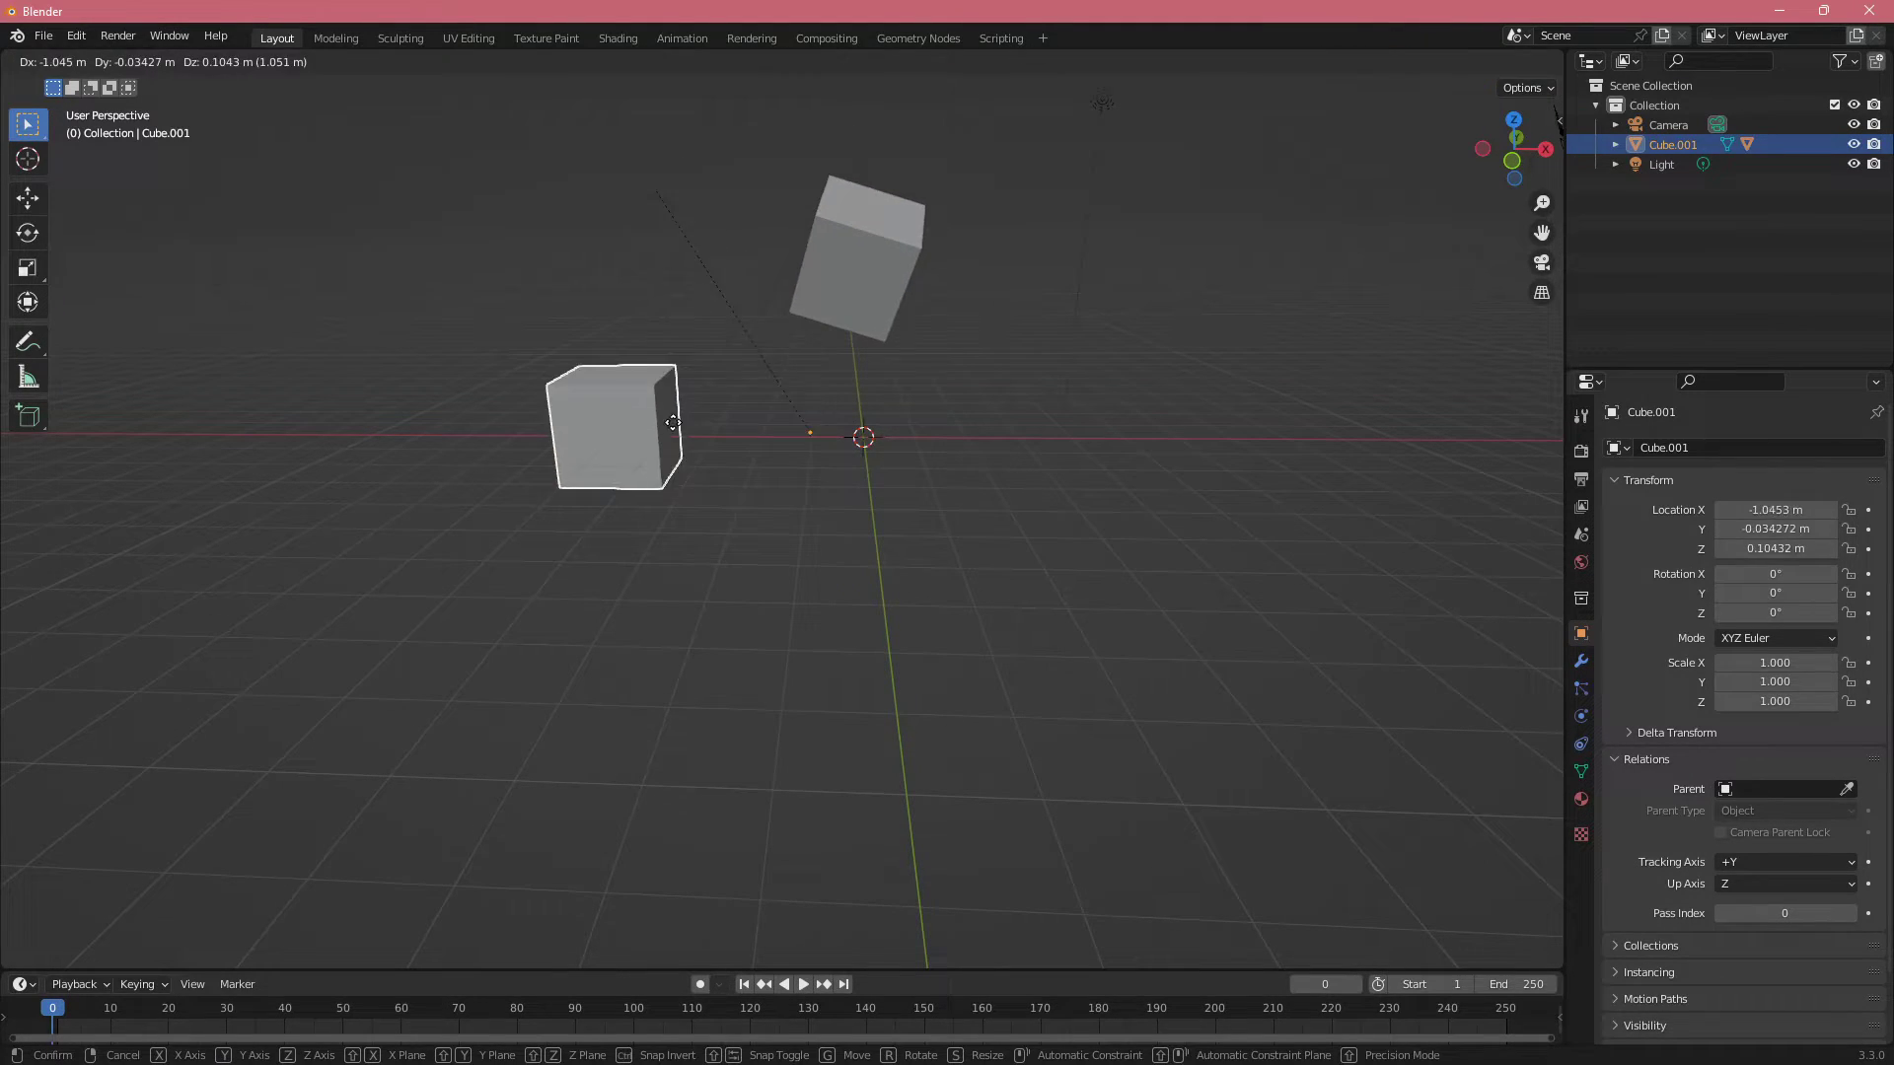
pyautogui.click(797, 427)
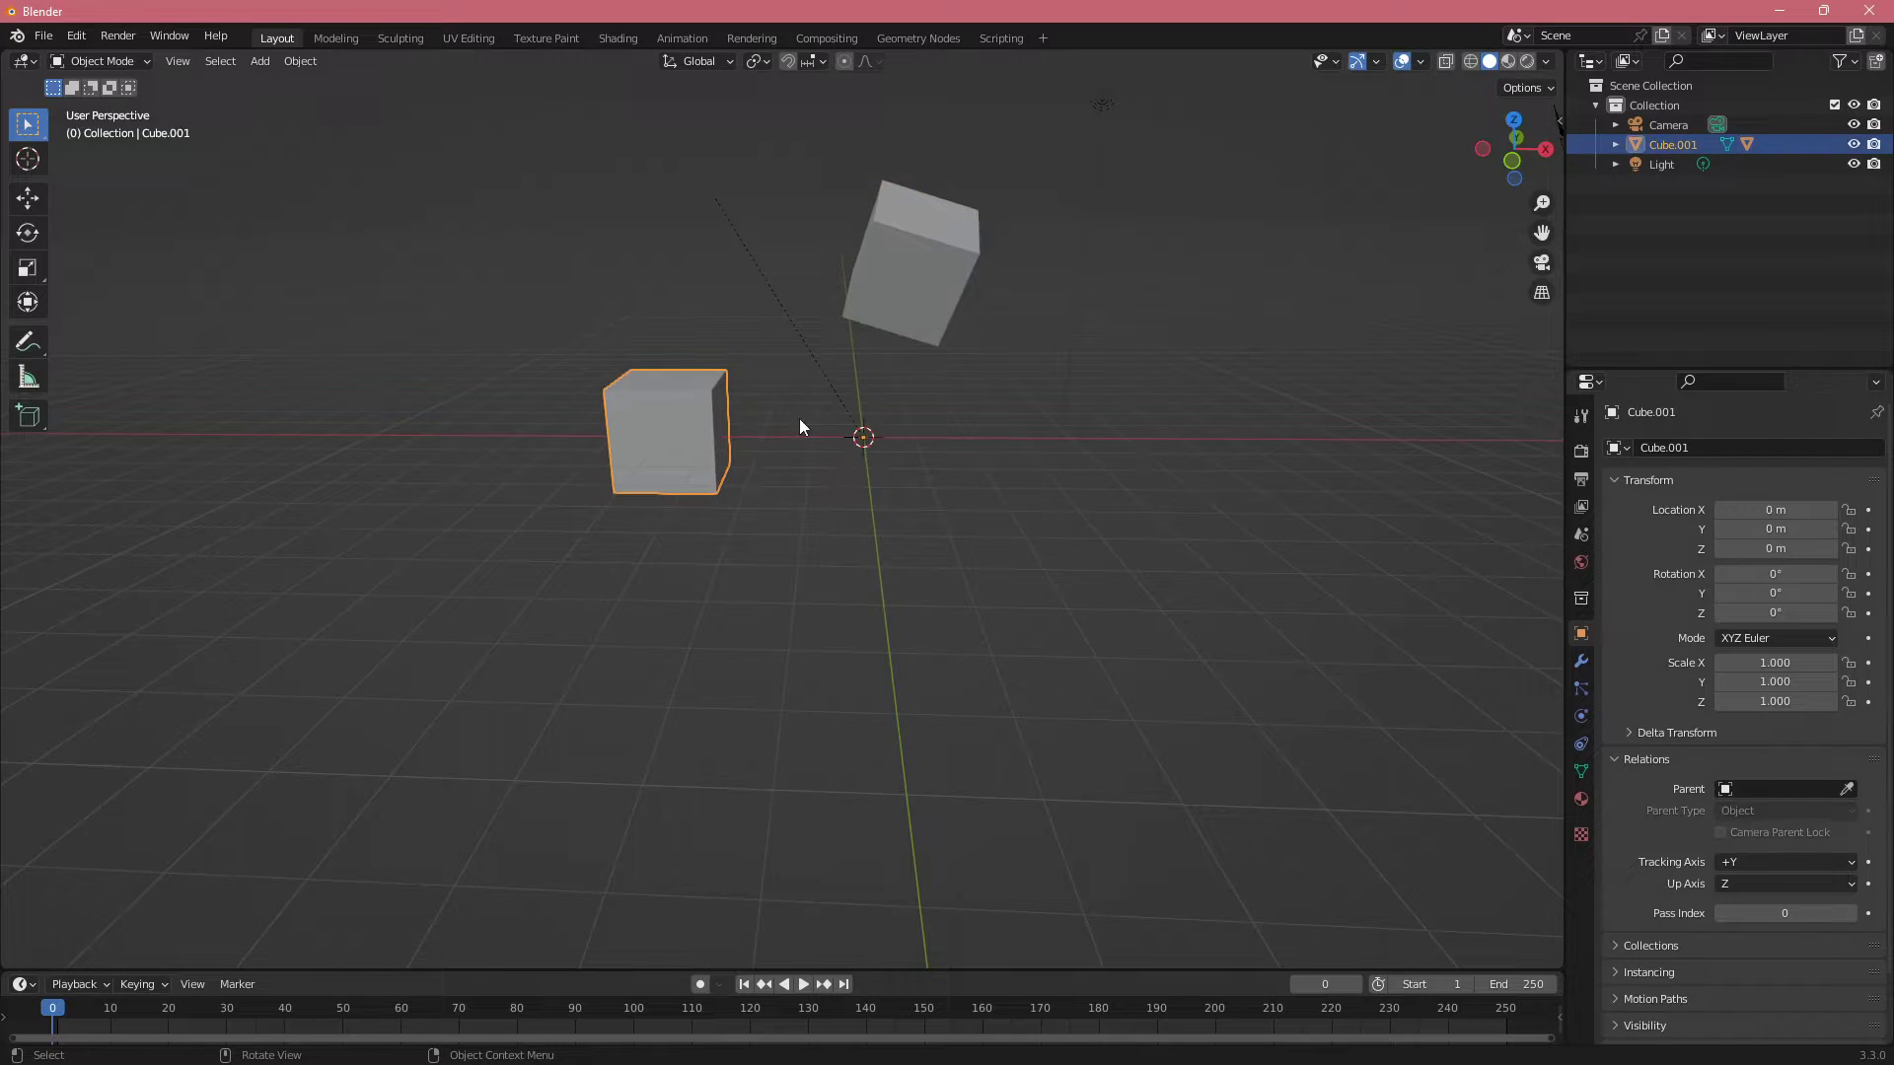
pyautogui.moveTo(913, 308)
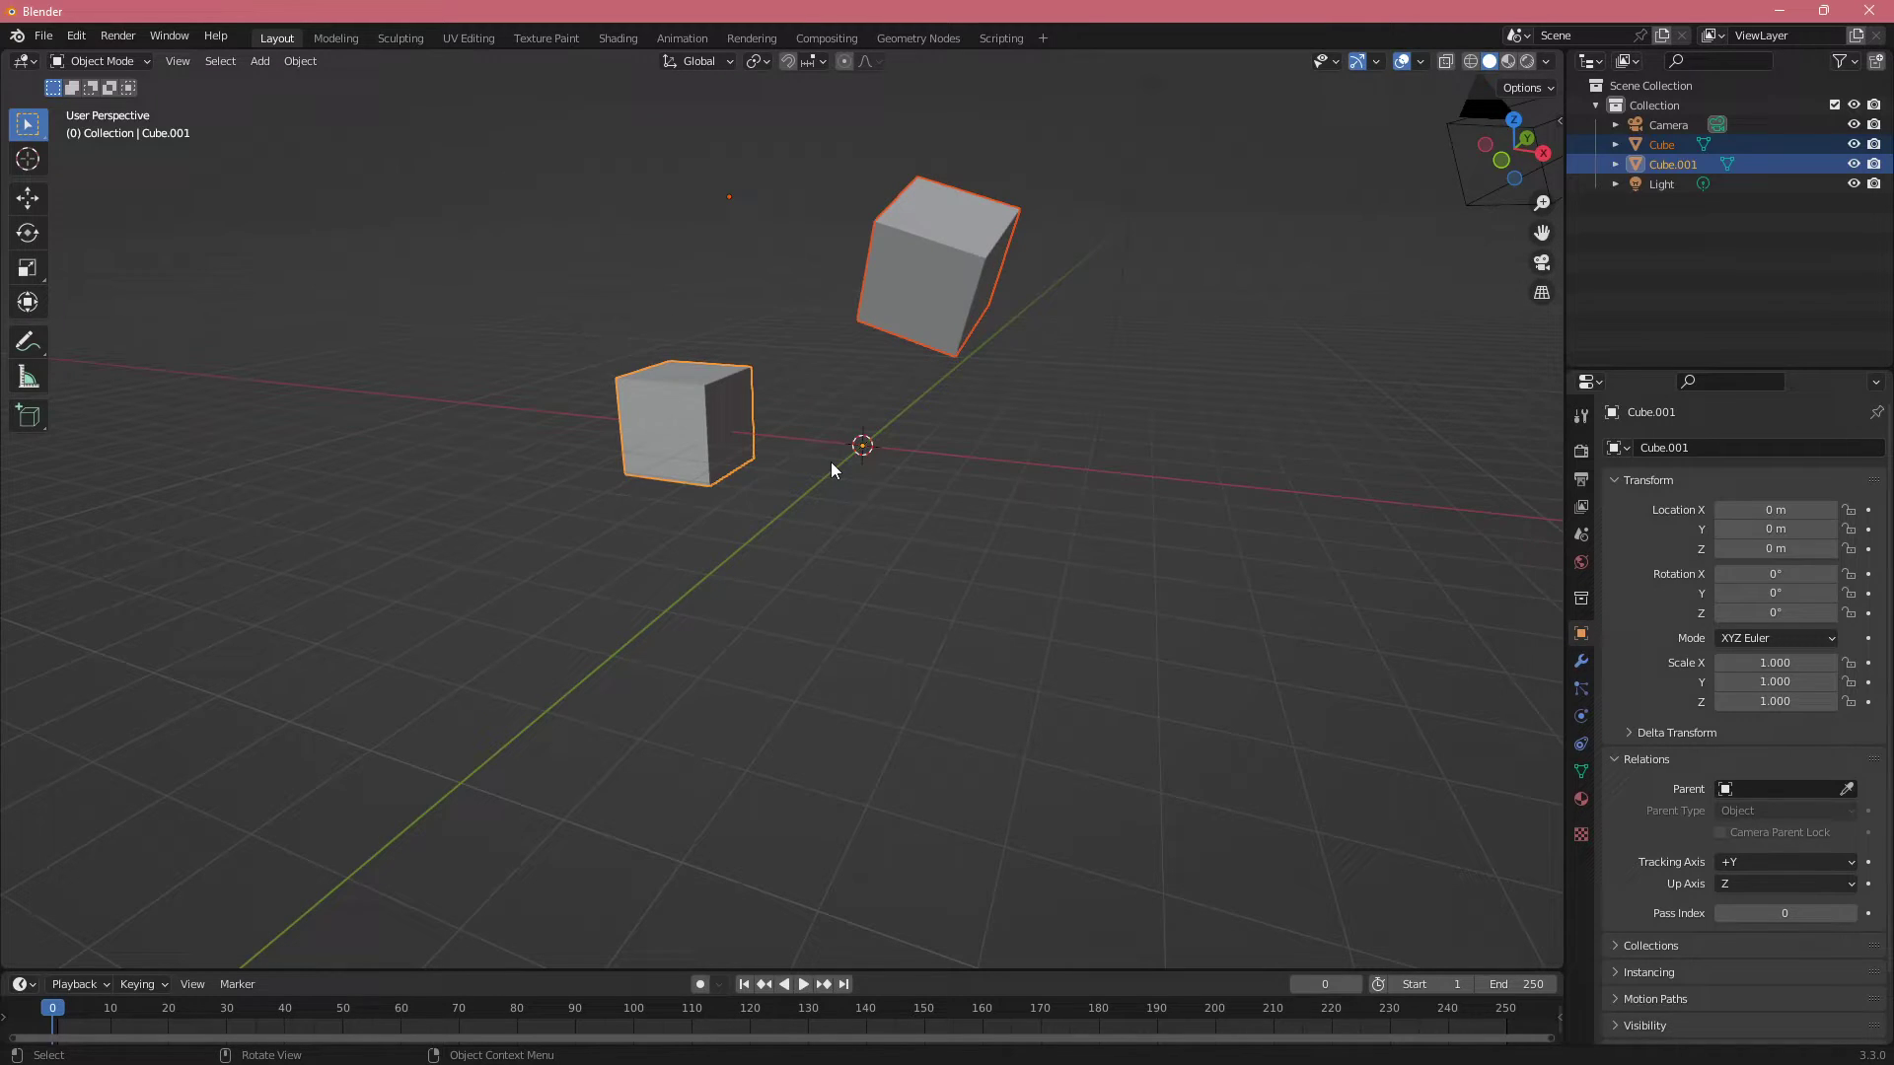
pyautogui.moveTo(849, 435)
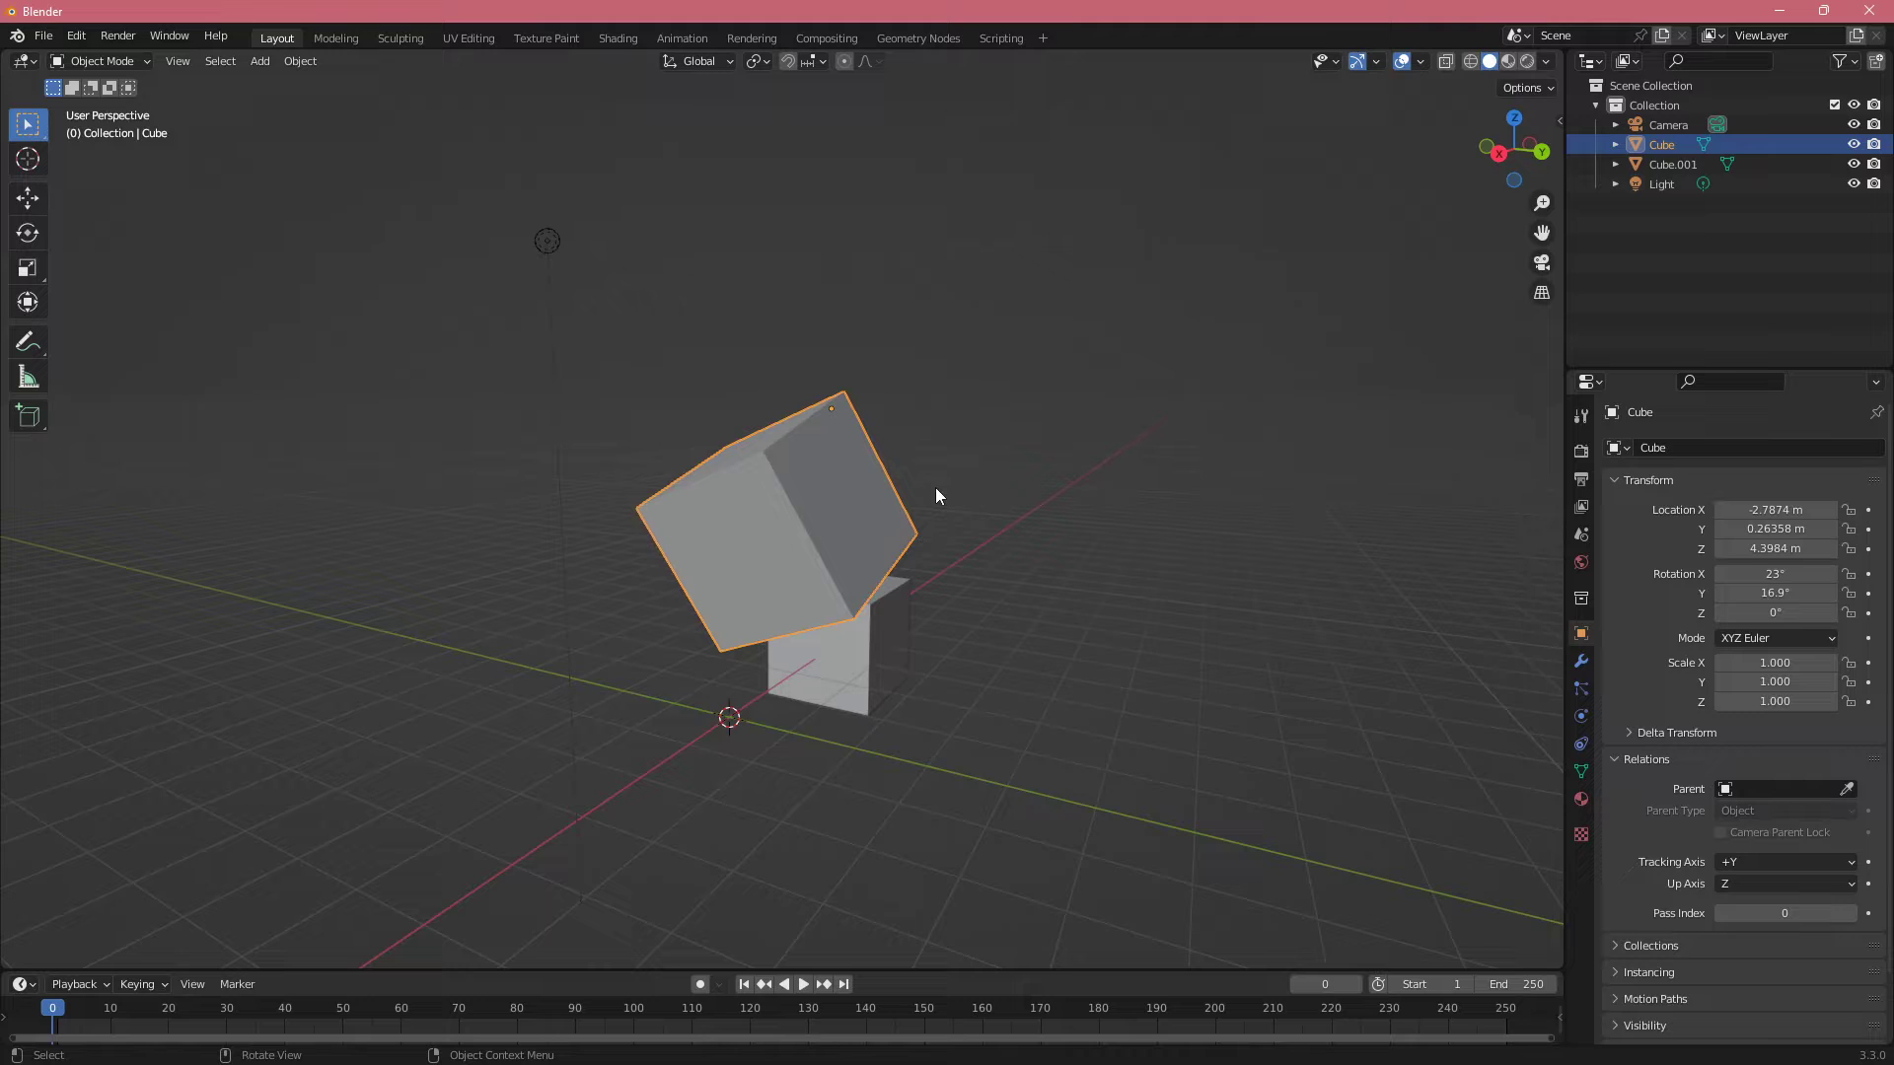
pyautogui.moveTo(951, 478)
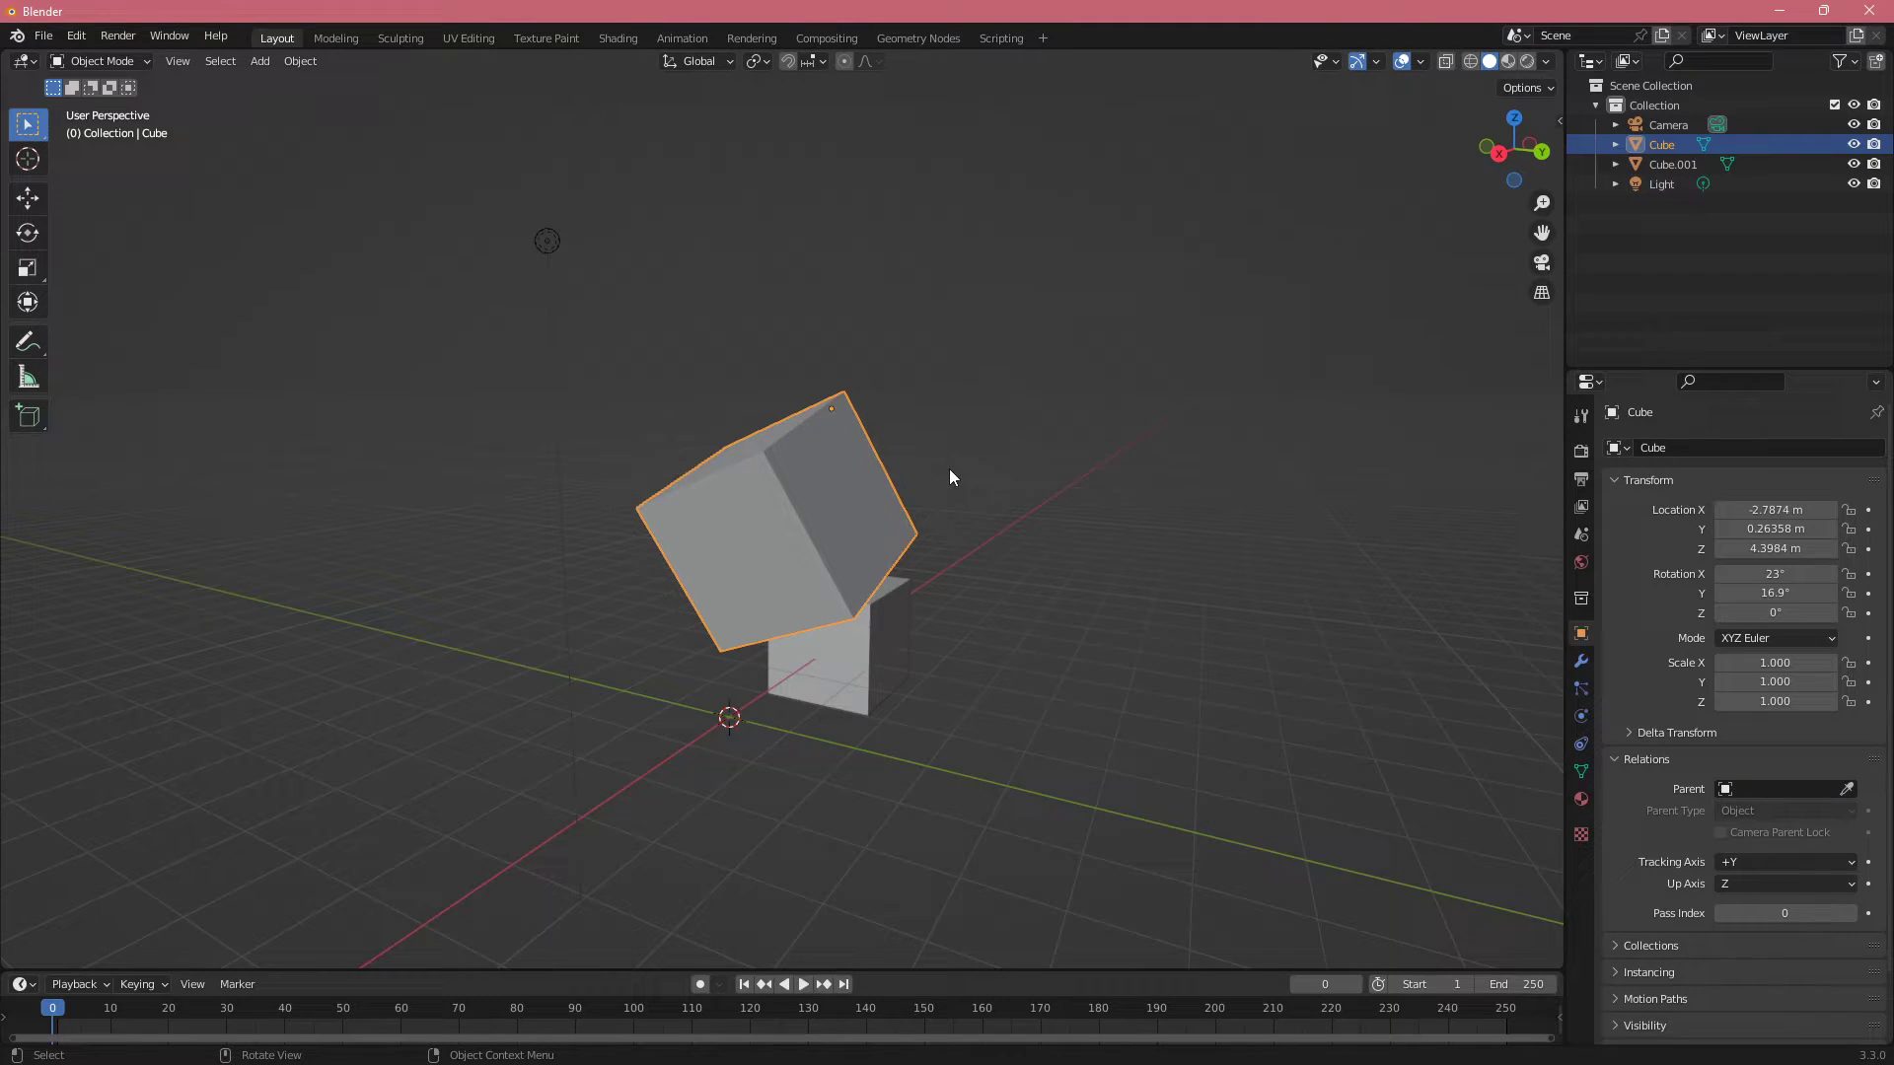
pyautogui.press('Tab')
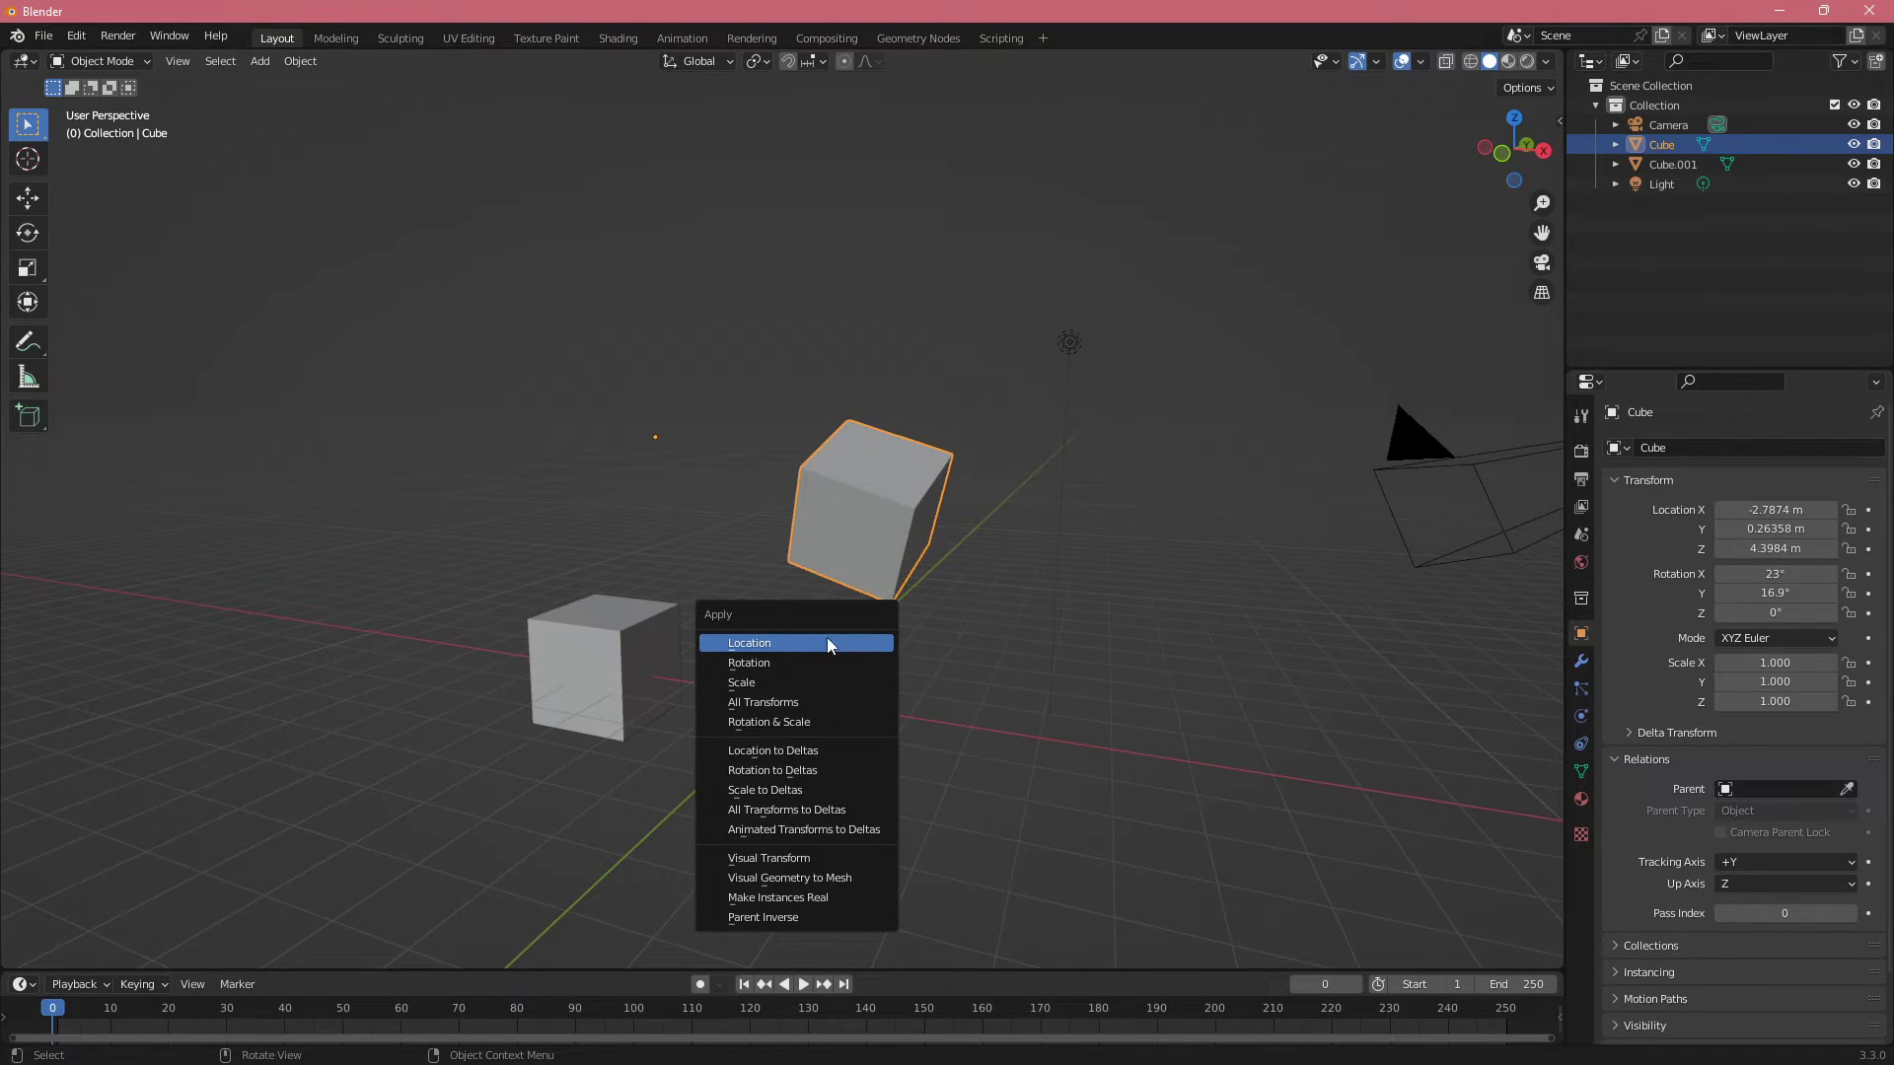
pyautogui.moveTo(779, 650)
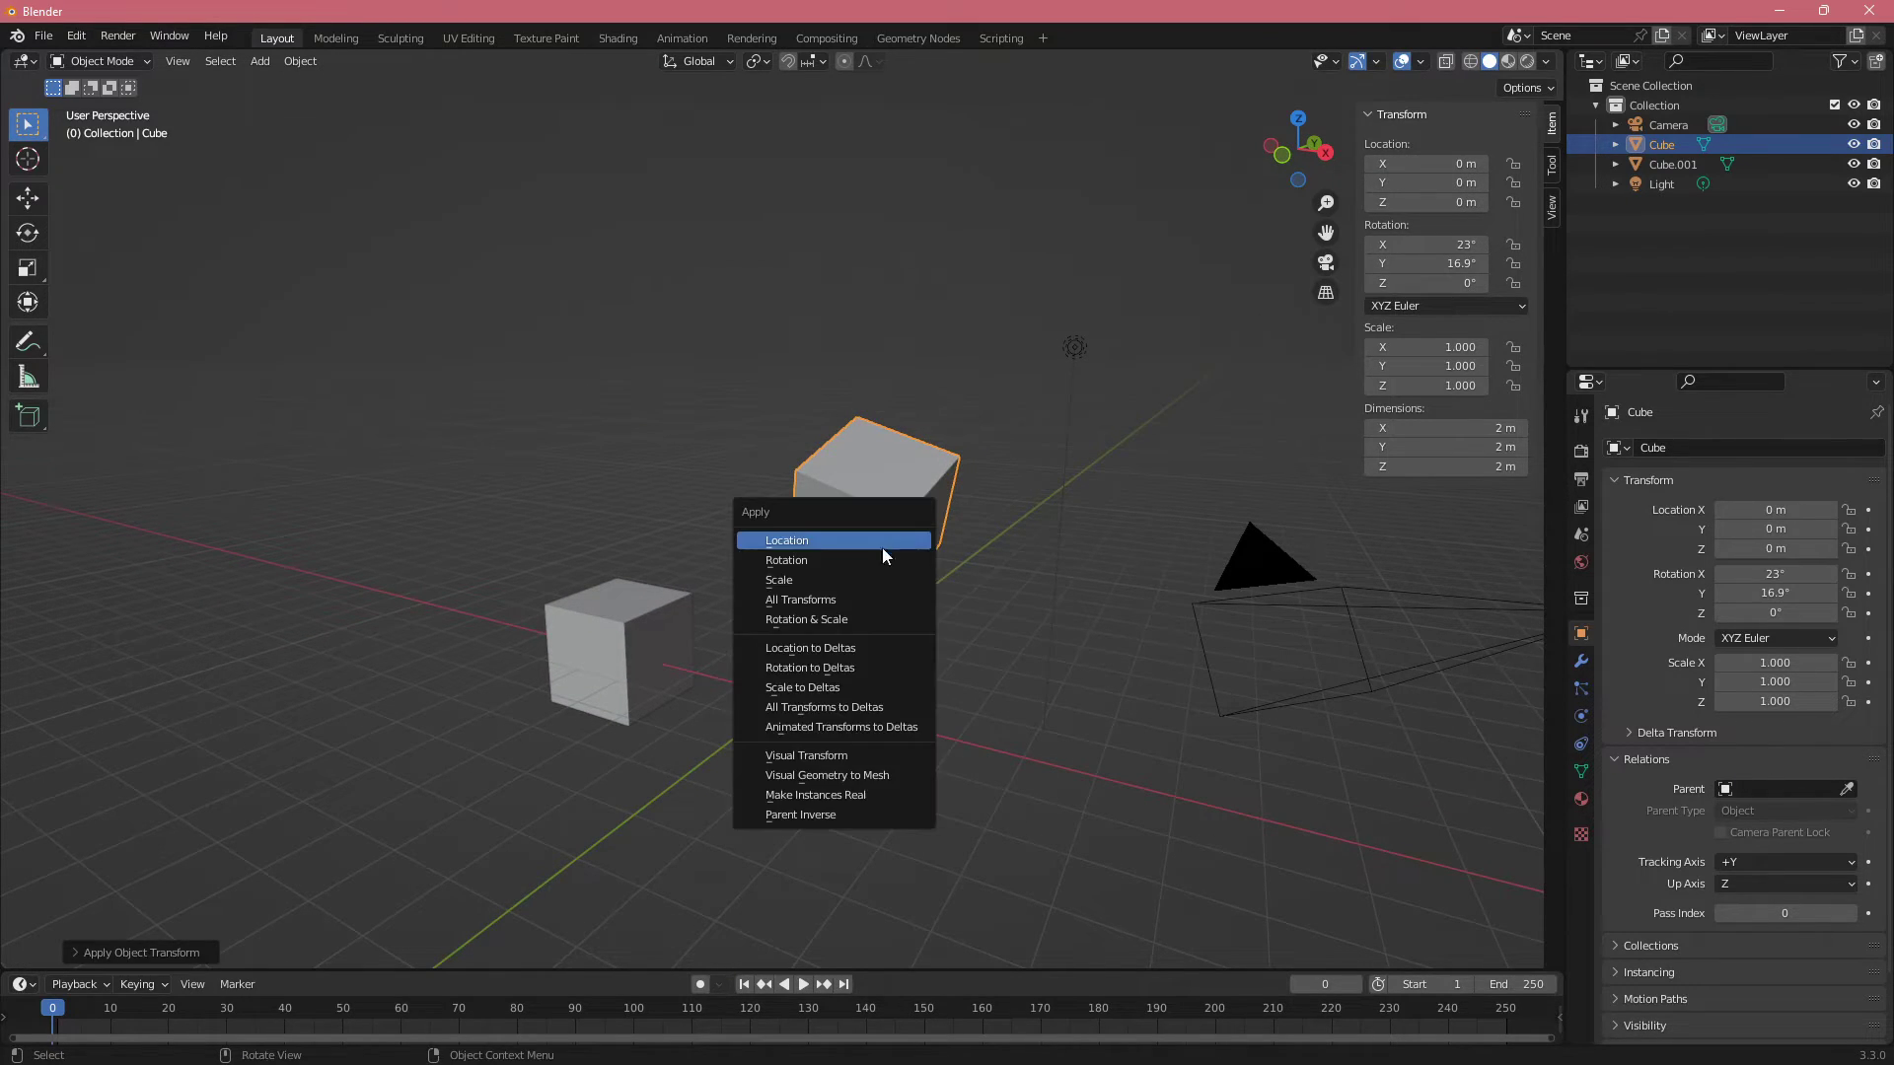
# Apply the tilted cube's rotation from the Ctrl+A Apply menu
pyautogui.click(785, 559)
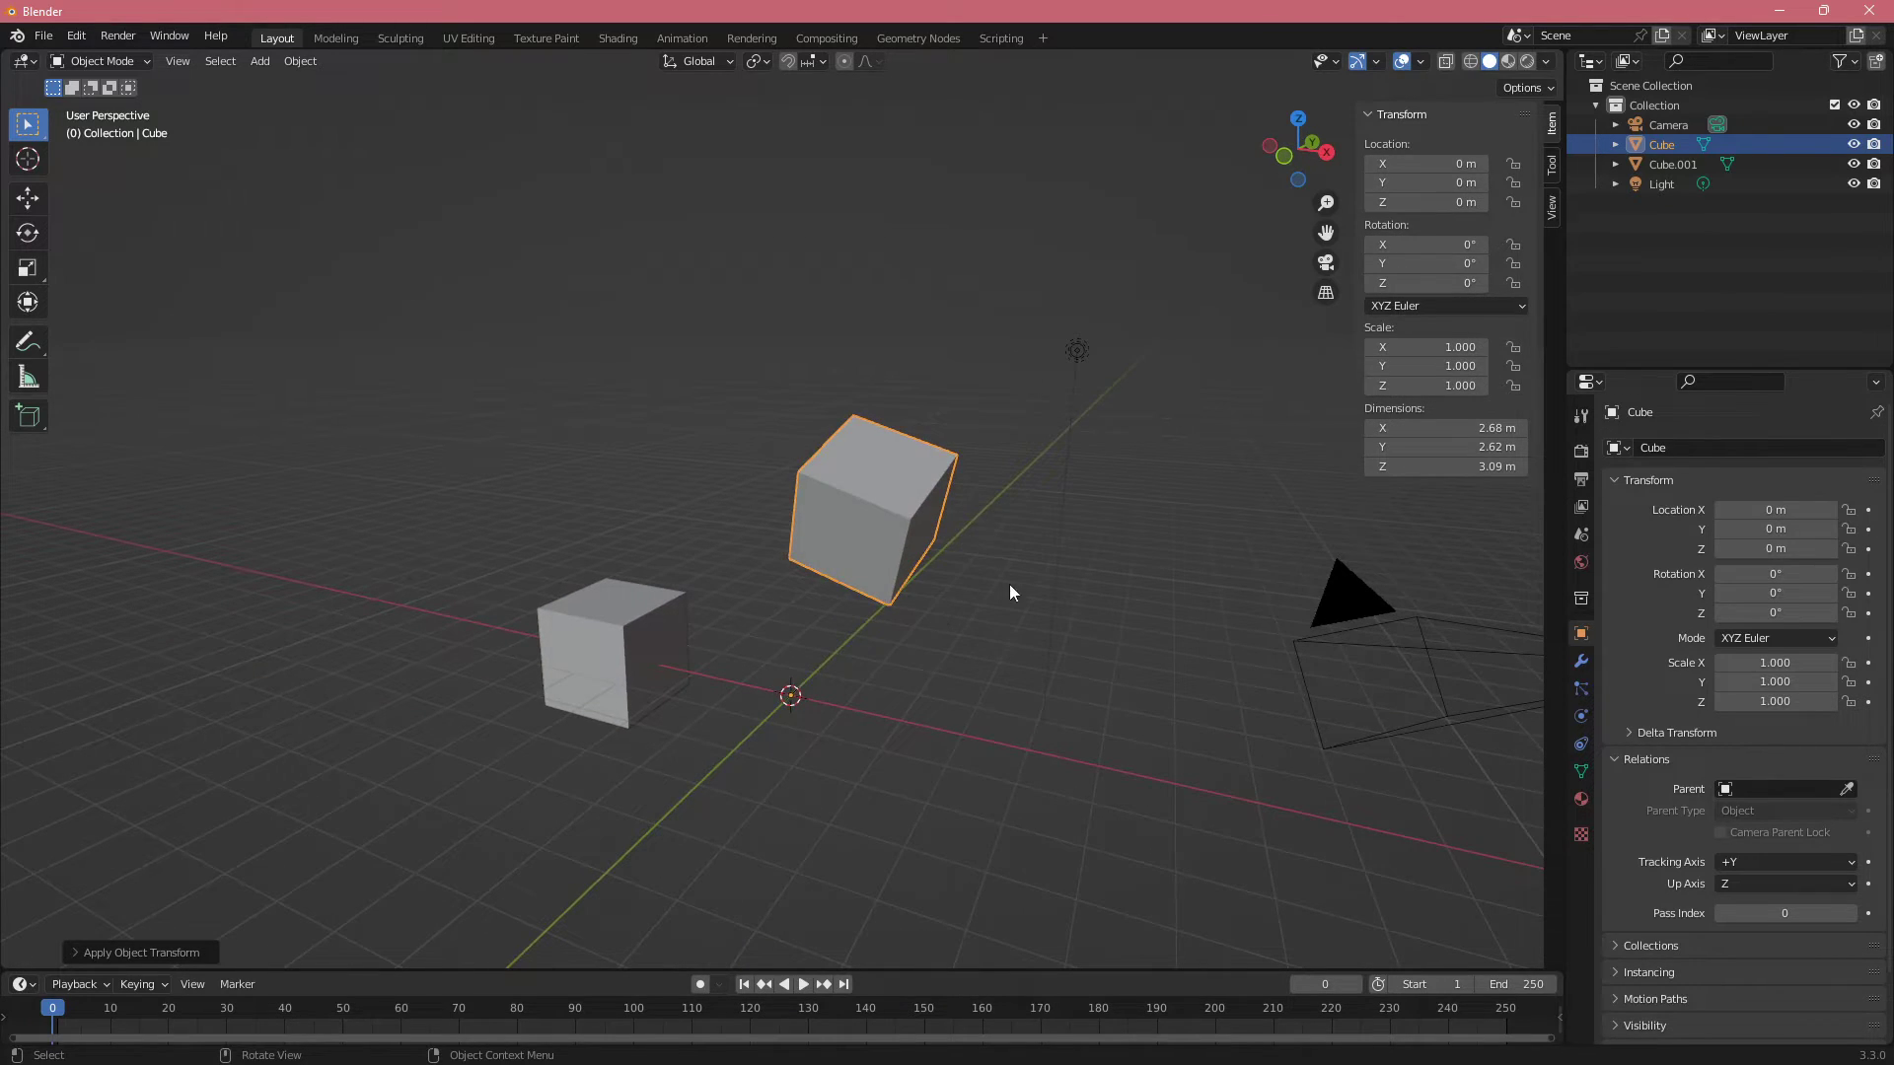
pyautogui.moveTo(849, 711)
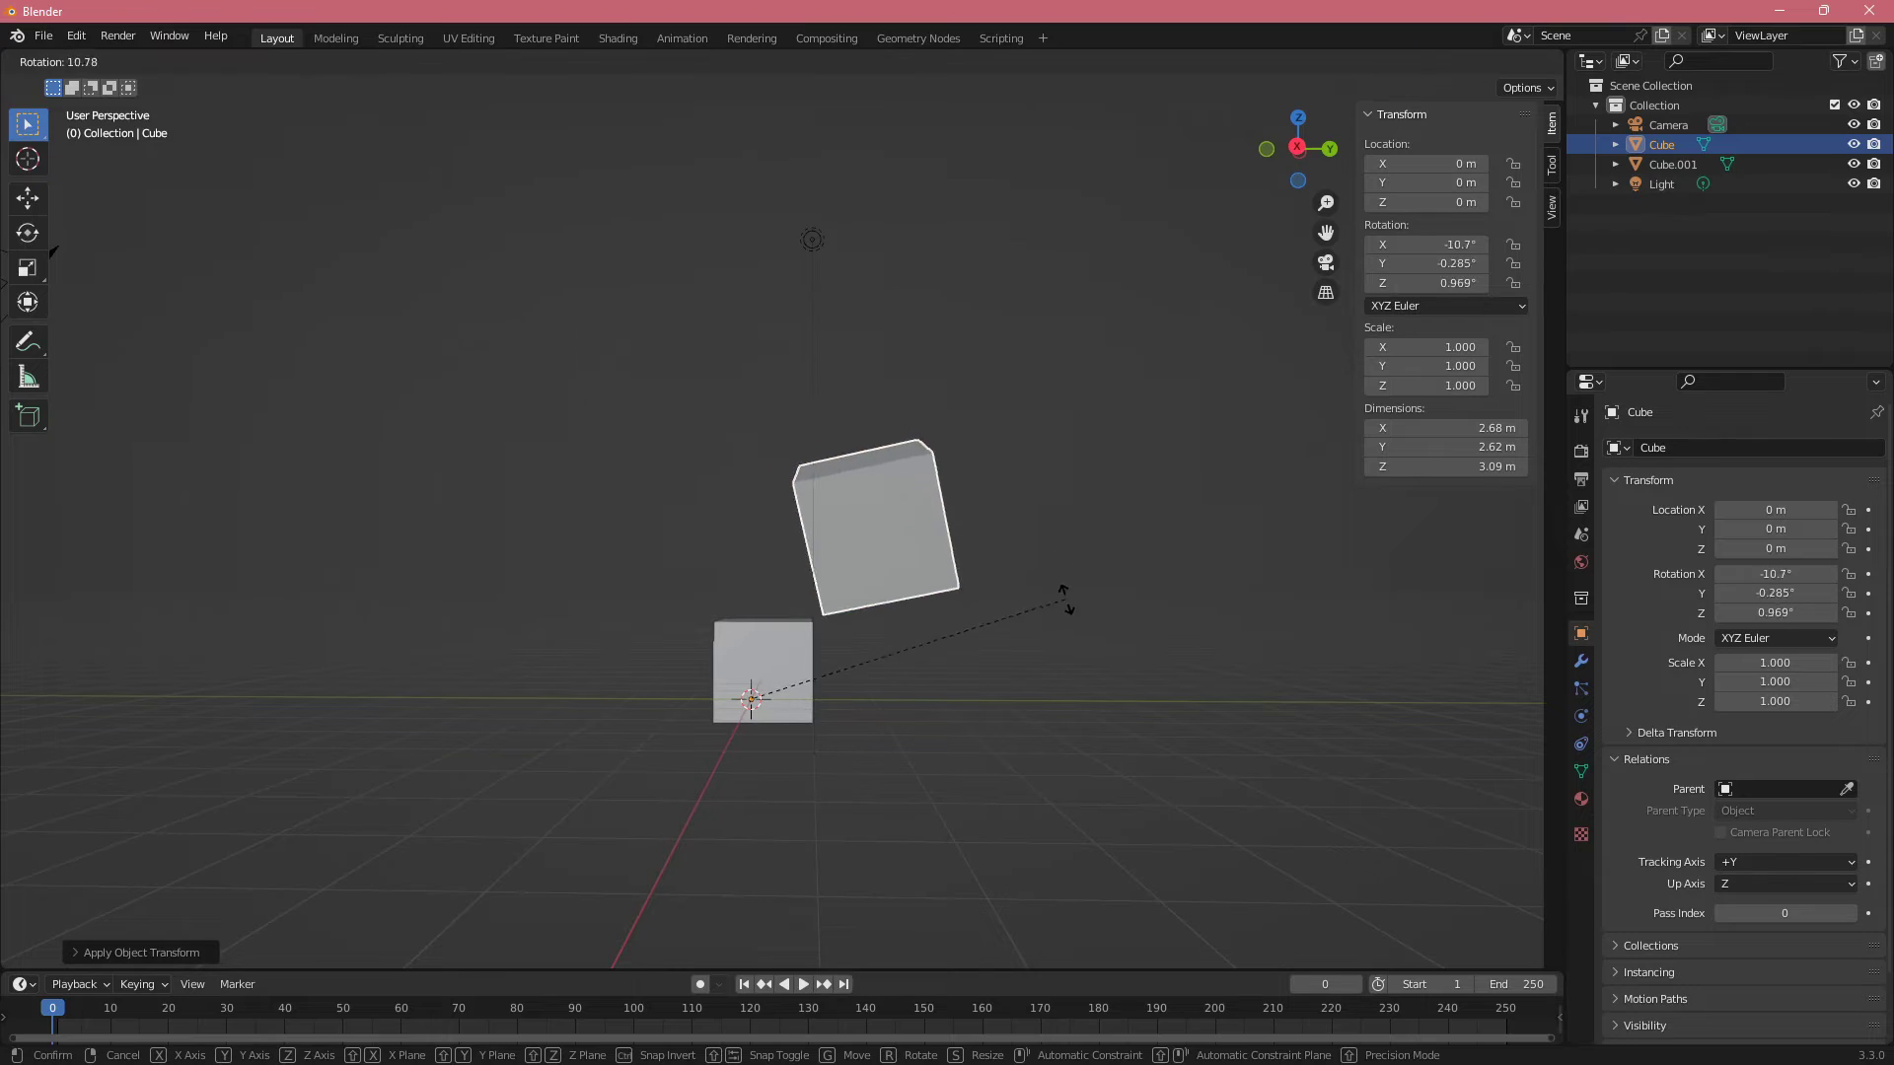
pyautogui.moveTo(1087, 544)
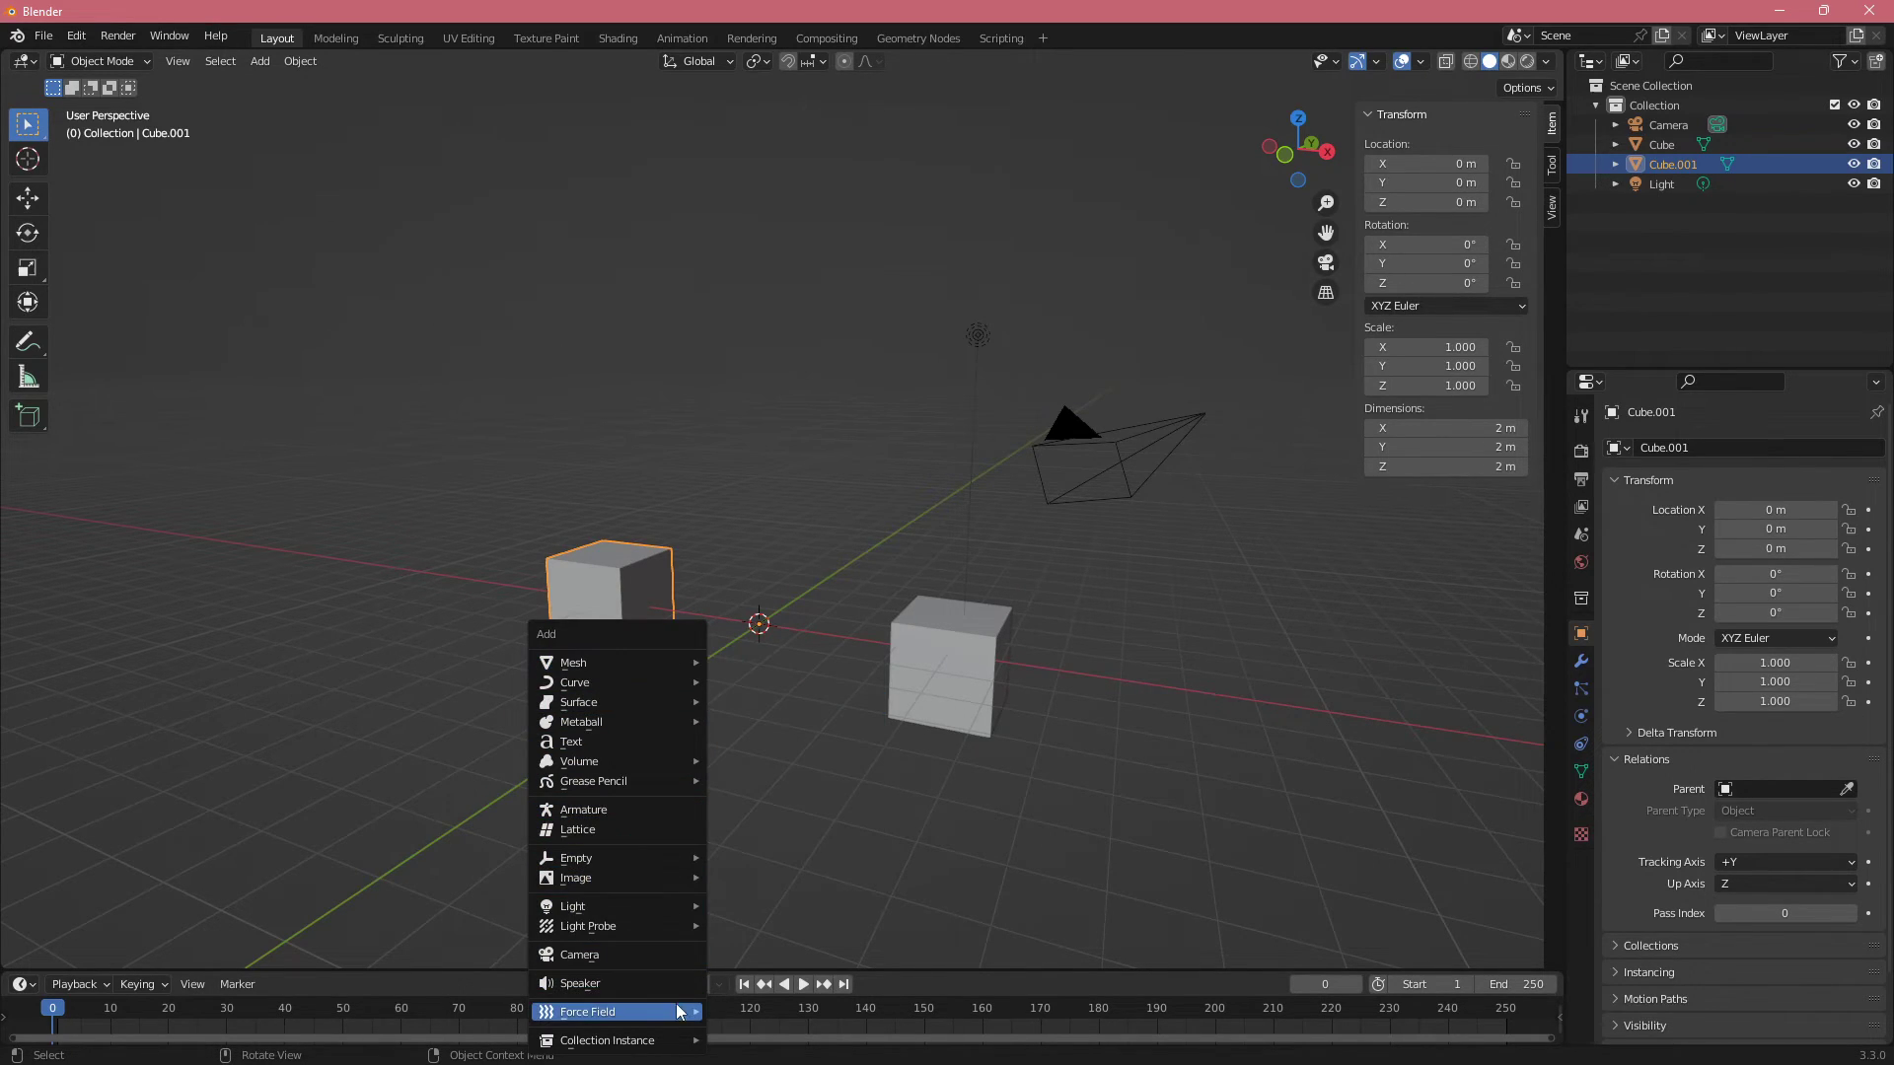
pyautogui.moveTo(615, 858)
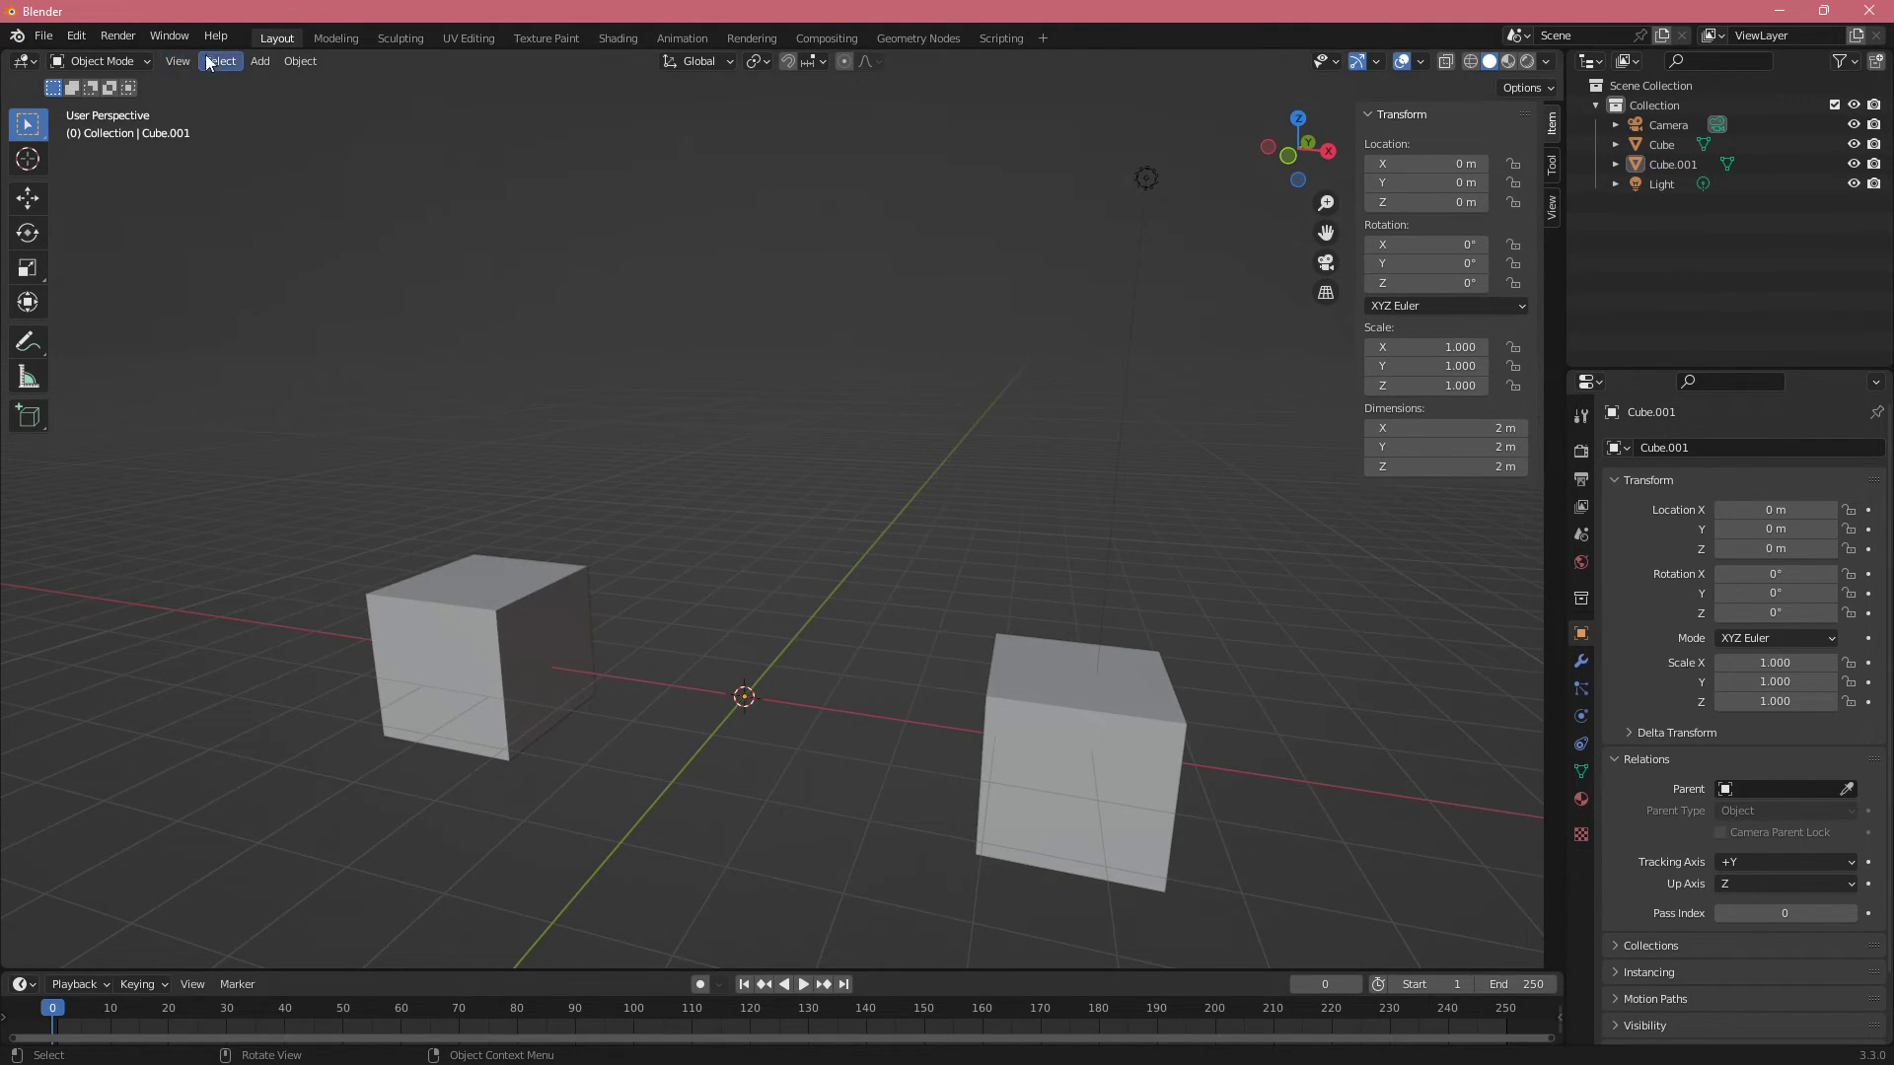
# Dismiss the Add menu in the 3D viewport header
pyautogui.click(259, 60)
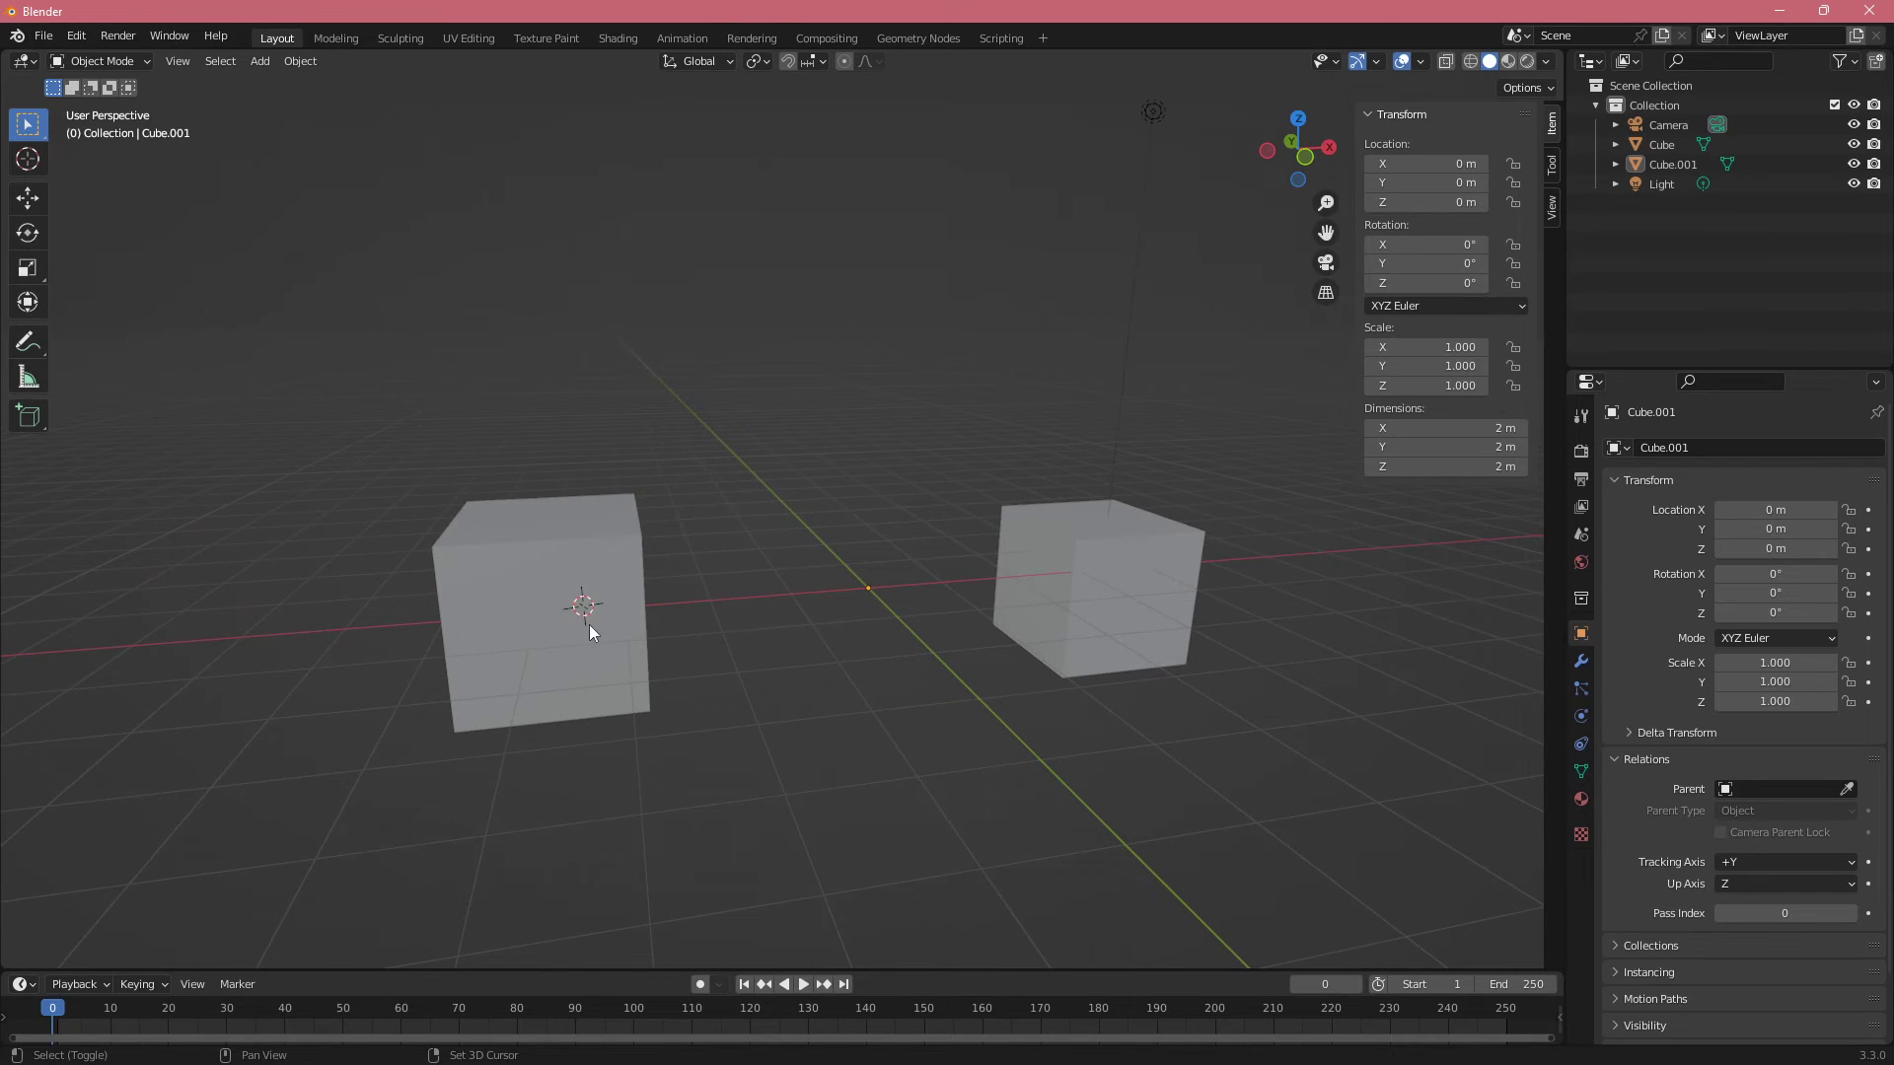
# Add a mesh Plane from the Add menu and bring up F3 search
pyautogui.click(259, 60)
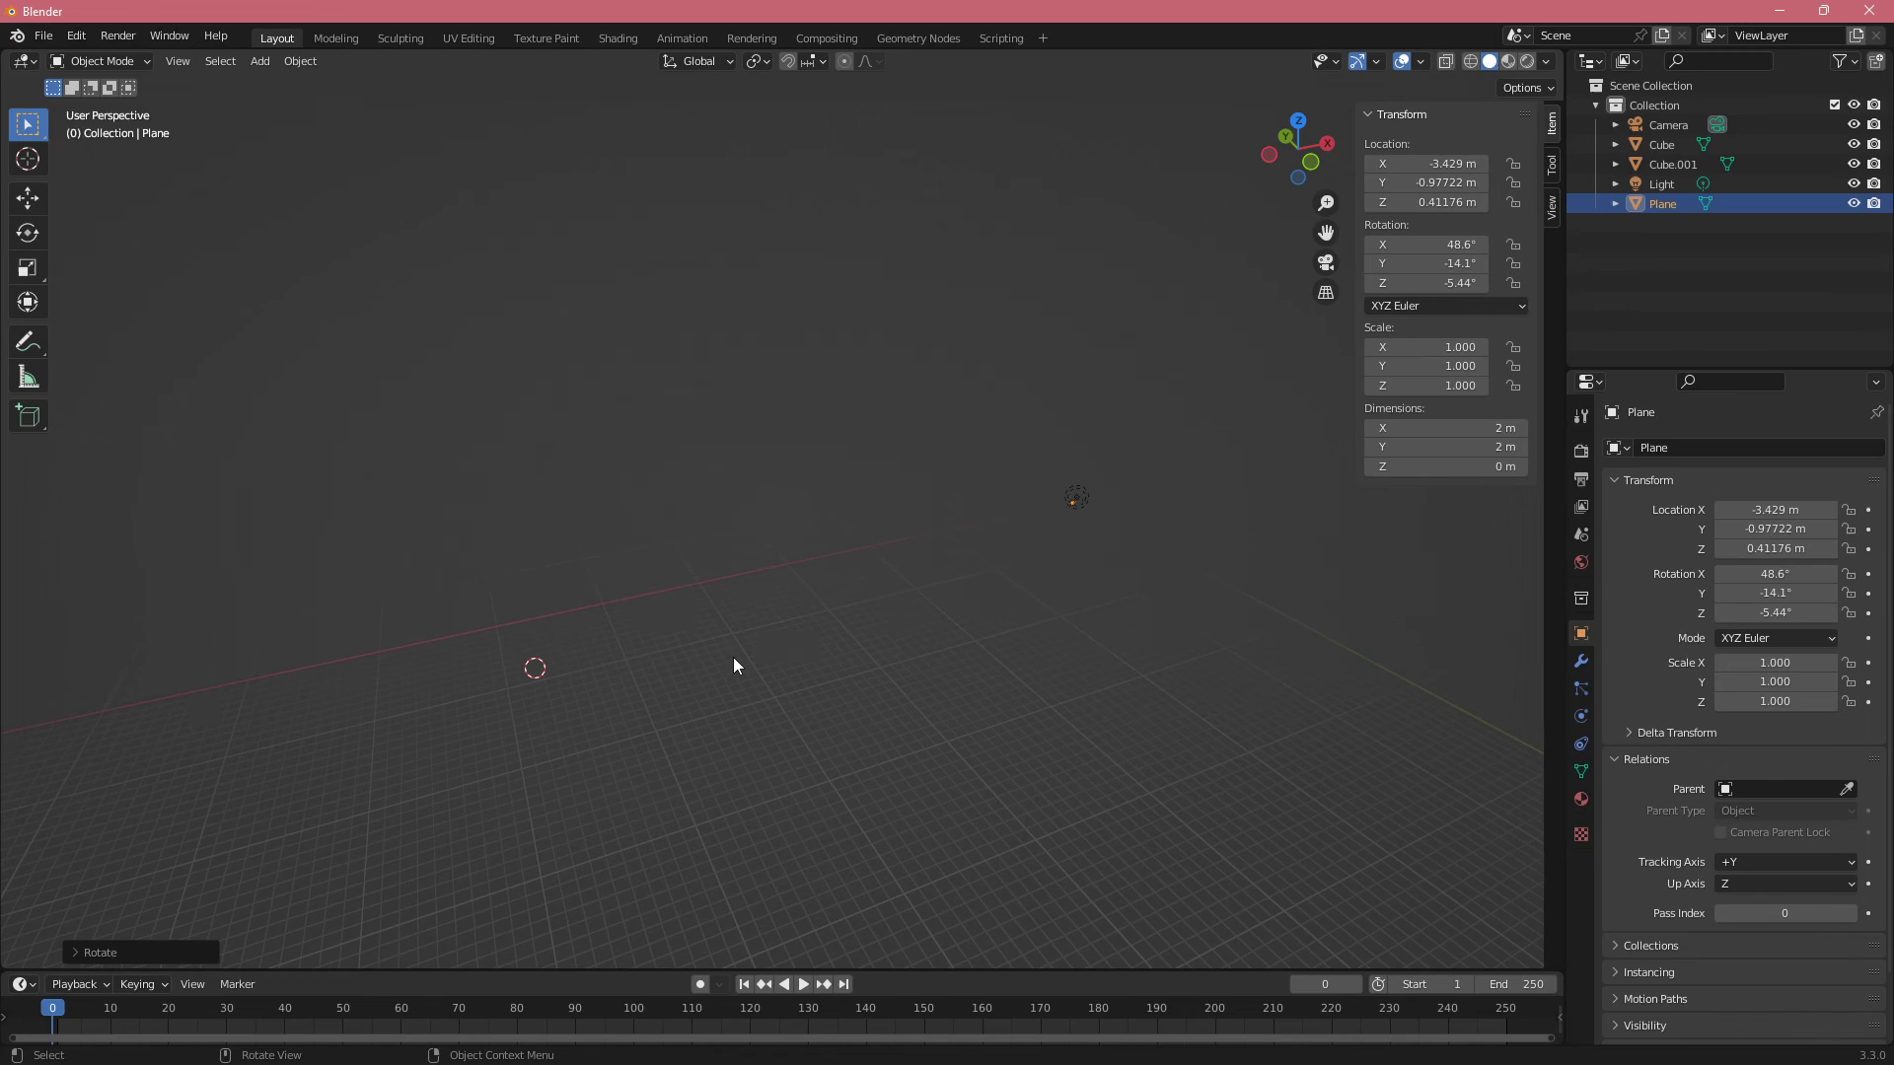
pyautogui.press('f3')
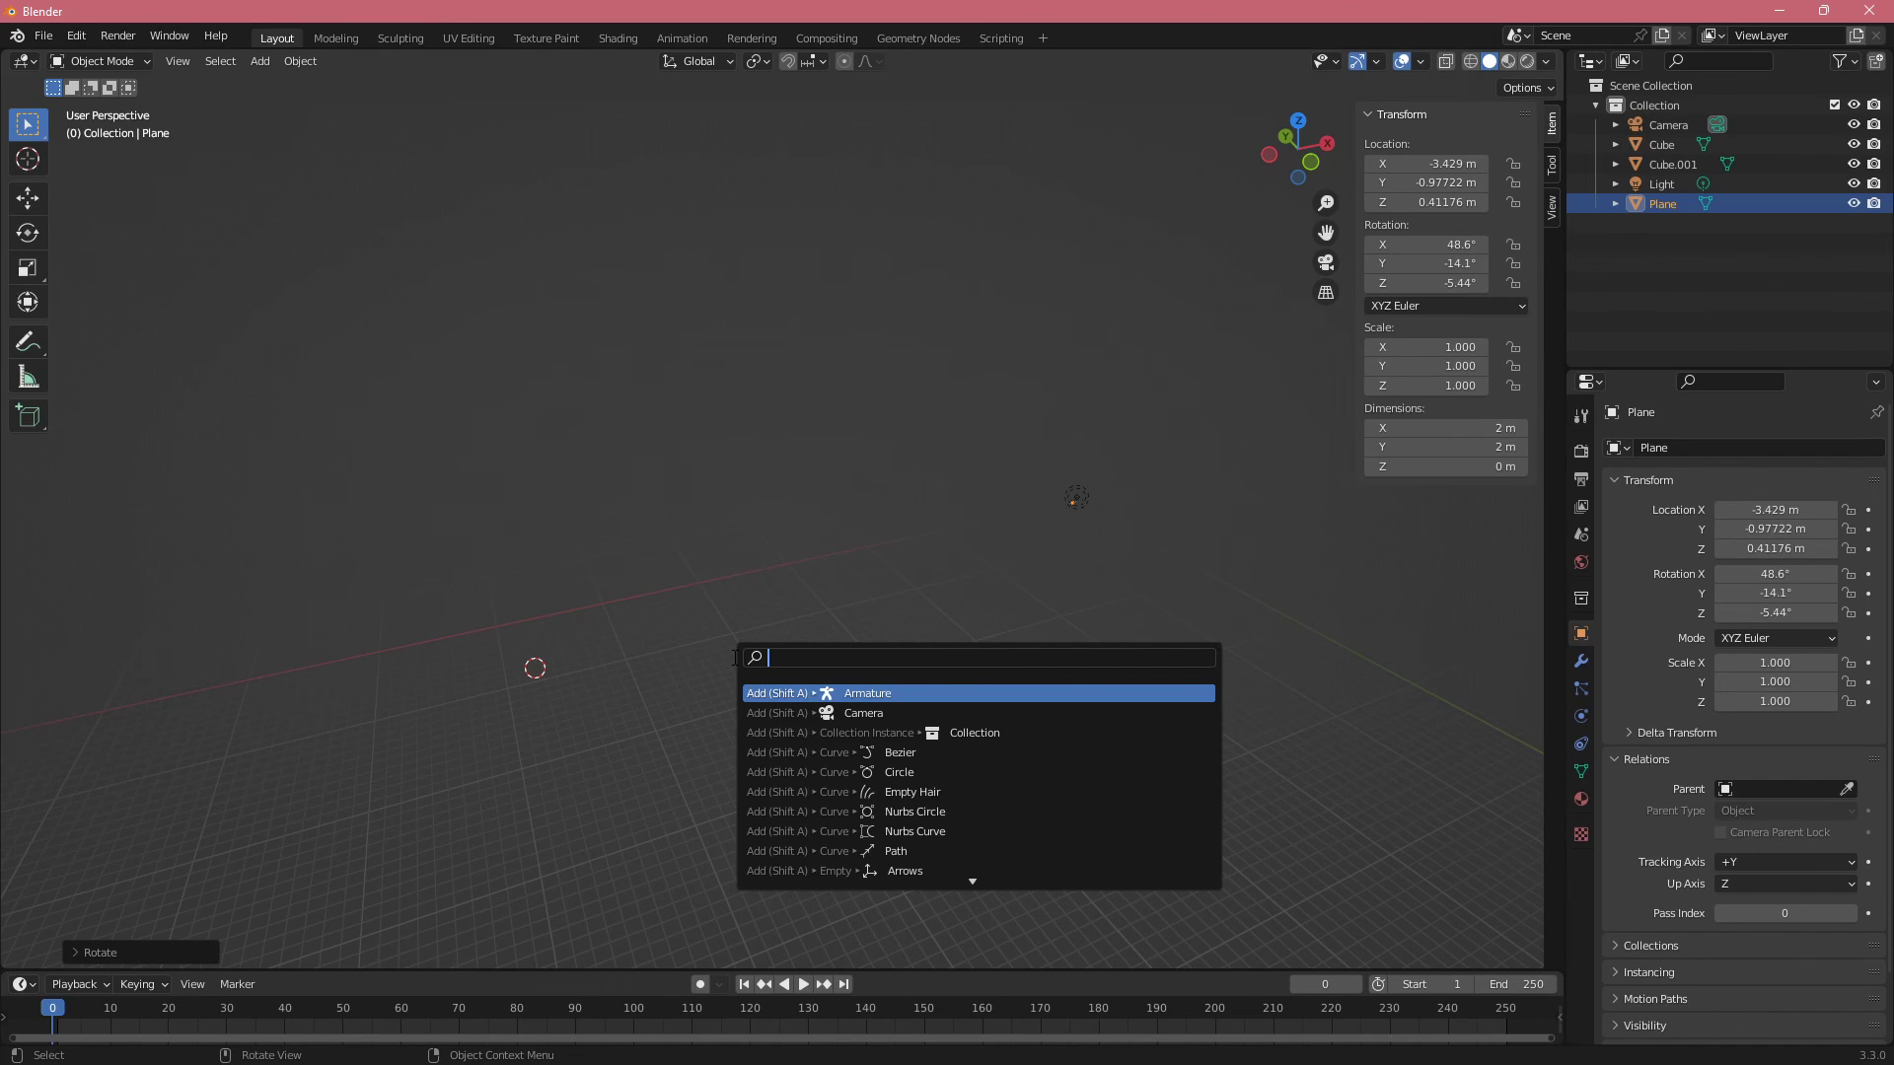
pyautogui.moveTo(734, 662)
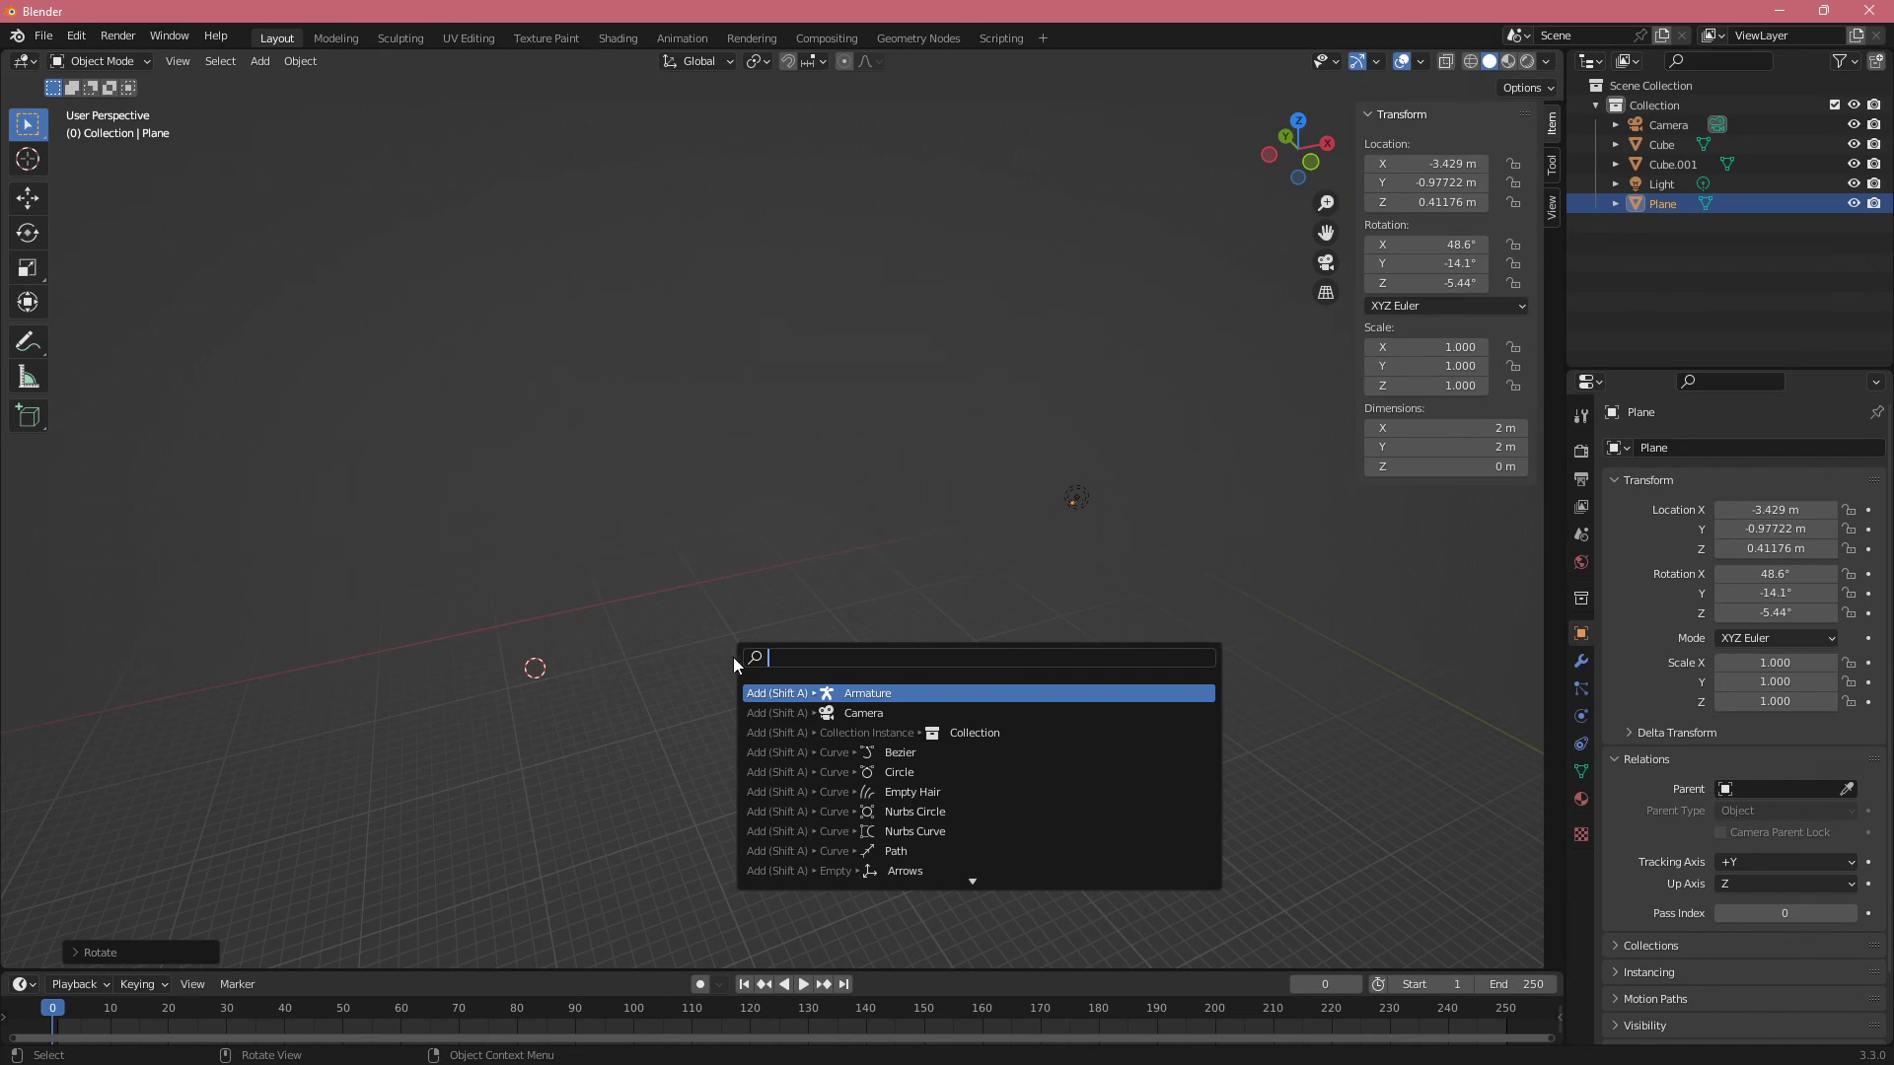
# Dismiss F3 search, browse the Select and Edit menus to show Menu Search, then close them
pyautogui.click(220, 61)
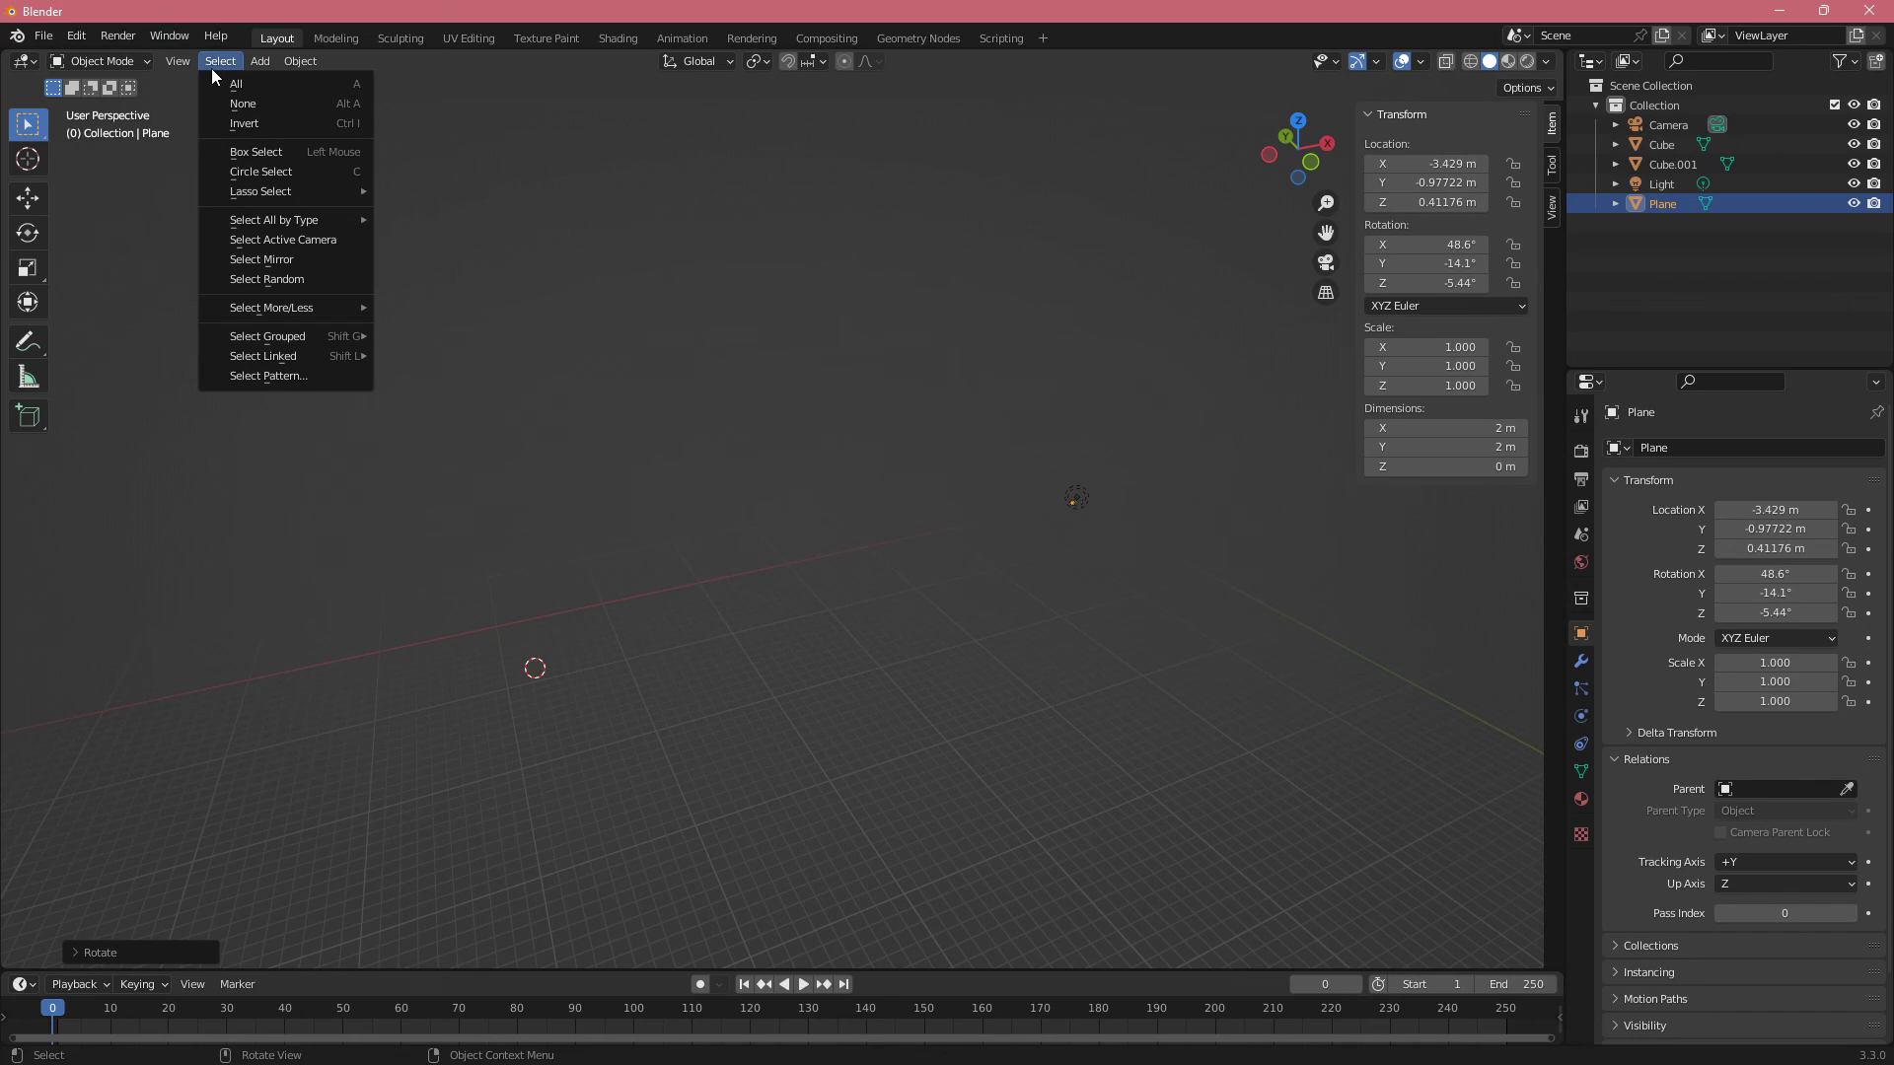
pyautogui.click(75, 35)
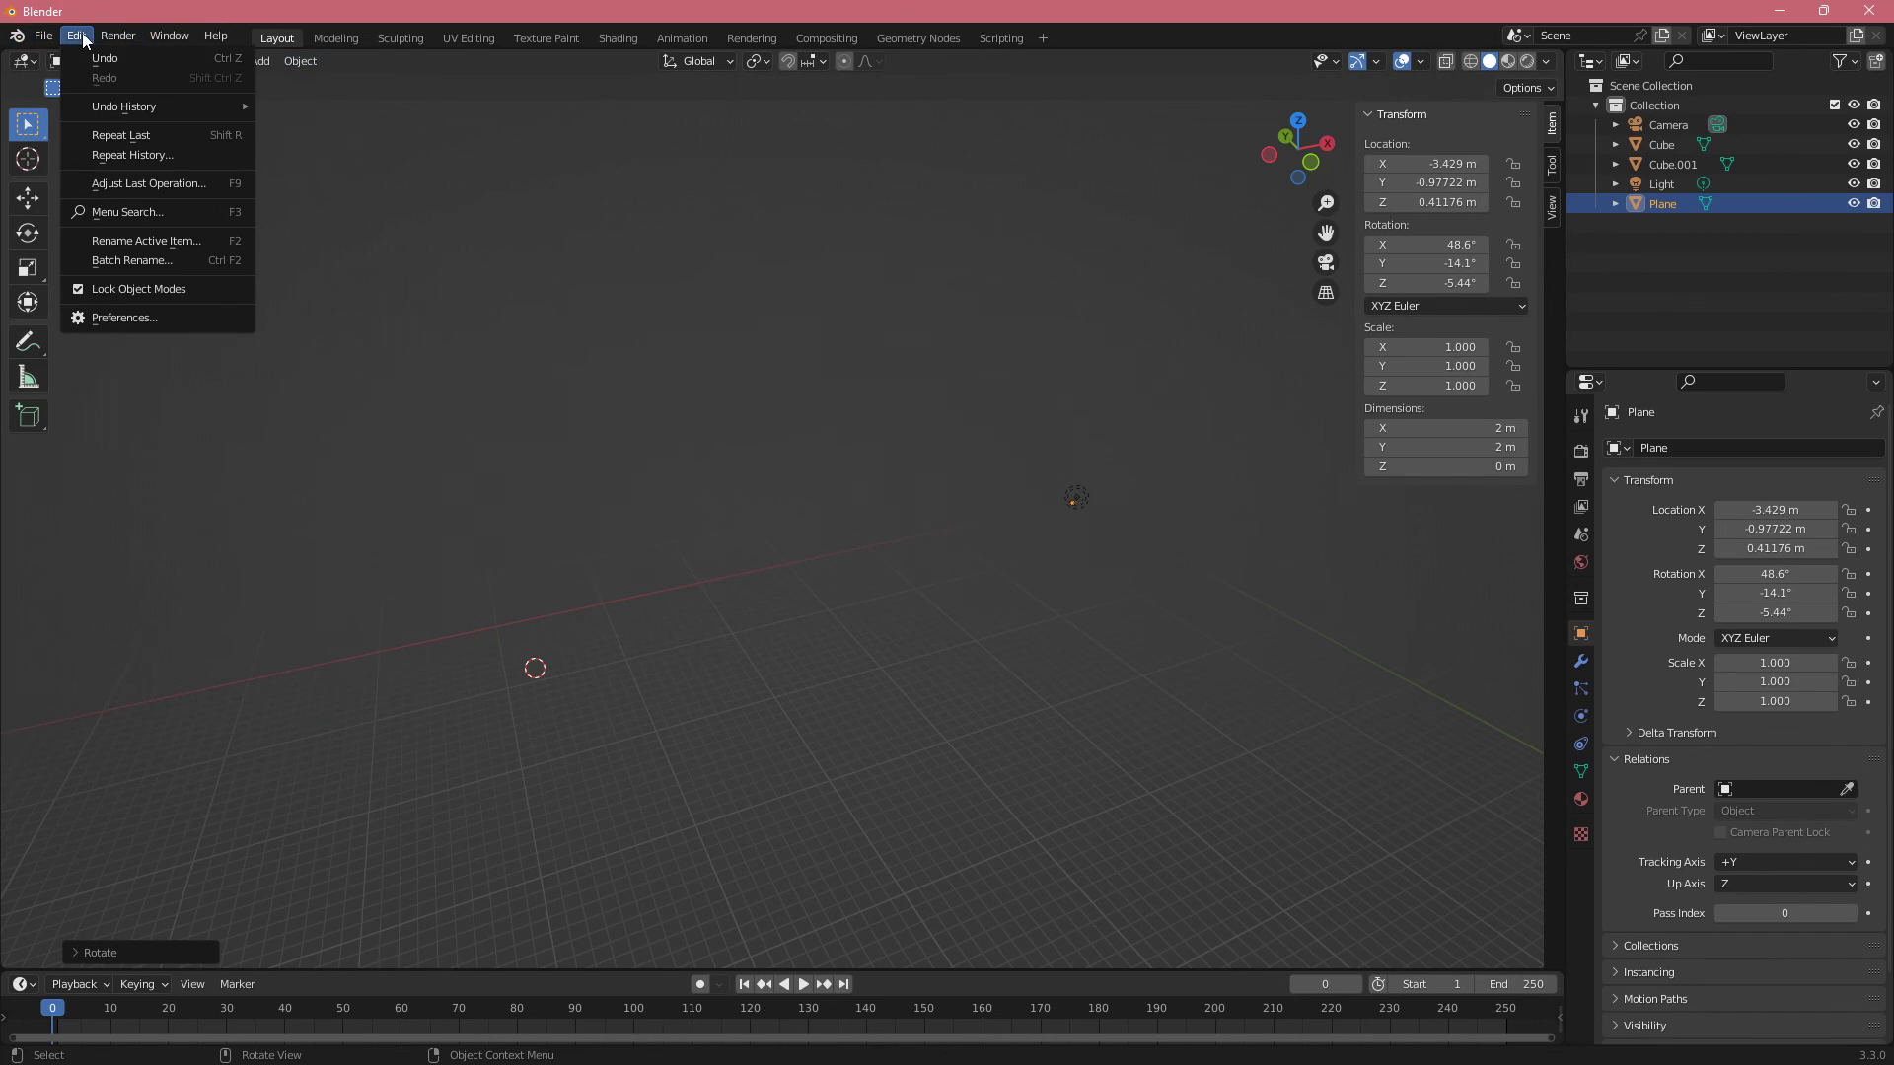
pyautogui.click(769, 645)
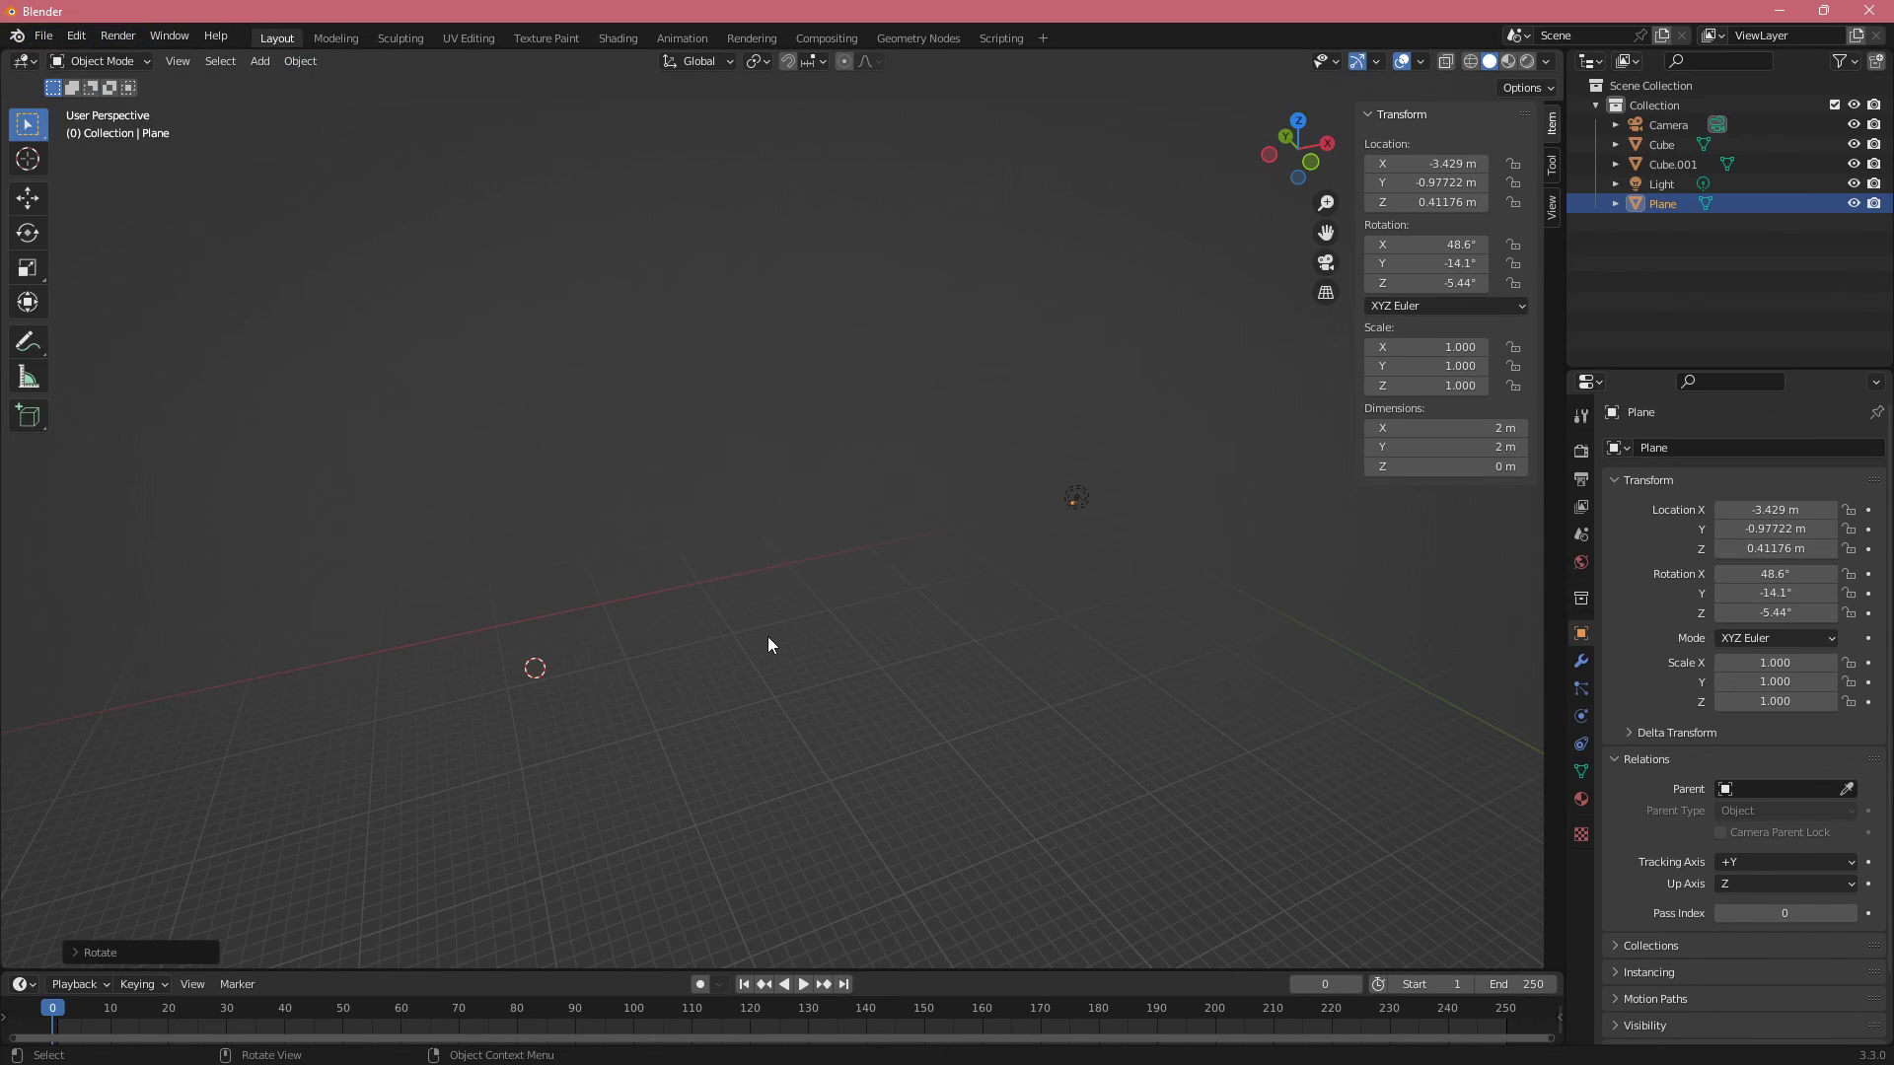
pyautogui.moveTo(805, 664)
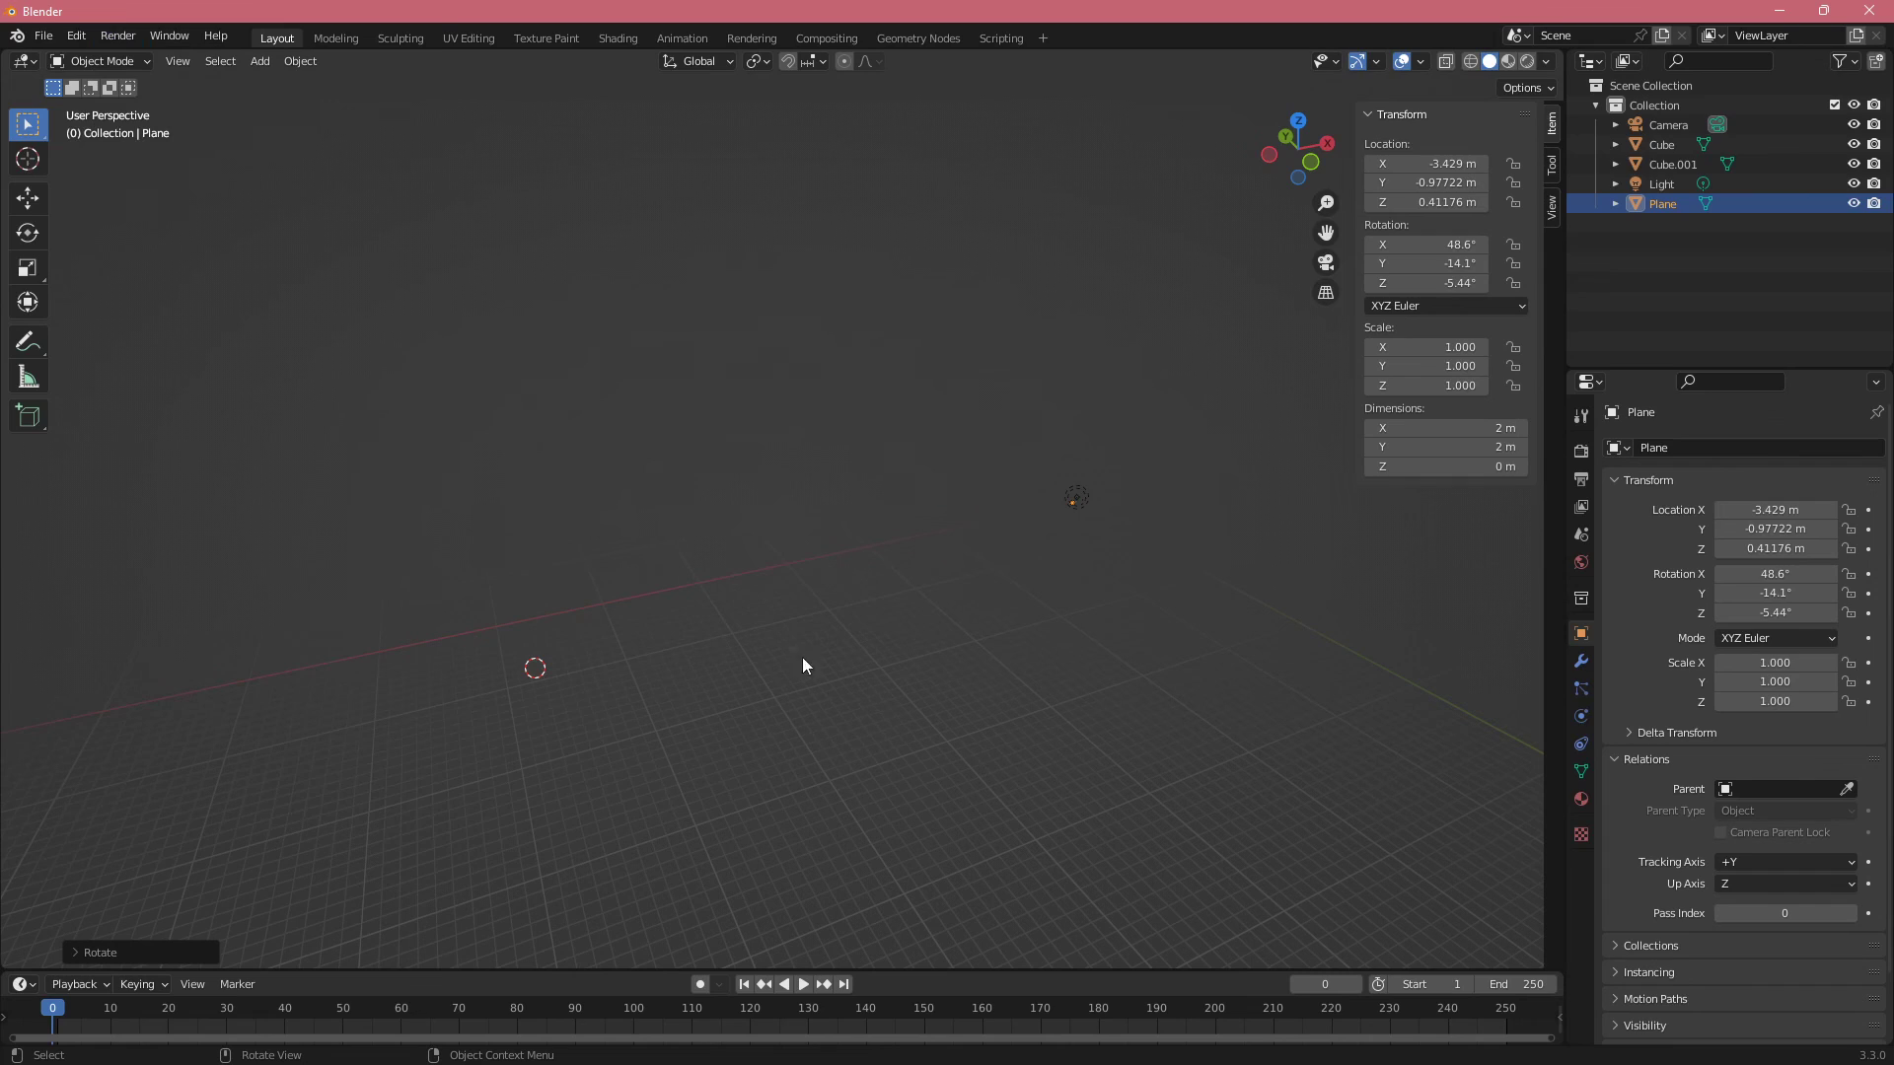
pyautogui.moveTo(815, 672)
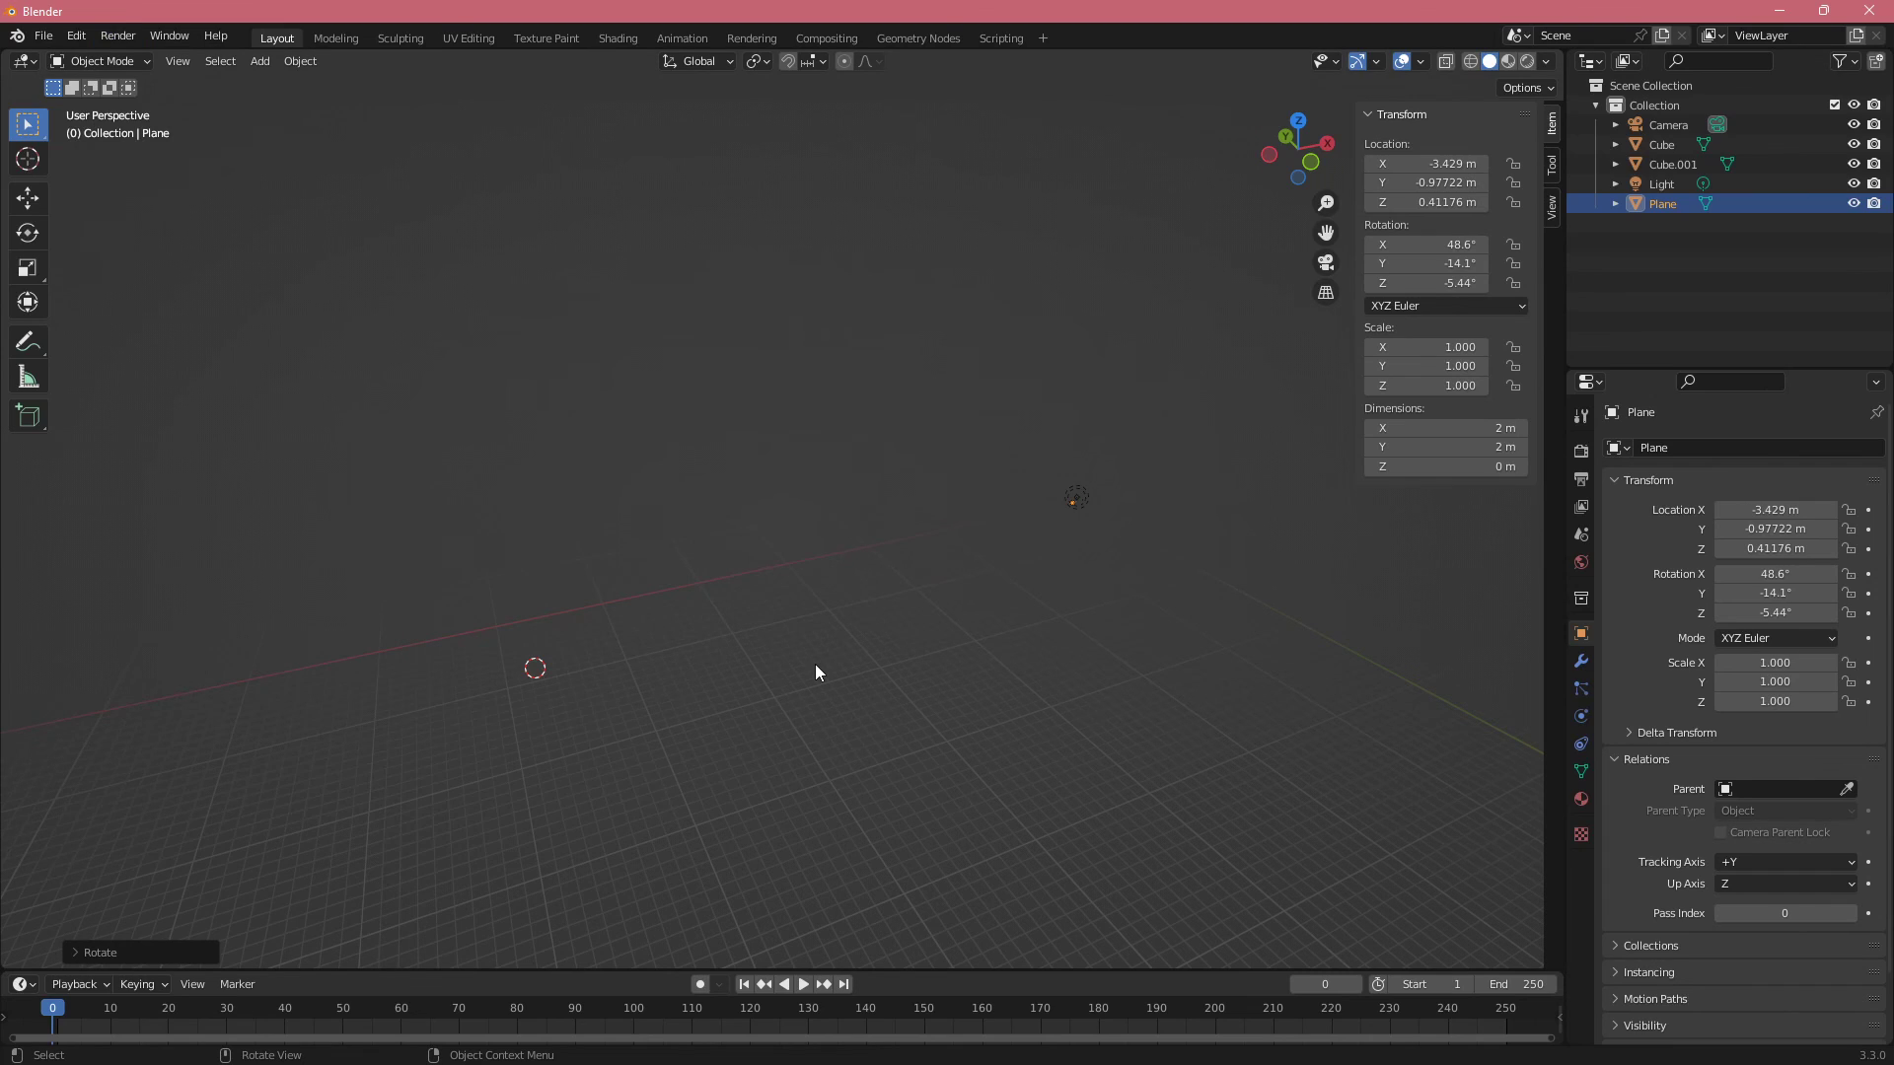